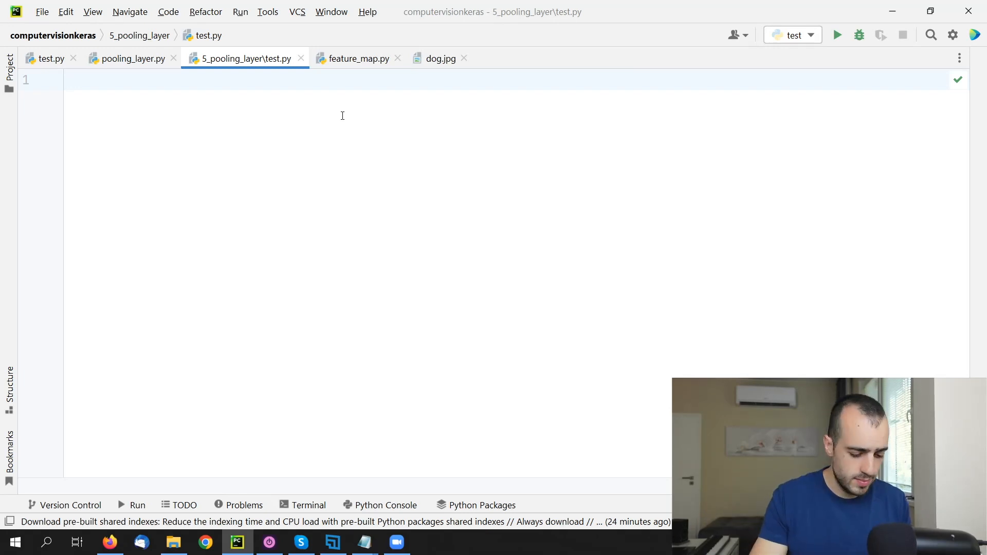
Step: Add 'import cv2' to test.py and preview dog.jpg from the 5_pooling_layer folder
{"action": "type", "text": "import c"}
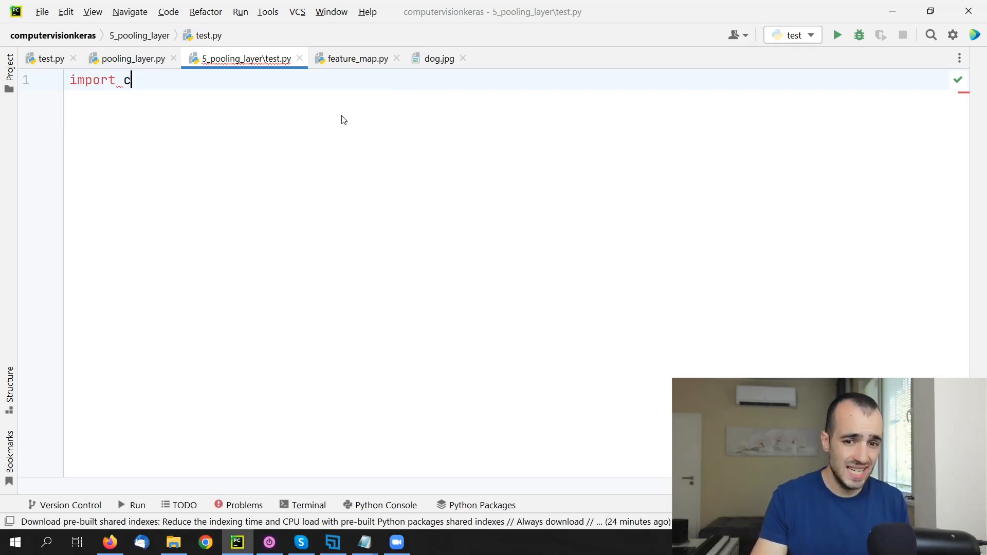
{"action": "type", "text": "v2"}
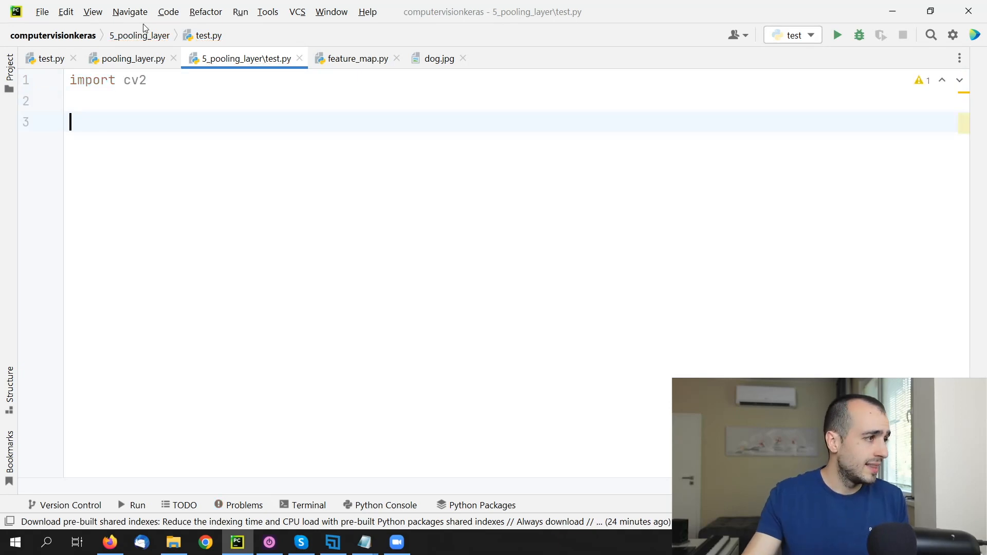
{"action": "left_click", "coordinate": [9, 67]}
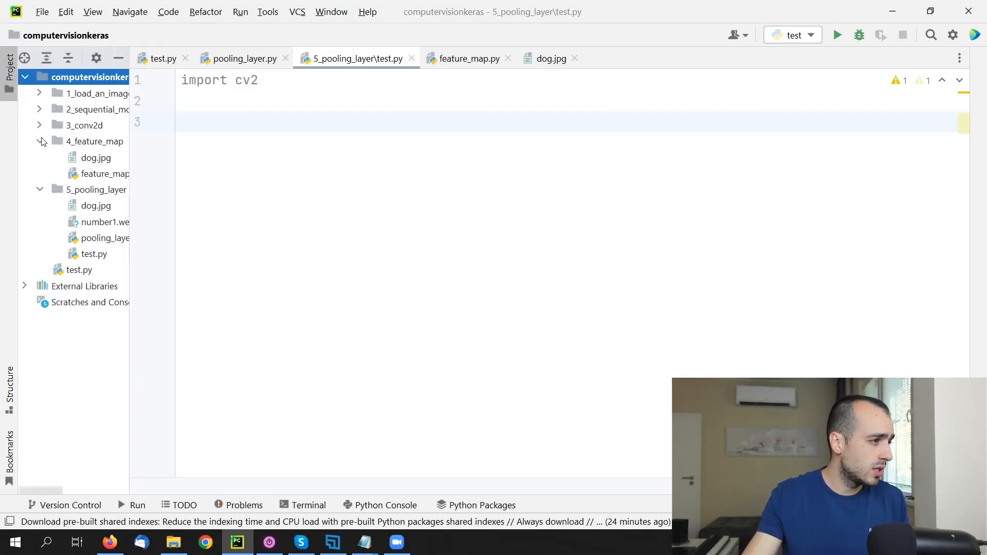
{"action": "left_click", "coordinate": [39, 141]}
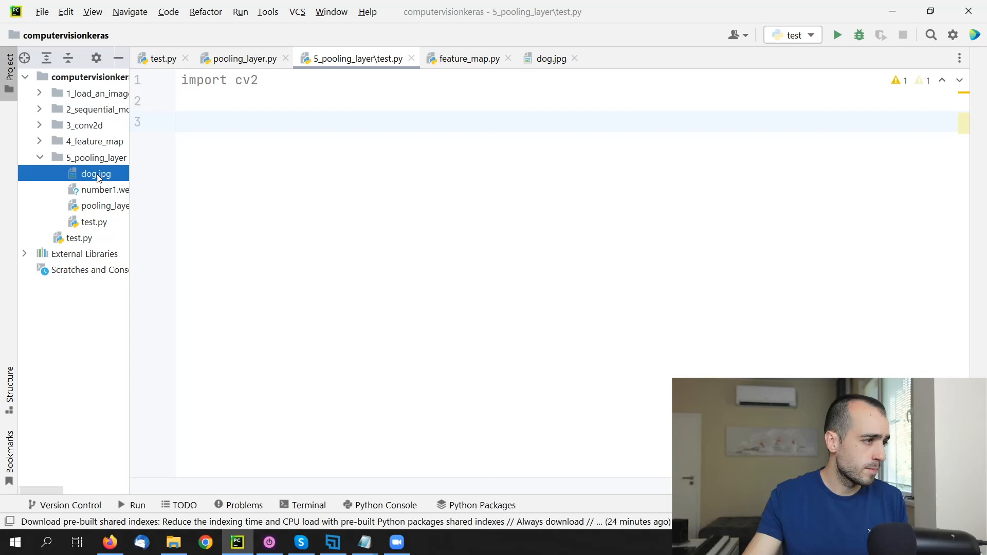
{"action": "double_click", "coordinate": [96, 174]}
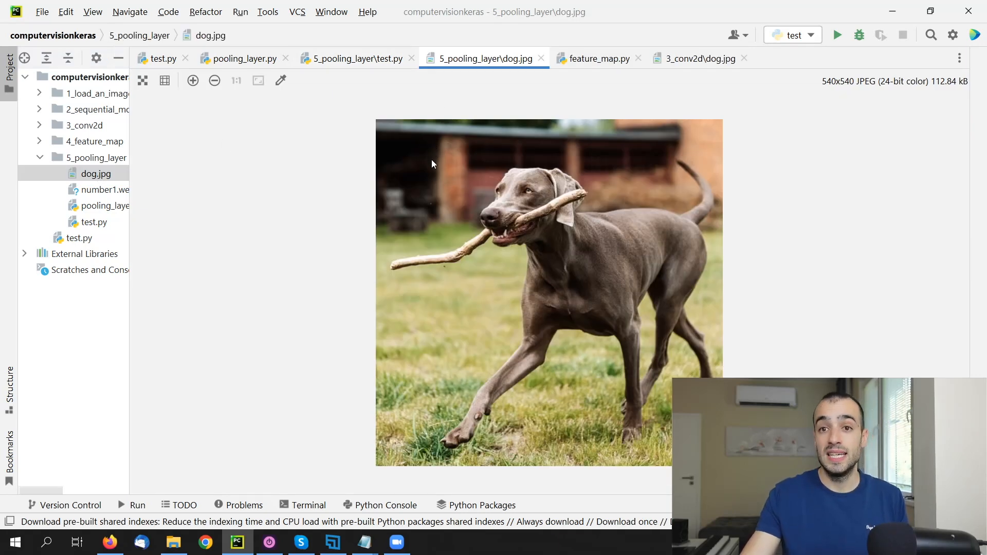
{"action": "mouse_move", "coordinate": [443, 140]}
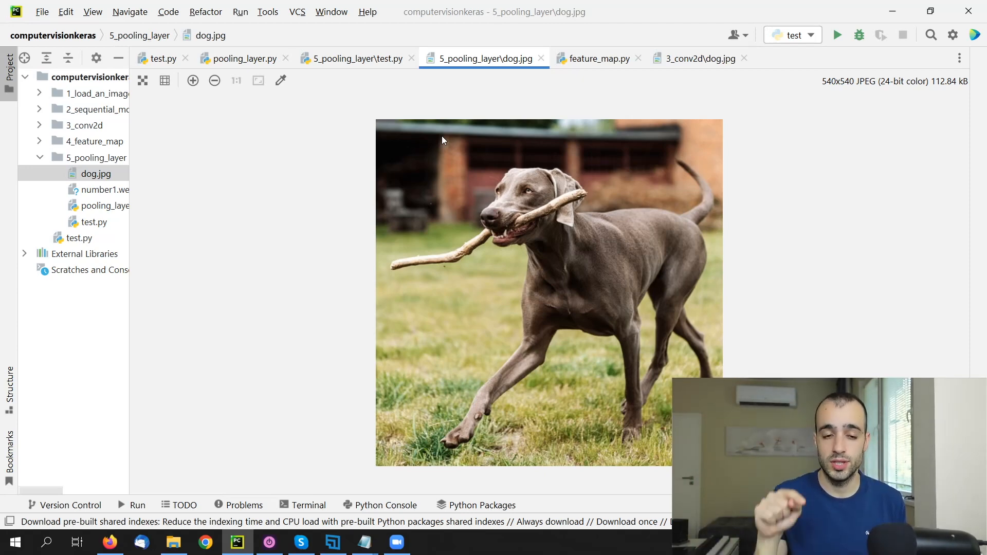
{"action": "mouse_move", "coordinate": [415, 17]}
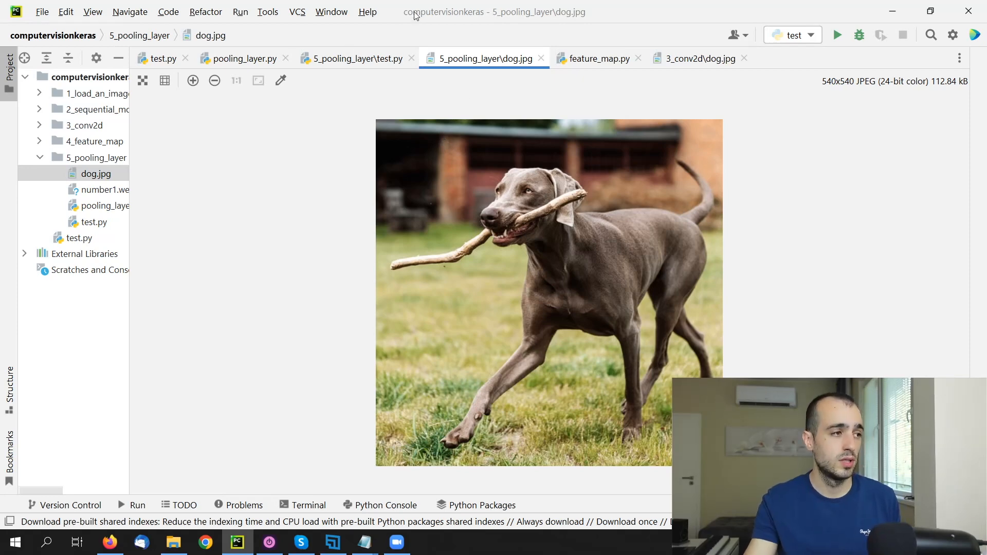
Step: Read dog.jpg into img with cv2.imread in test.py
{"action": "left_click", "coordinate": [359, 58]}
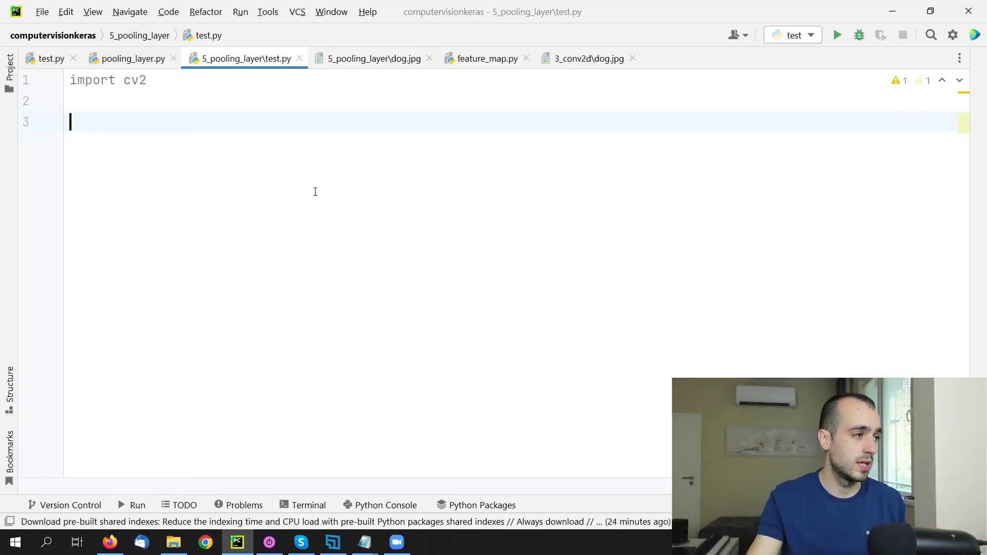
{"action": "type", "text": "img = cv2.imread("}
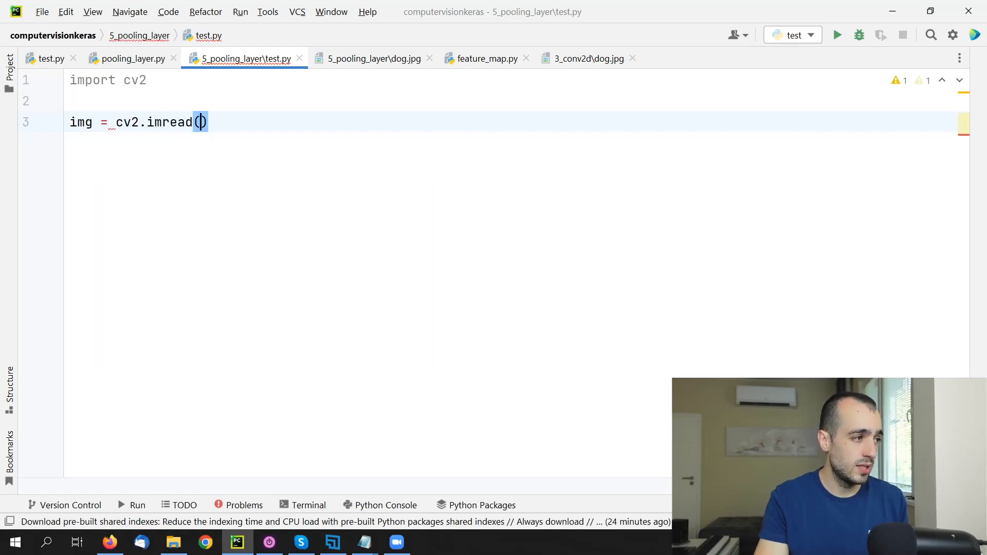
{"action": "type", "text": "\"dog\""}
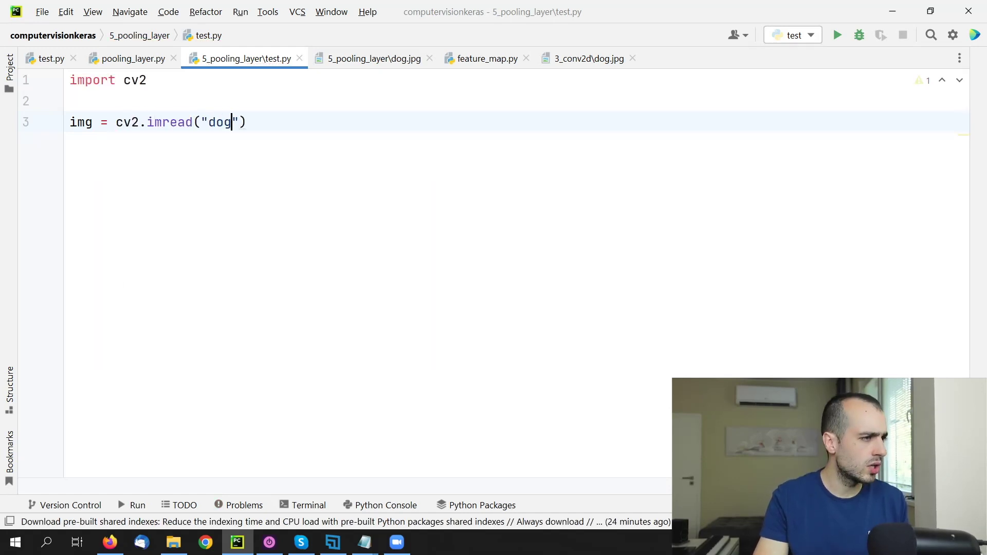
{"action": "type", "text": ".jpg"}
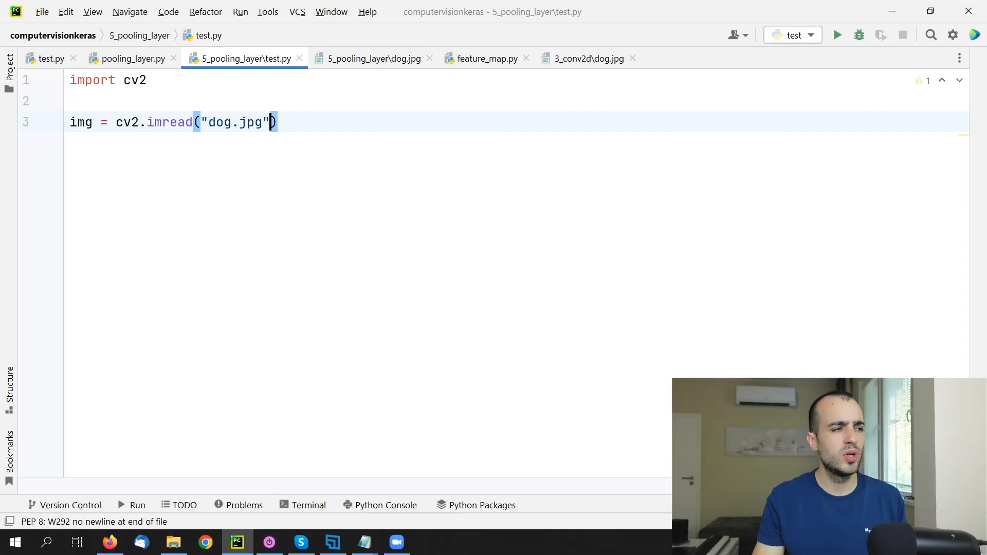
{"action": "key", "text": "Return"}
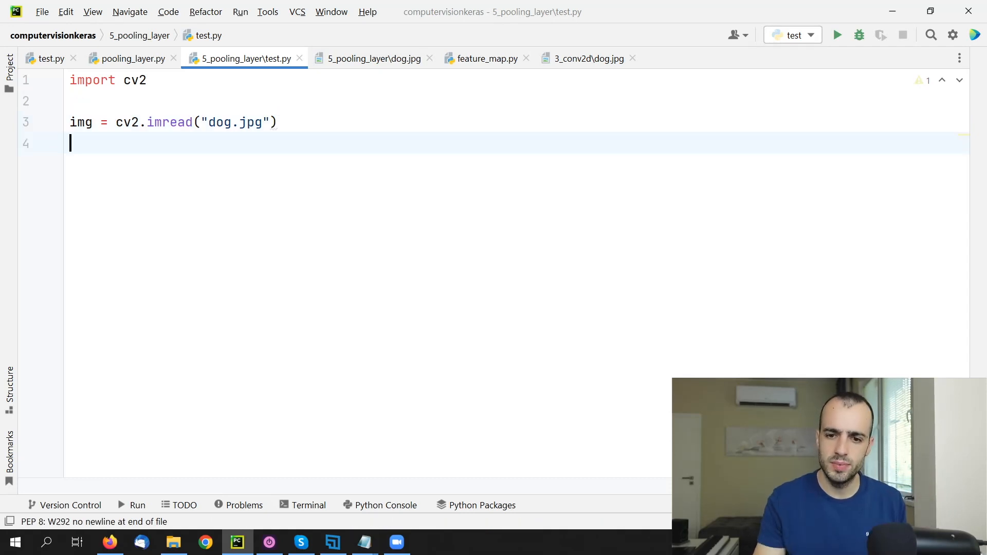
Step: Show img in a window titled 'img' and wait with cv2.waitKey(0)
{"action": "type", "text": "cv2.imshow("}
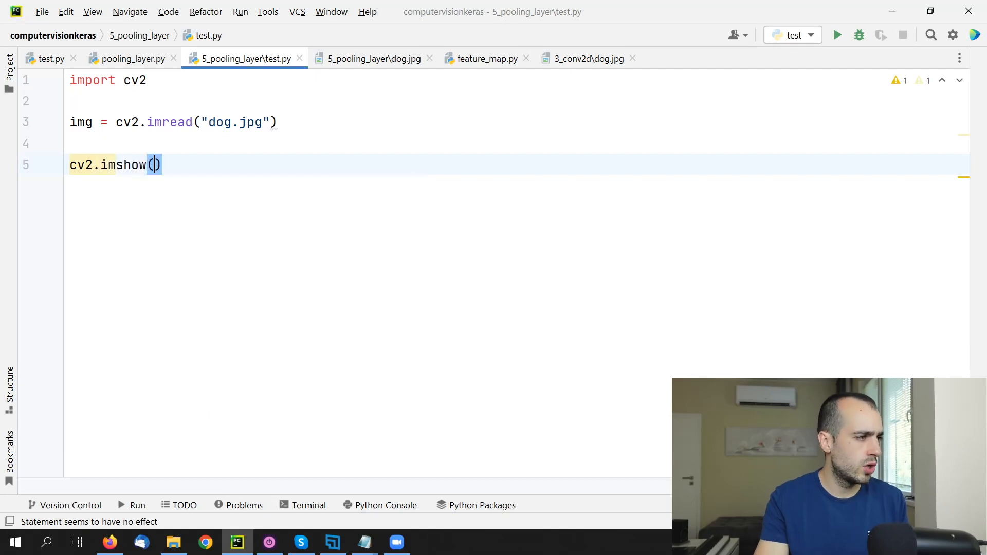
{"action": "type", "text": "\"img\","}
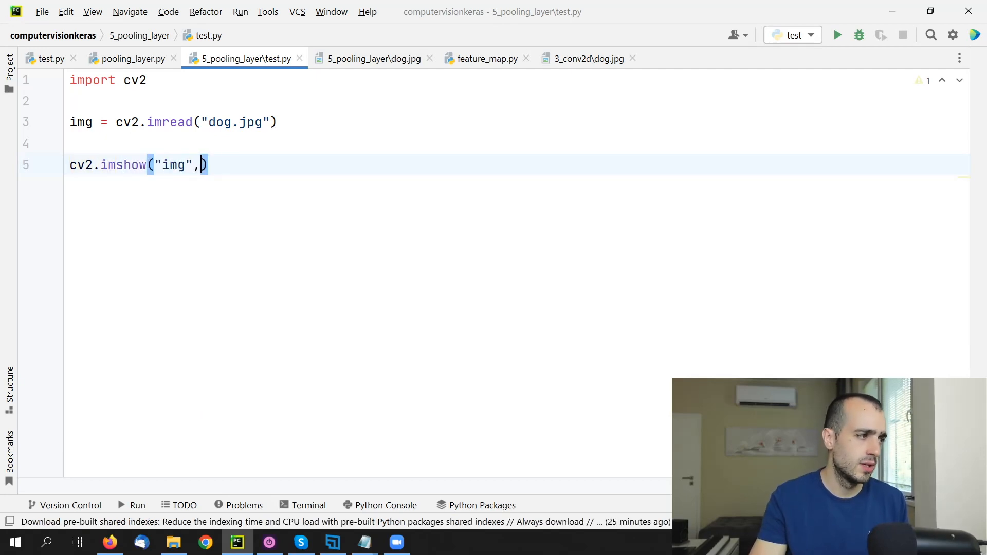
{"action": "type", "text": "img)"}
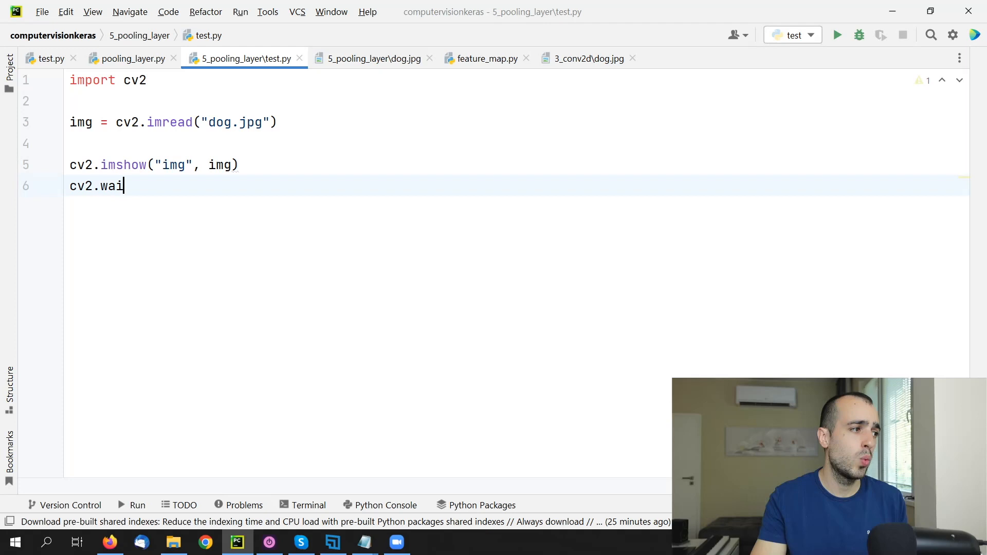
{"action": "type", "text": "tKey"}
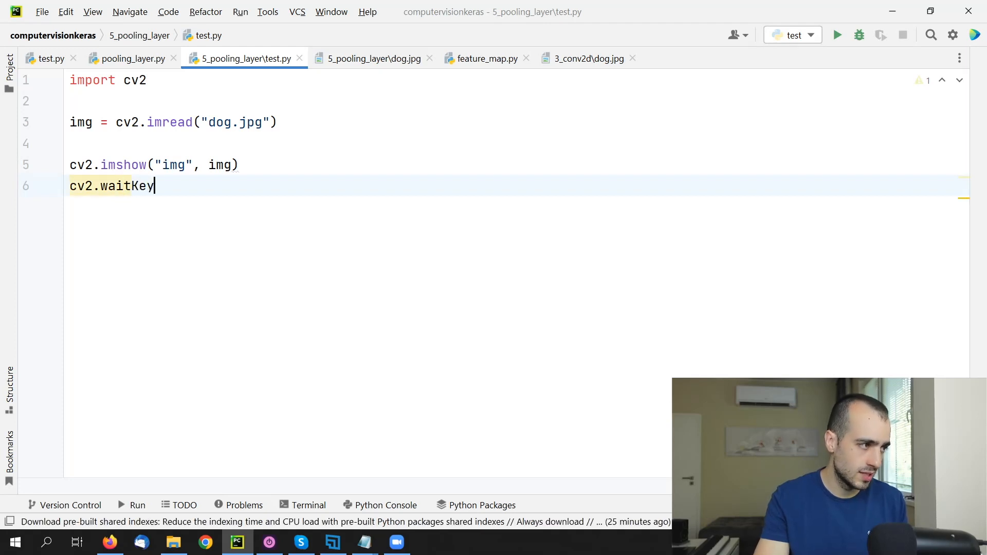
{"action": "type", "text": "(0)"}
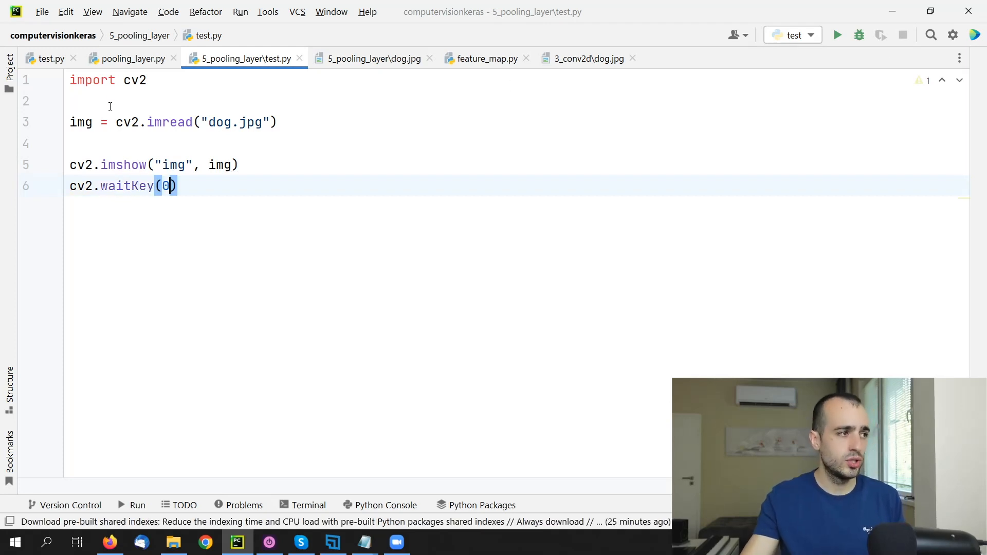
Step: Run 'test' from the tab menu to view the dog photo, then return to the editor
{"action": "right_click", "coordinate": [243, 58]}
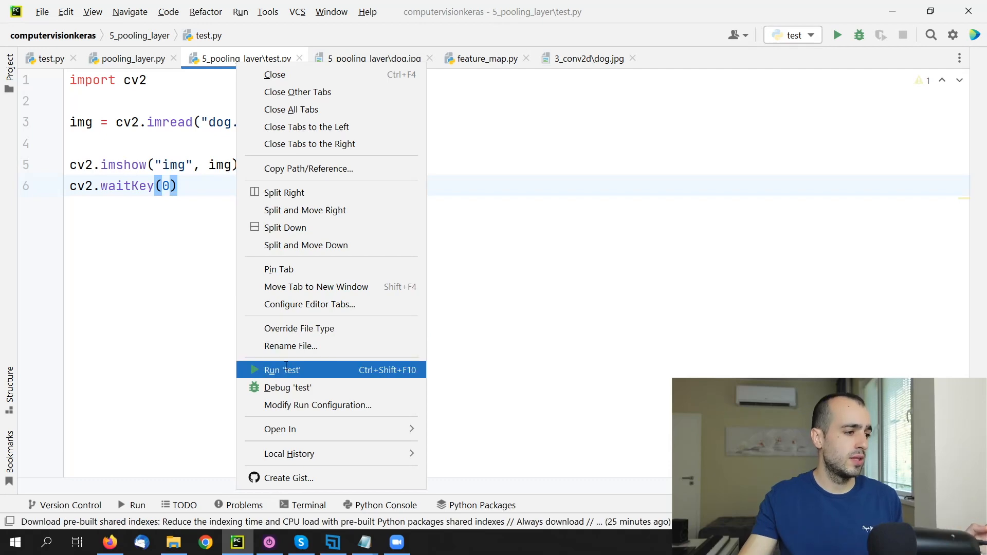
{"action": "left_click", "coordinate": [282, 369]}
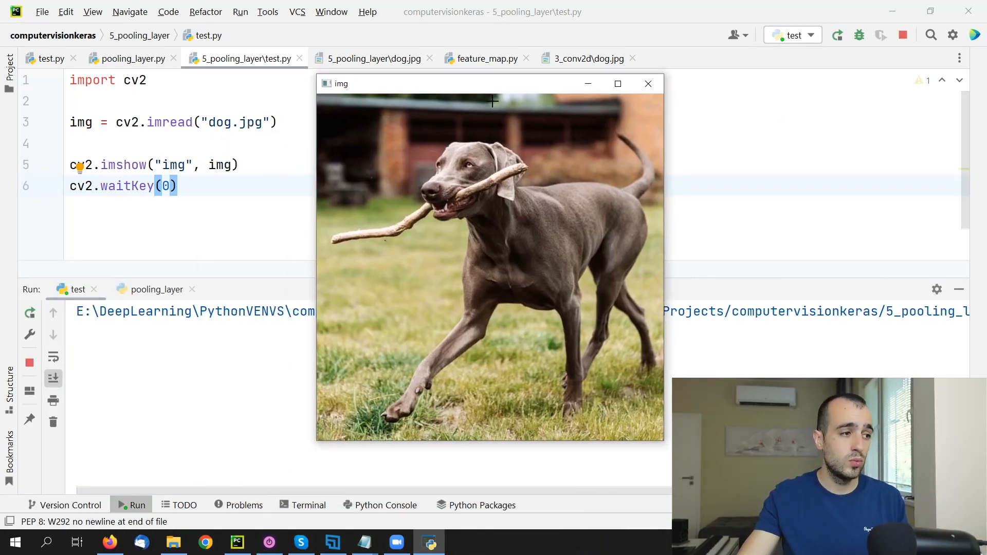
{"action": "mouse_move", "coordinate": [53, 148]}
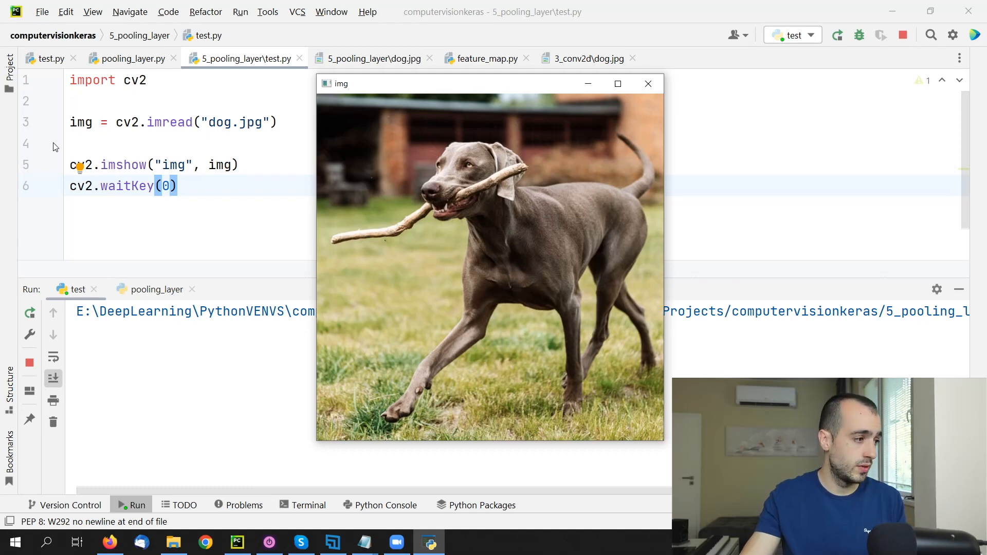
{"action": "left_click", "coordinate": [648, 83]}
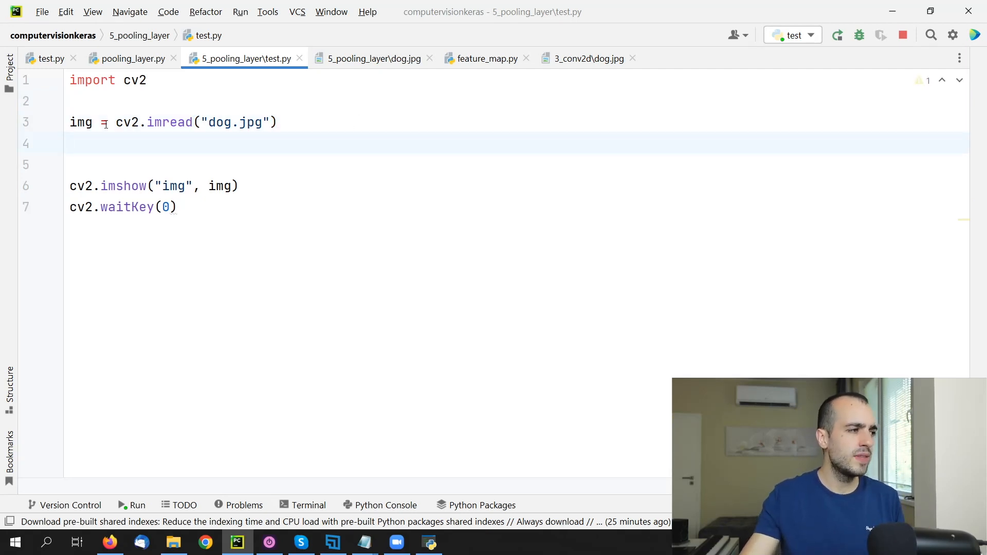
Step: Add the comments '# Load the img' and '# CNN Model'
{"action": "type", "text": "# Load"}
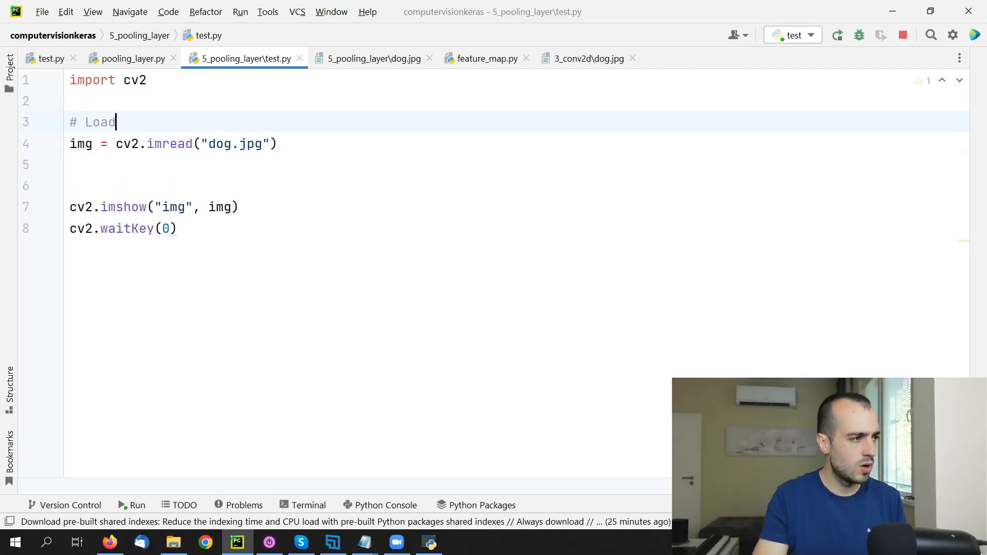
{"action": "type", "text": "the img"}
{"action": "type", "text": "#"}
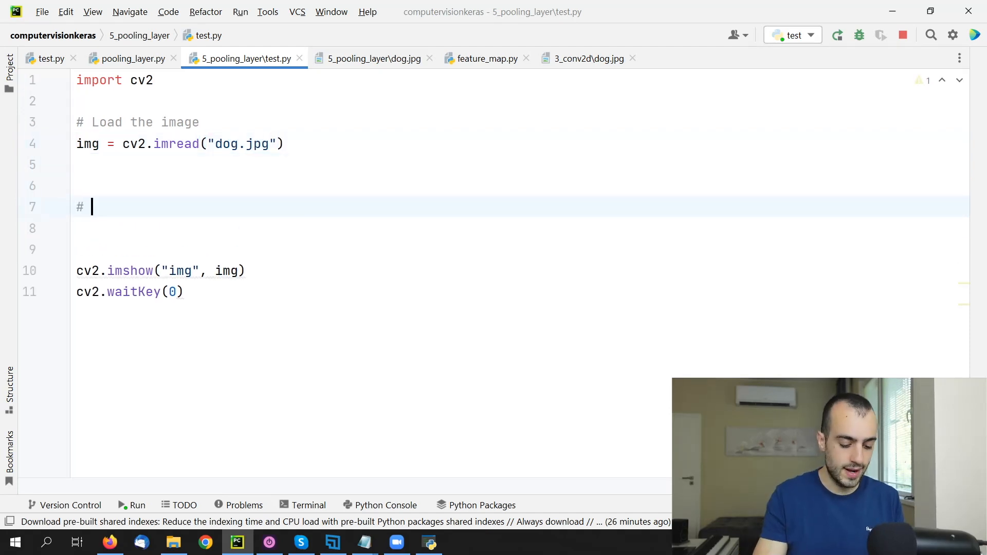
{"action": "type", "text": "CNN"}
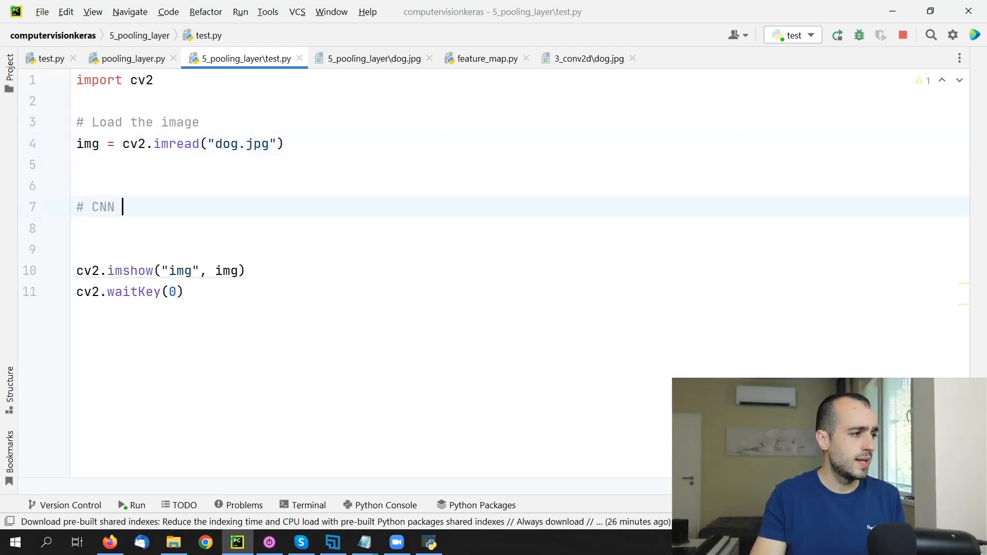
{"action": "type", "text": "Model"}
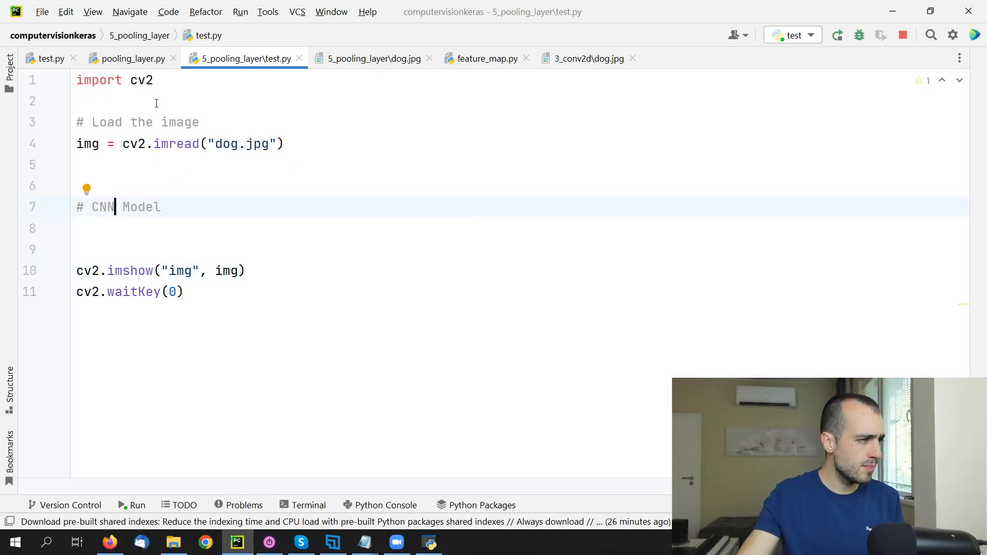
Step: Import keras and create model = keras.Sequential() under the CNN Model comment
{"action": "left_click", "coordinate": [171, 101]}
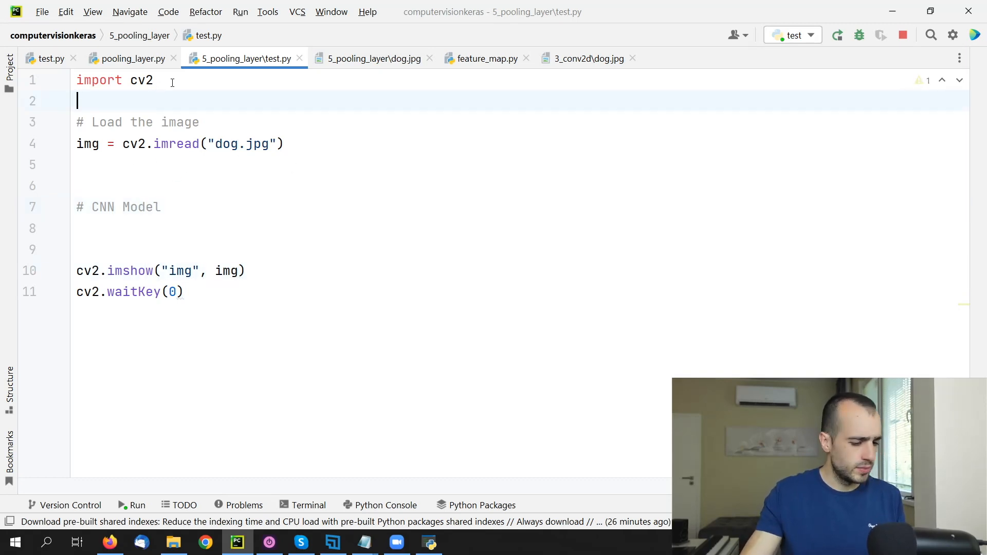
{"action": "type", "text": "import keras"}
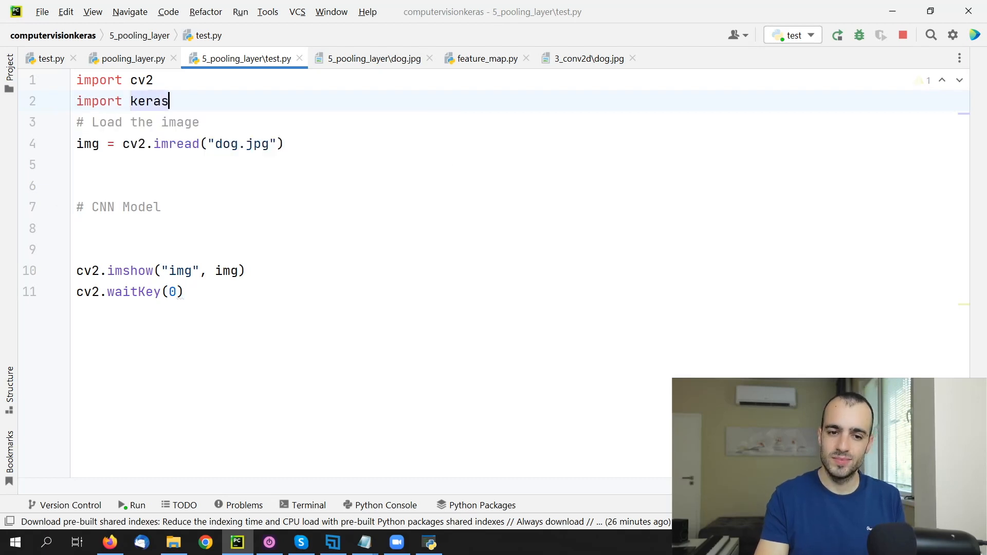
{"action": "key", "text": "enter"}
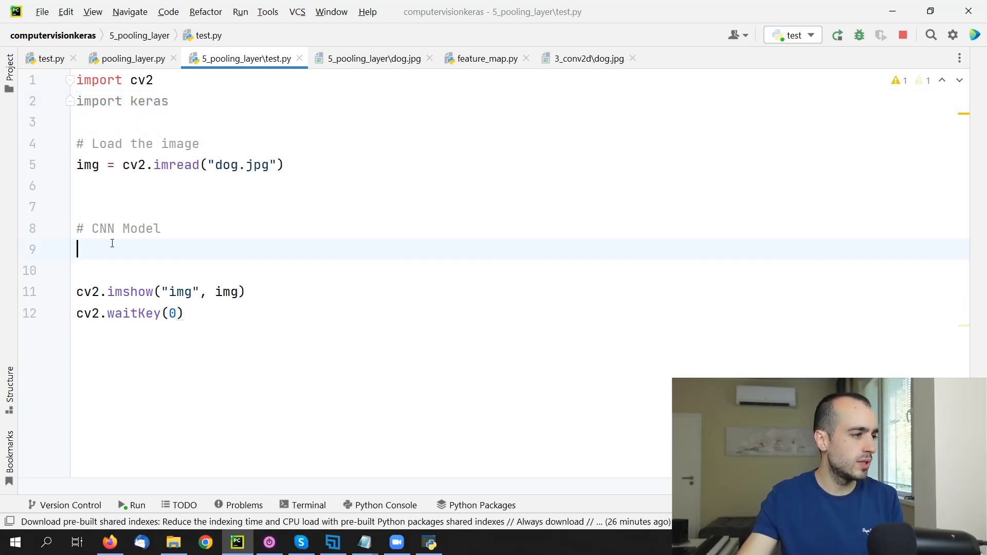
{"action": "type", "text": "mo"}
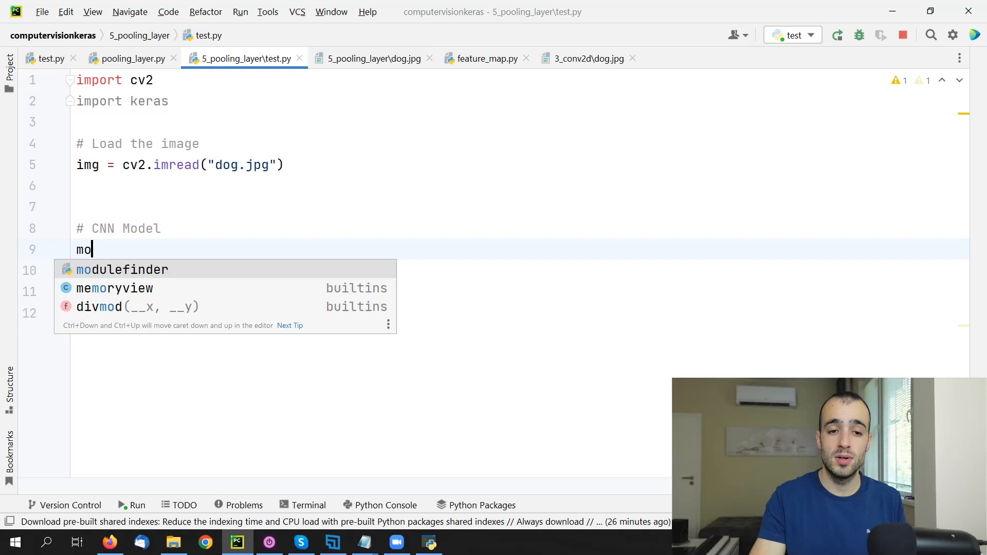
{"action": "type", "text": "del ="}
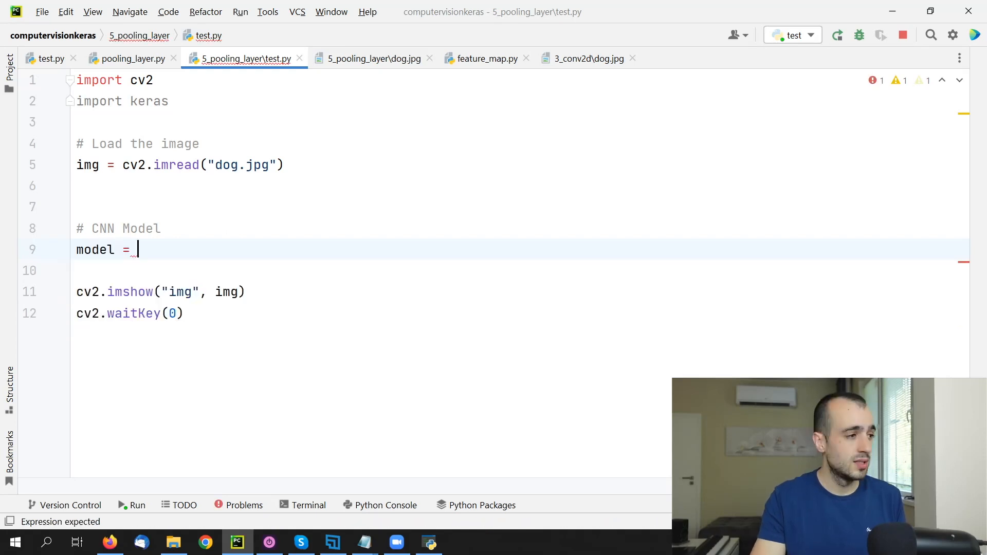
{"action": "type", "text": "keras.Sequential()"}
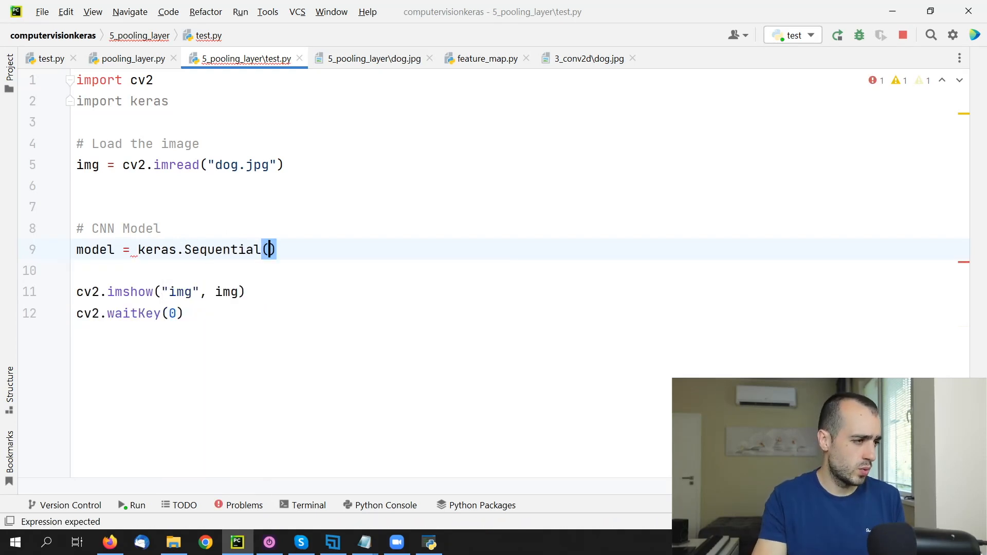
{"action": "key", "text": "enter"}
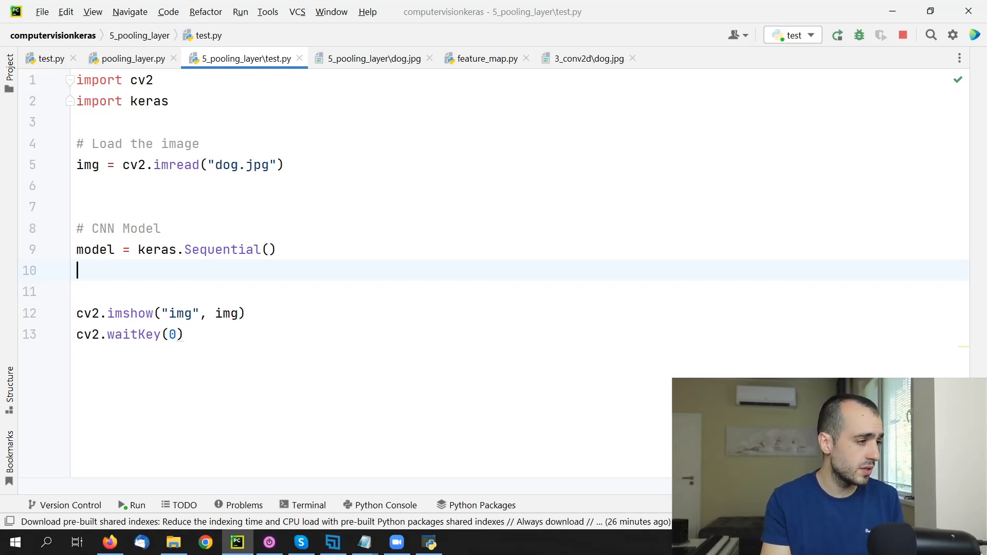
Step: Add 'from keras import layers' to the imports
{"action": "type", "text": "model.add("}
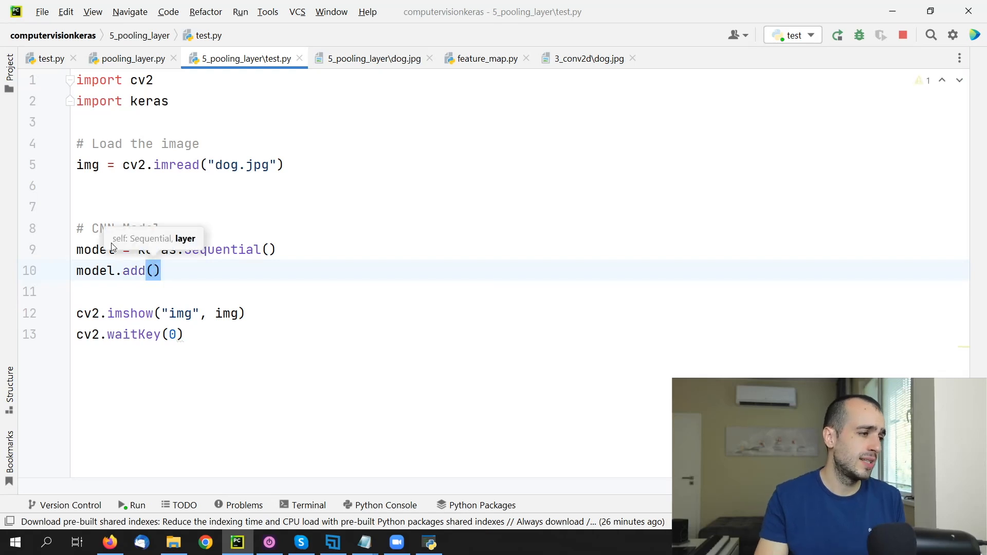
{"action": "left_click", "coordinate": [212, 101]}
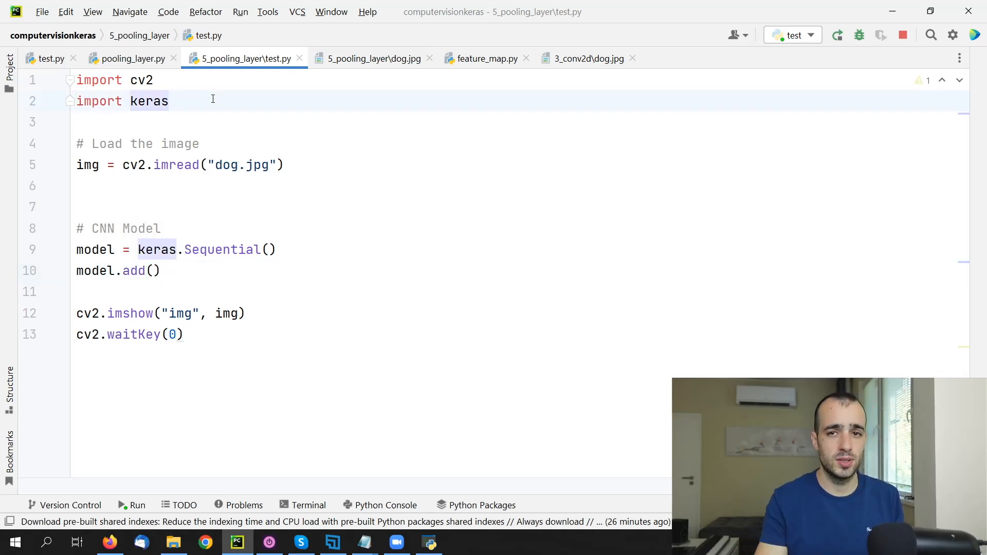
{"action": "type", "text": "import layer"}
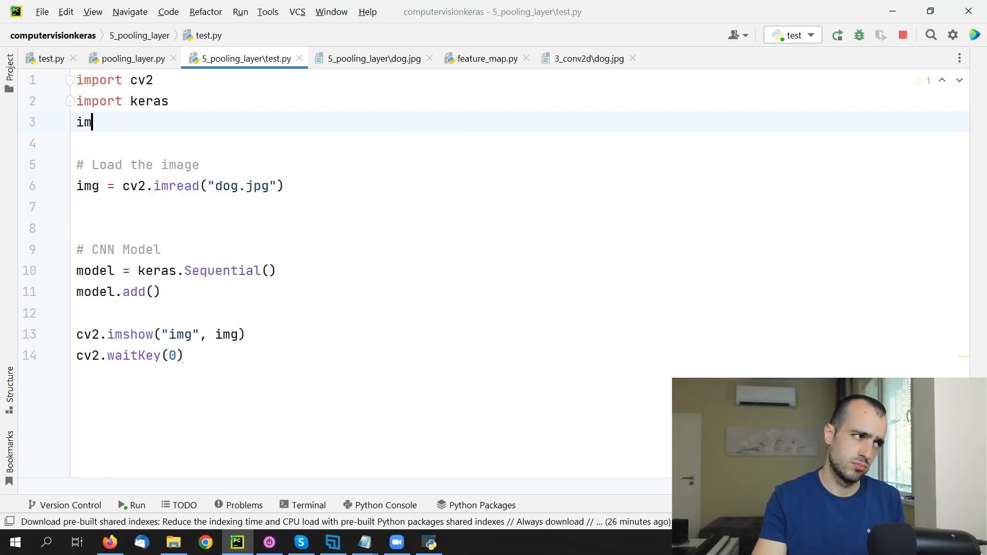
{"action": "type", "text": "from keras"}
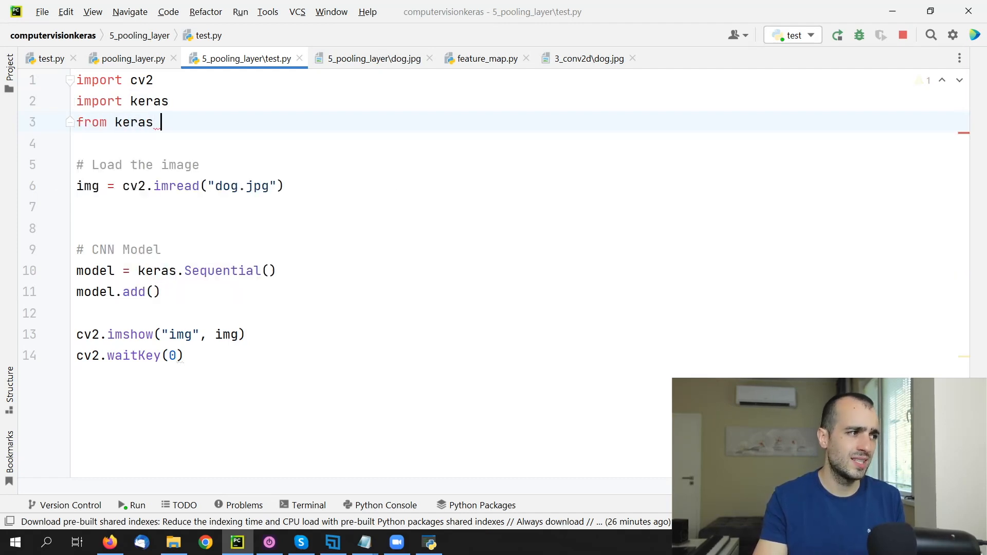
{"action": "type", "text": "import layers"}
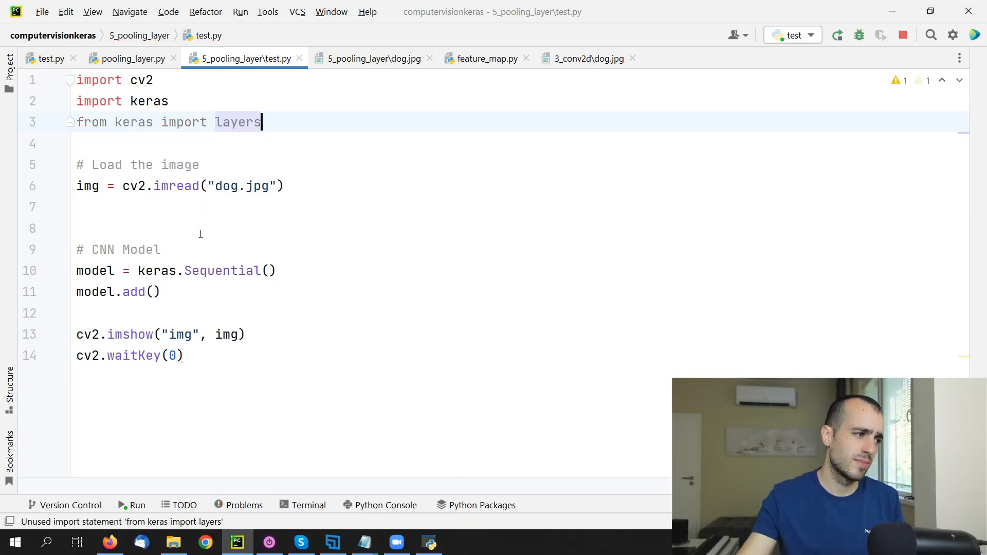
Step: Start a model.add Conv2D layer with input_shape=(224, 224, 3)
{"action": "type", "text": "layers.Conv2D("}
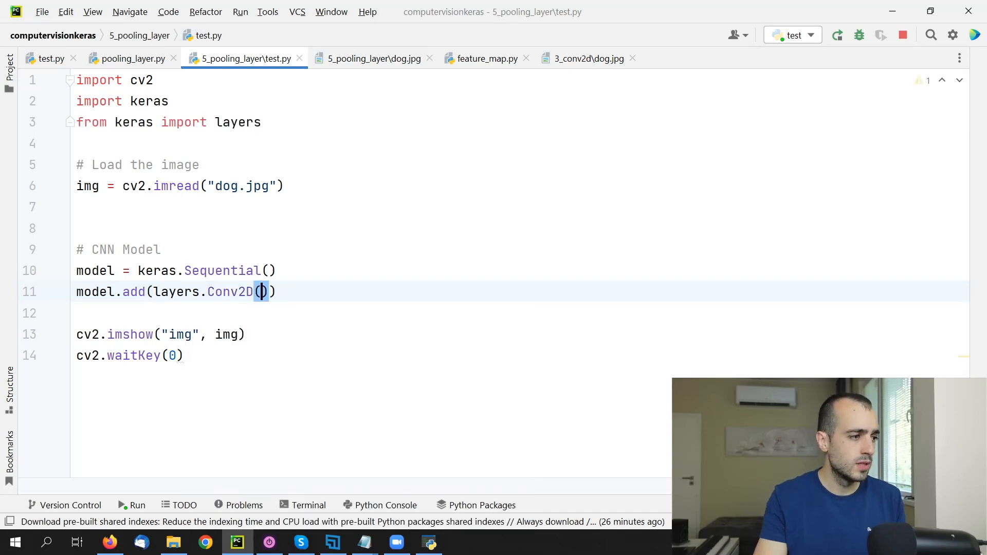
{"action": "type", "text": "input_shape"}
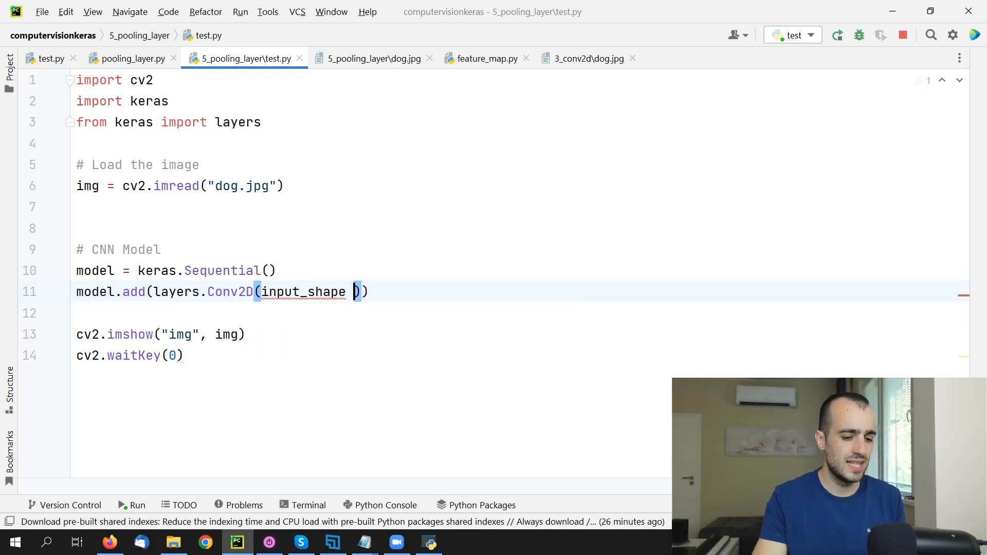
{"action": "type", "text": "=()"}
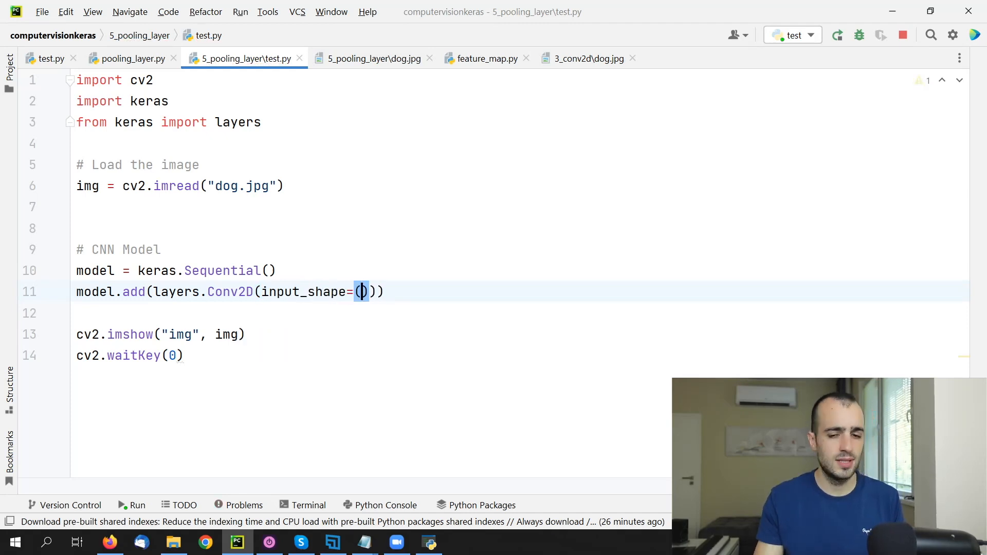
{"action": "type", "text": "2"}
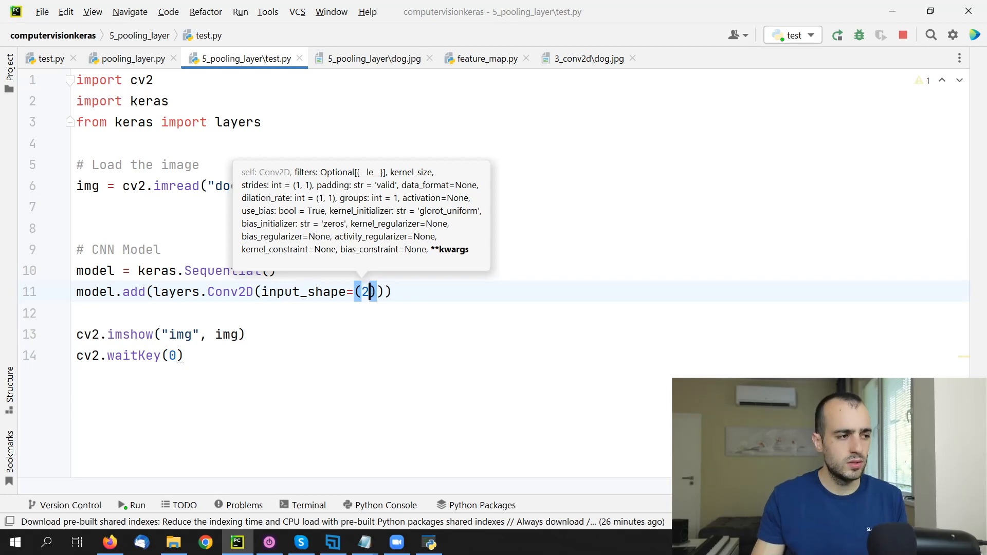
{"action": "type", "text": "24, 224,"}
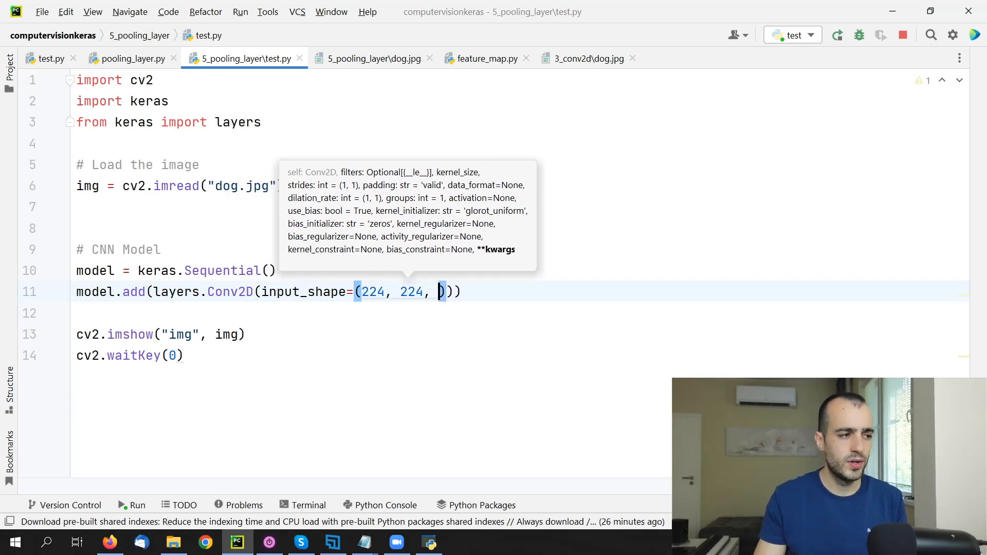
{"action": "type", "text": "3"}
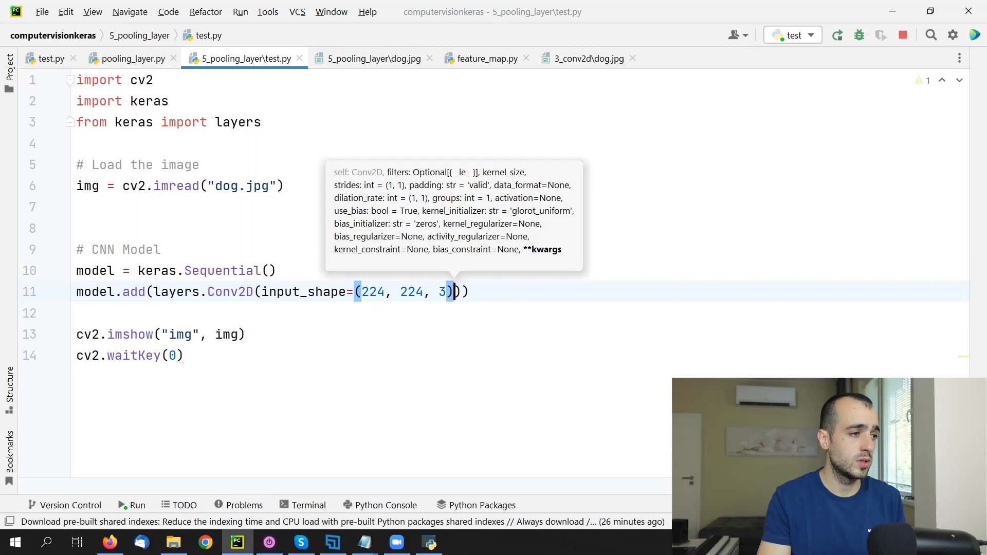
{"action": "type", "text": ","}
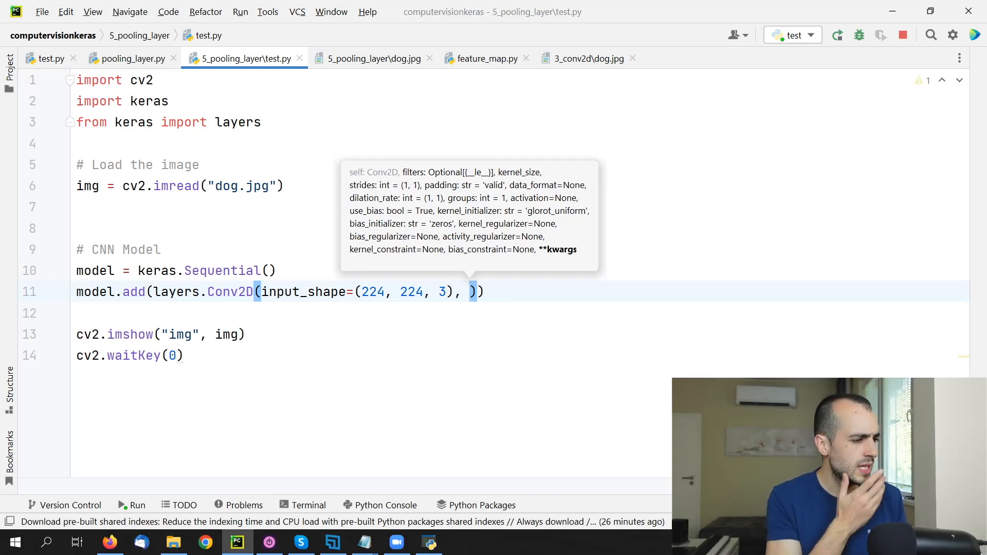
Step: Give the Conv2D layer kernel_size=(3, 3) and filters=64
{"action": "type", "text": "ker"}
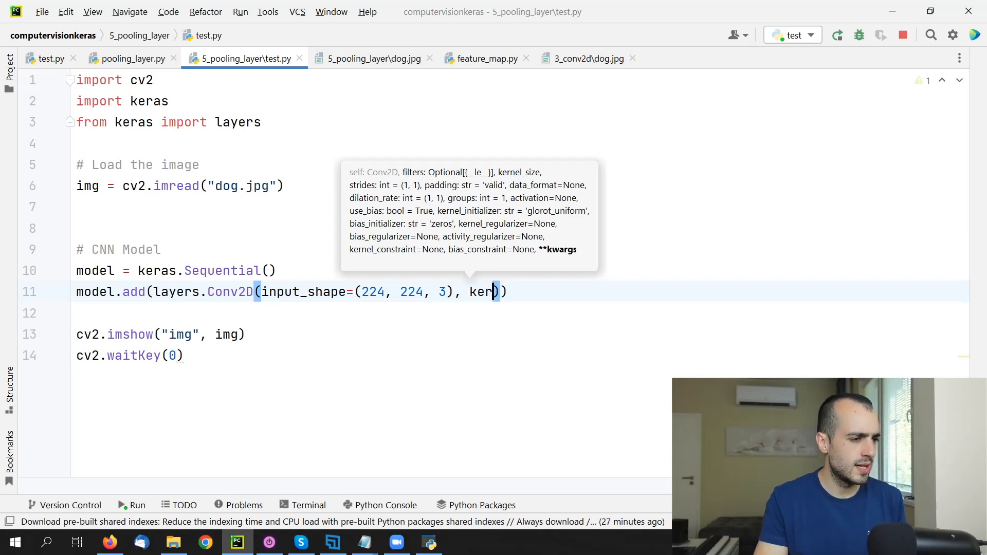
{"action": "key", "text": "Backspace"}
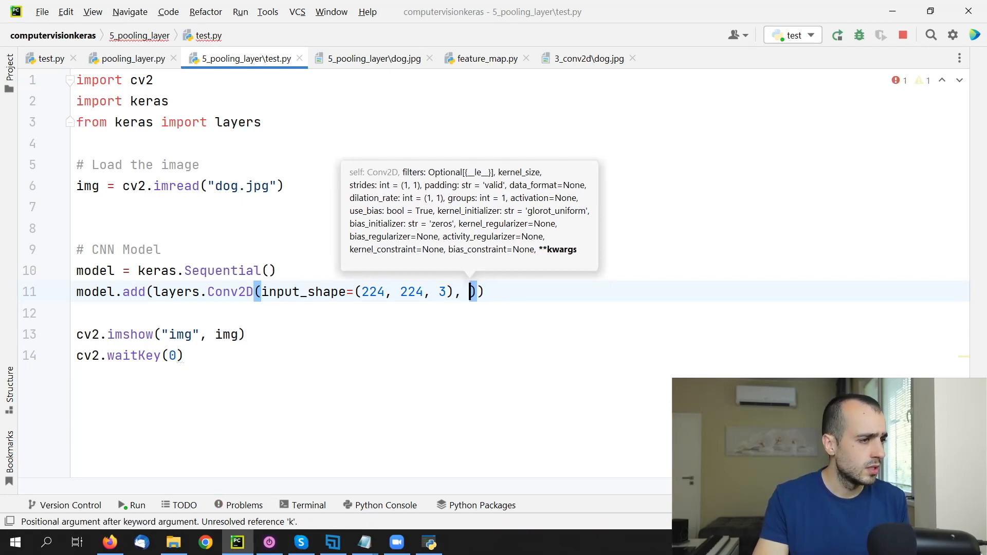
{"action": "type", "text": "k"}
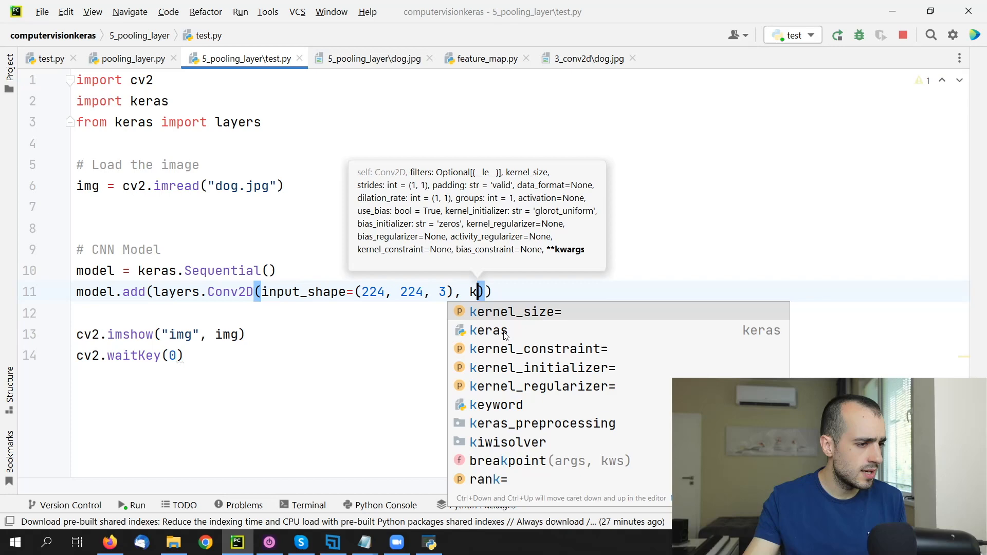
{"action": "left_click", "coordinate": [514, 311]}
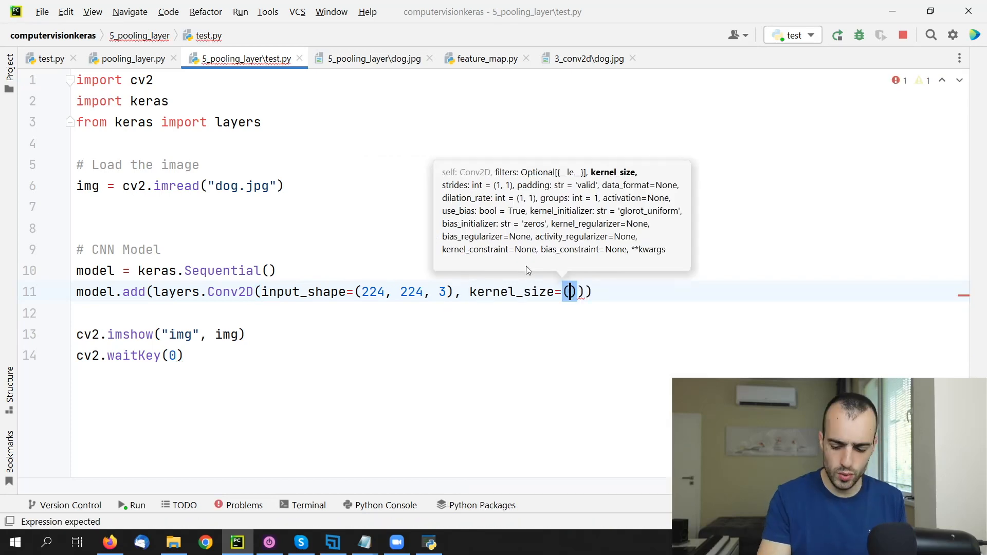
{"action": "type", "text": "3, 3"}
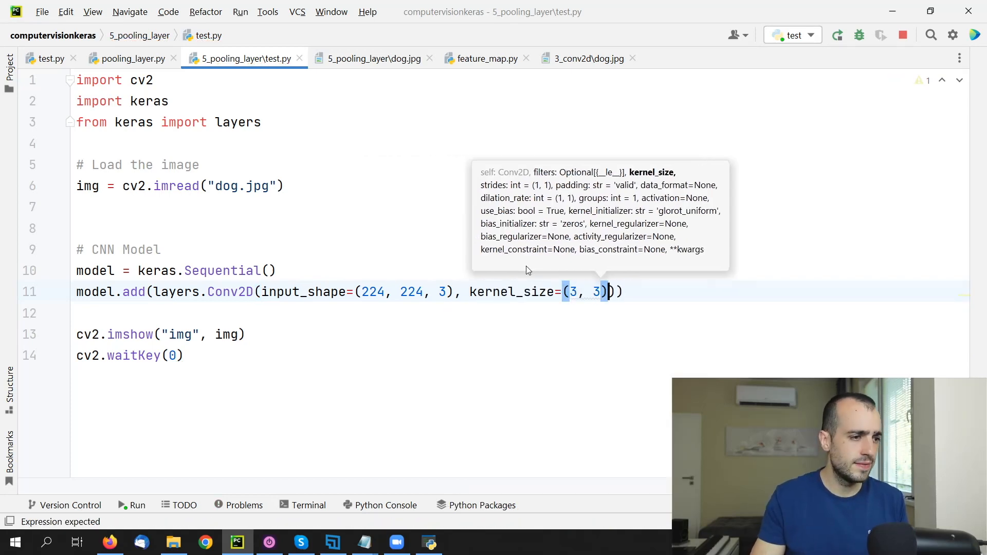
{"action": "type", "text": ", filters="}
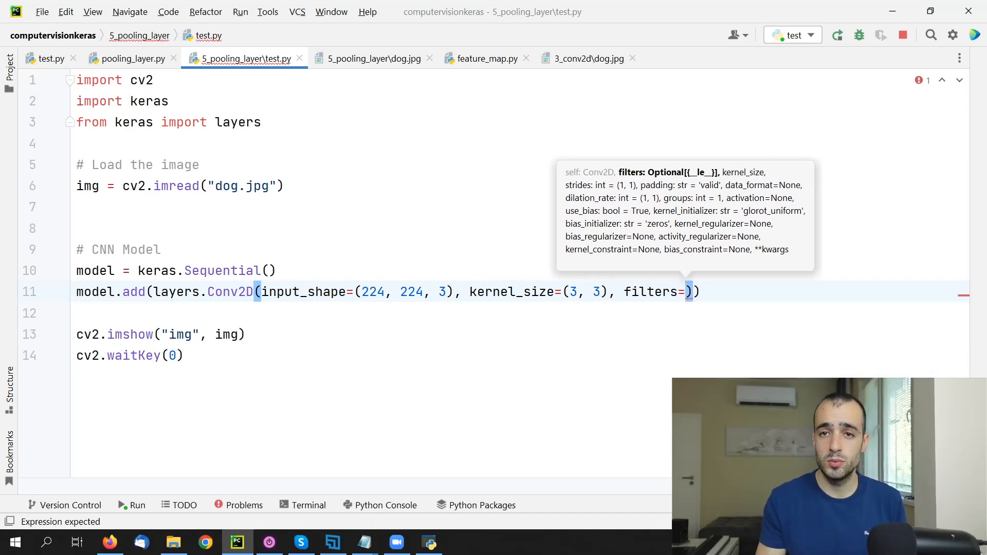
{"action": "type", "text": "6"}
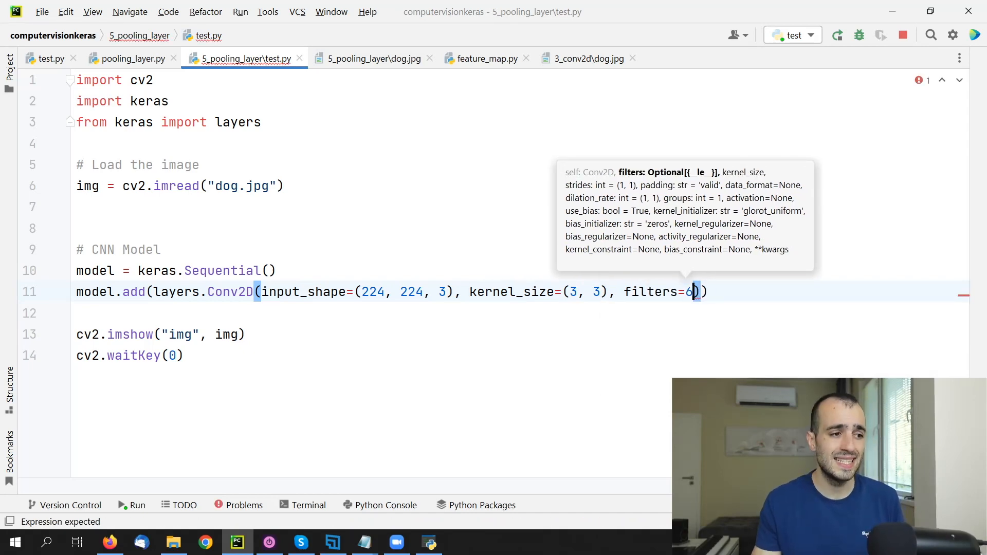
{"action": "type", "text": "4"}
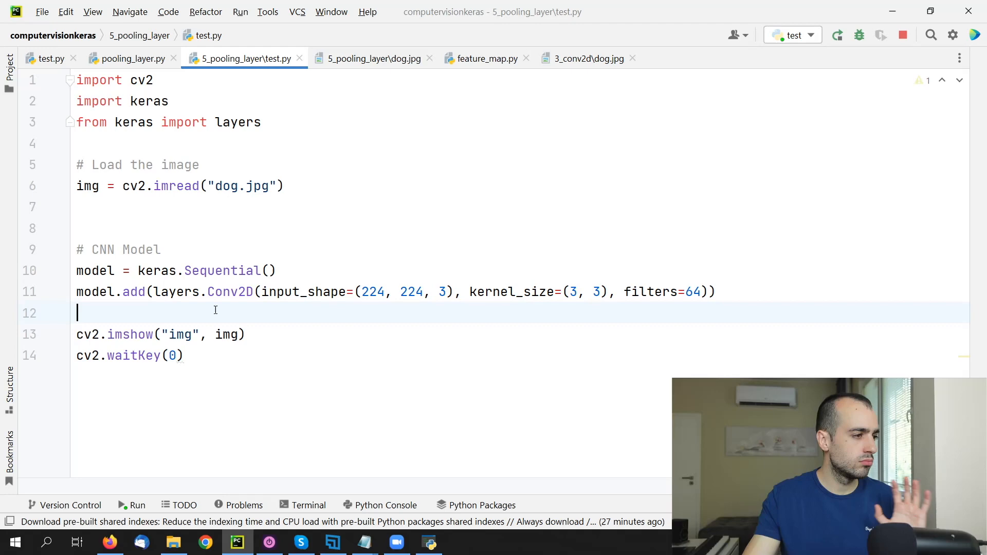
Step: Below the Conv2D layer, assign feature_map = model.predict(np.array([img]))
{"action": "left_click", "coordinate": [715, 291]}
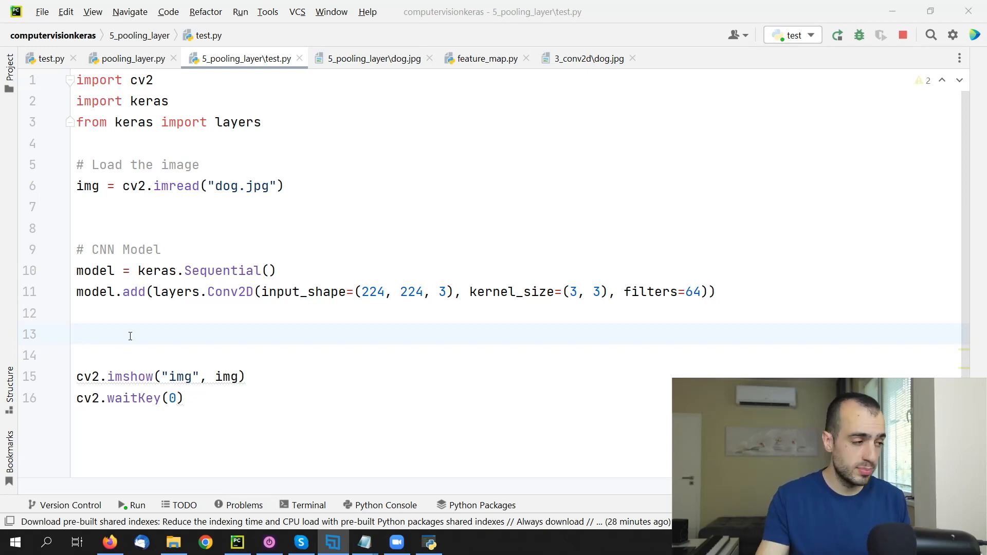
{"action": "type", "text": "feature_"}
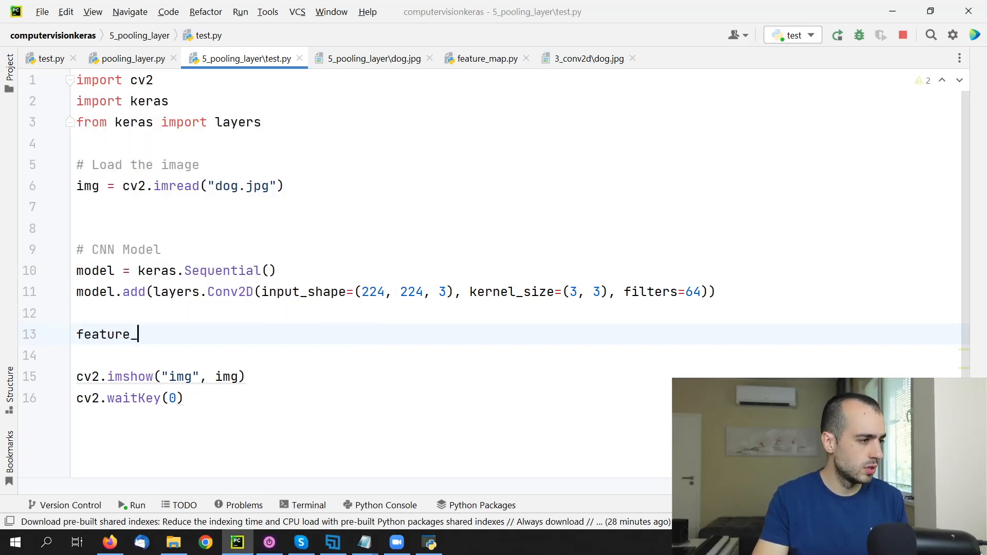
{"action": "type", "text": "map ="}
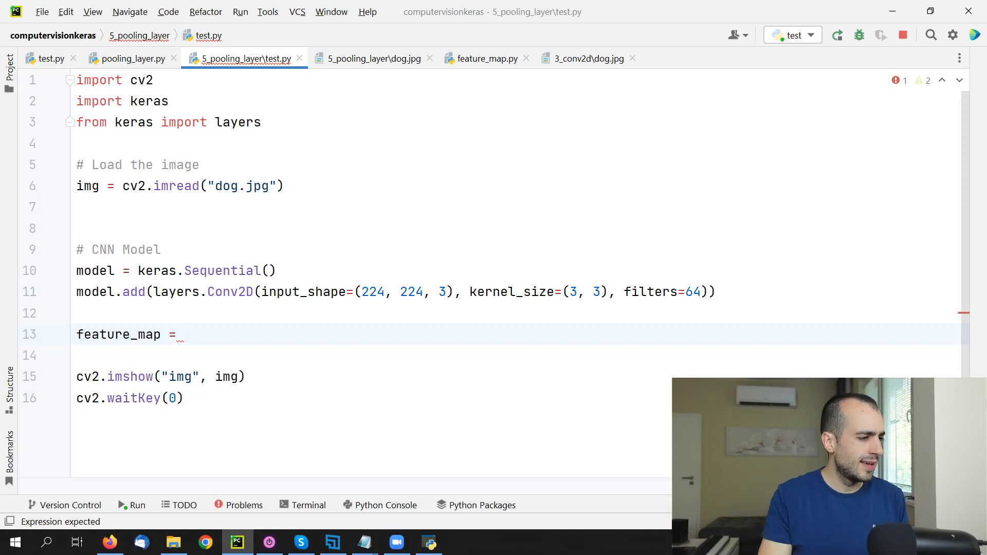
{"action": "type", "text": "model"}
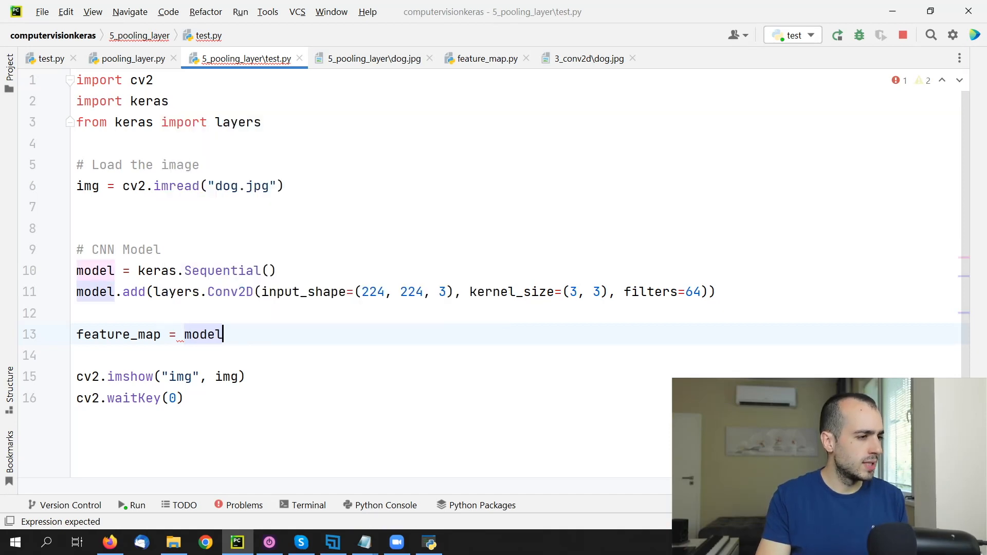
{"action": "type", "text": ".predict("}
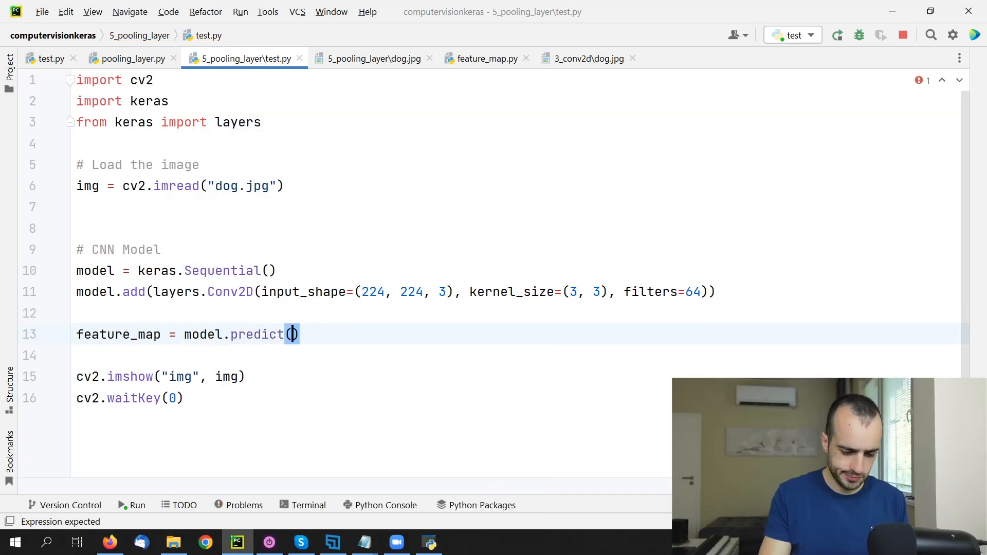
{"action": "type", "text": "npòa"}
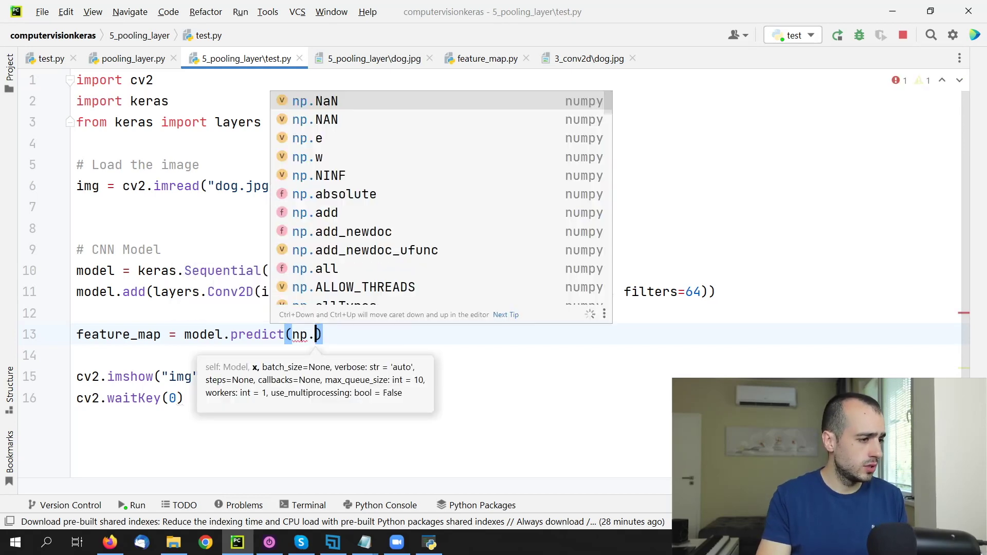
{"action": "type", "text": "array("}
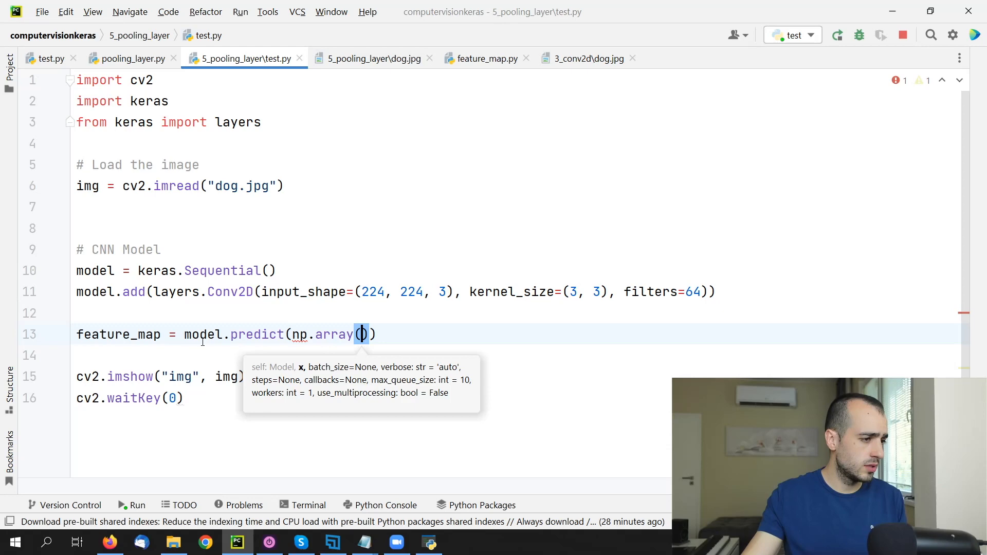
{"action": "type", "text": "["}
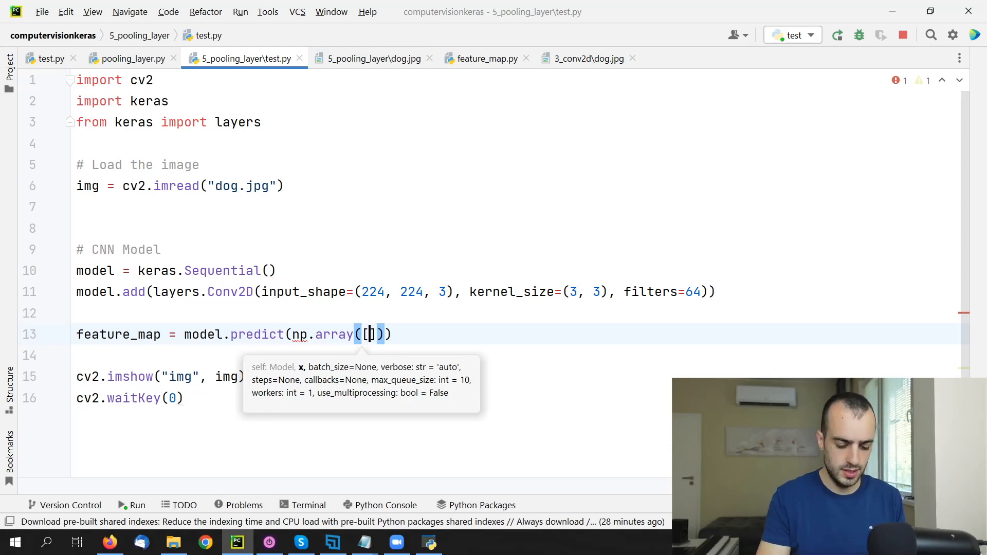
{"action": "type", "text": "img"}
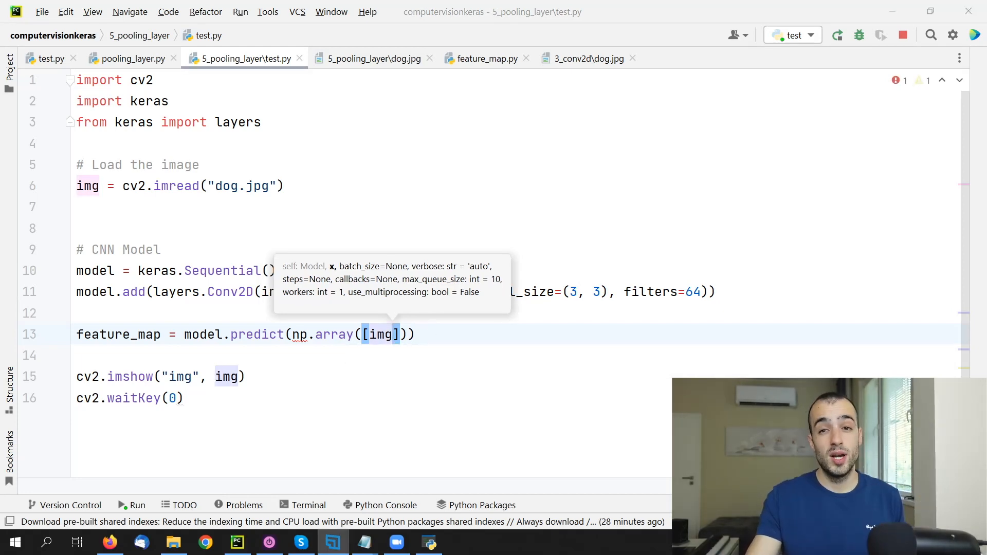
{"action": "mouse_move", "coordinate": [599, 360]}
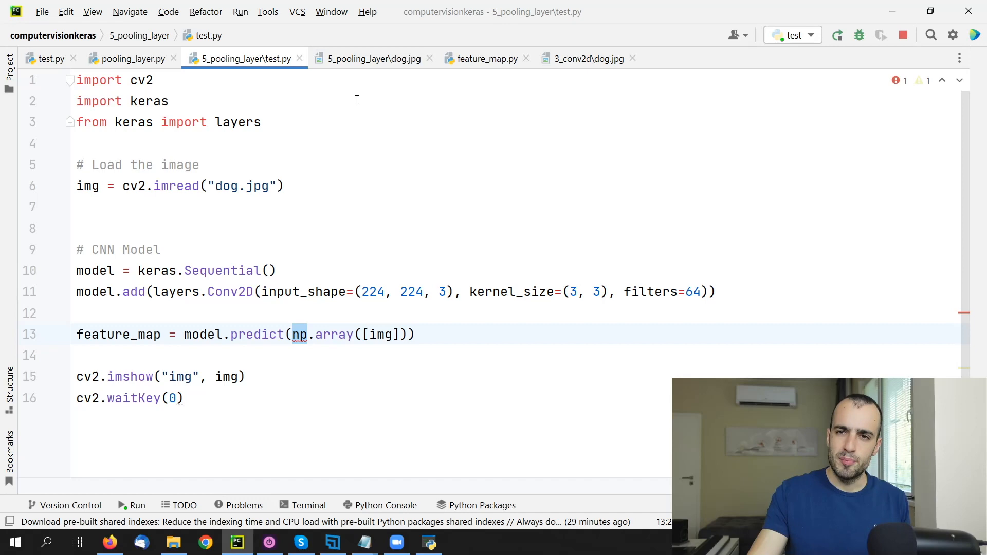
Step: Add 'import numpy as np' to the imports
{"action": "type", "text": "imp"}
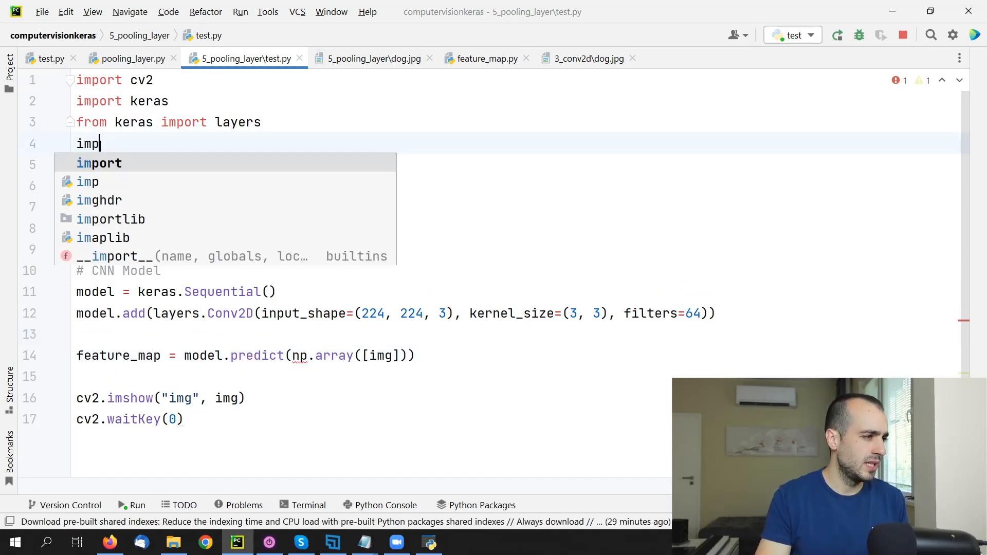
{"action": "type", "text": "ort numpy as n"}
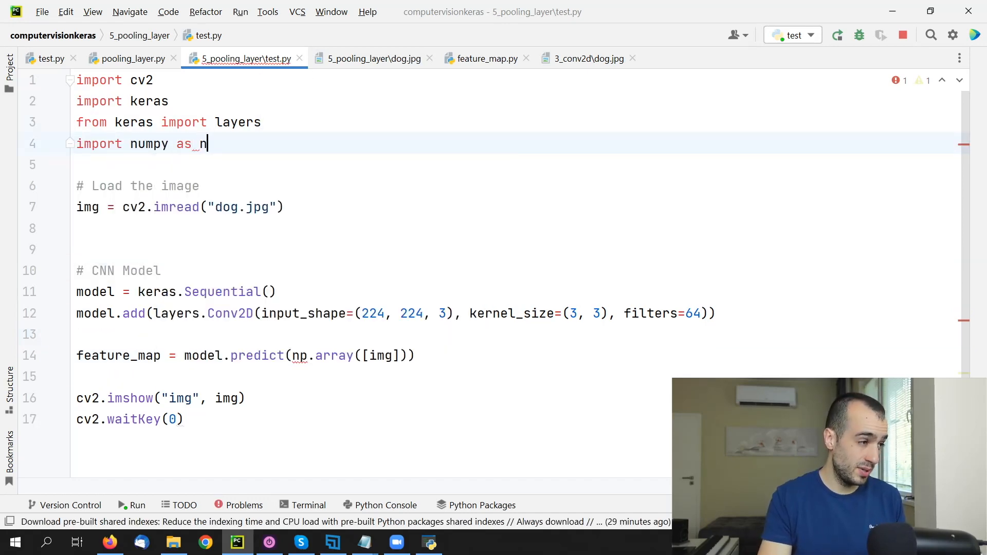
{"action": "type", "text": "p"}
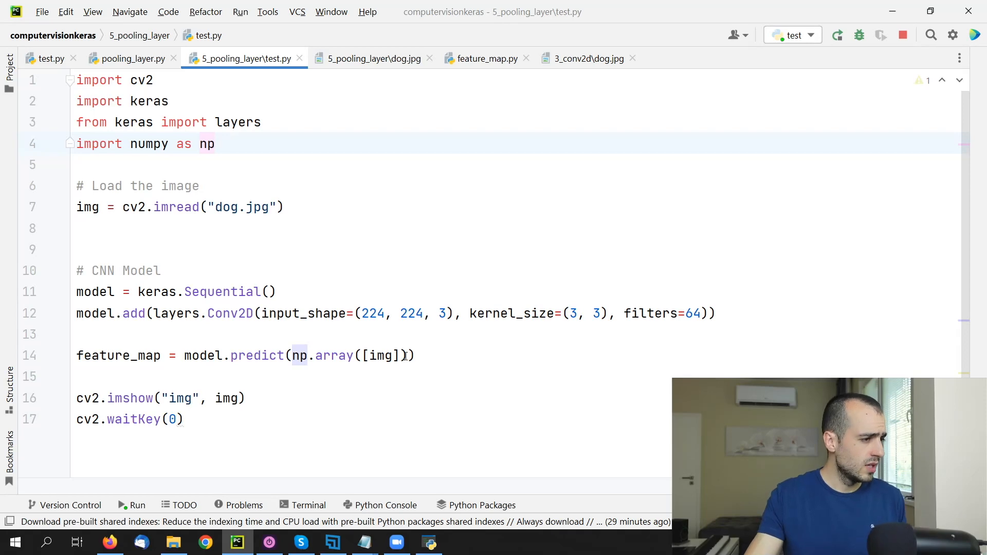
{"action": "mouse_move", "coordinate": [398, 339]}
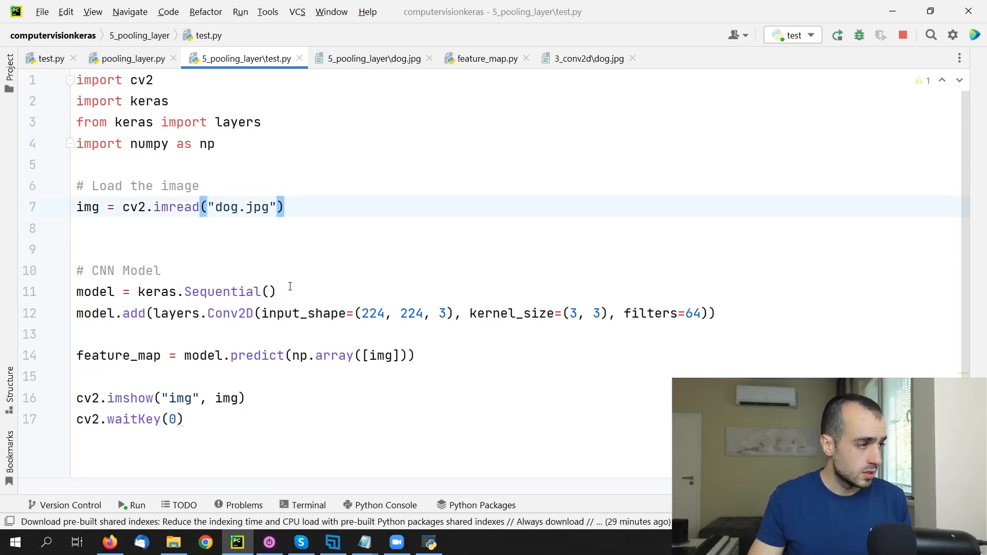
Step: Resize the loaded image with img = cv2.resize(img, (224, 224))
{"action": "type", "text": "im"}
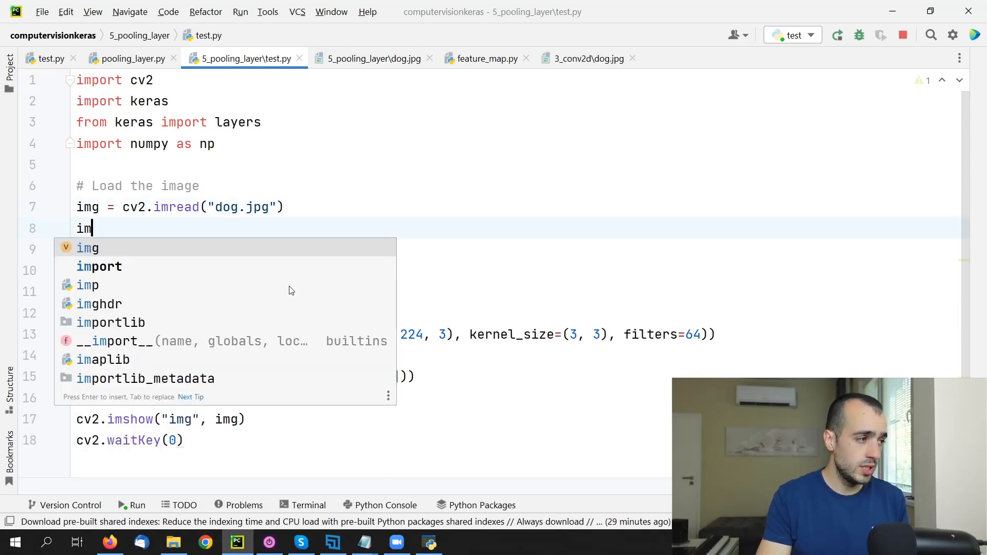
{"action": "type", "text": "g = cv"}
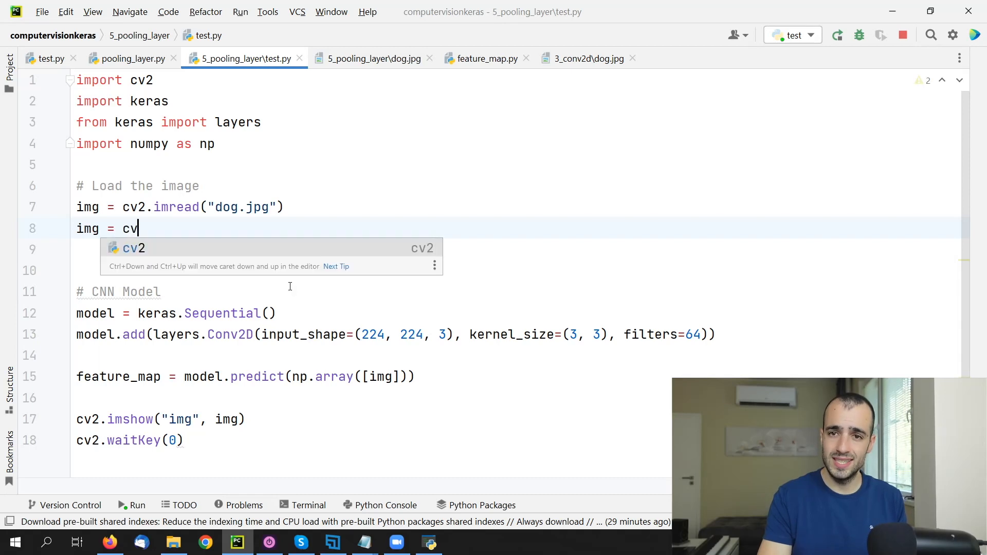
{"action": "type", "text": ".resi"}
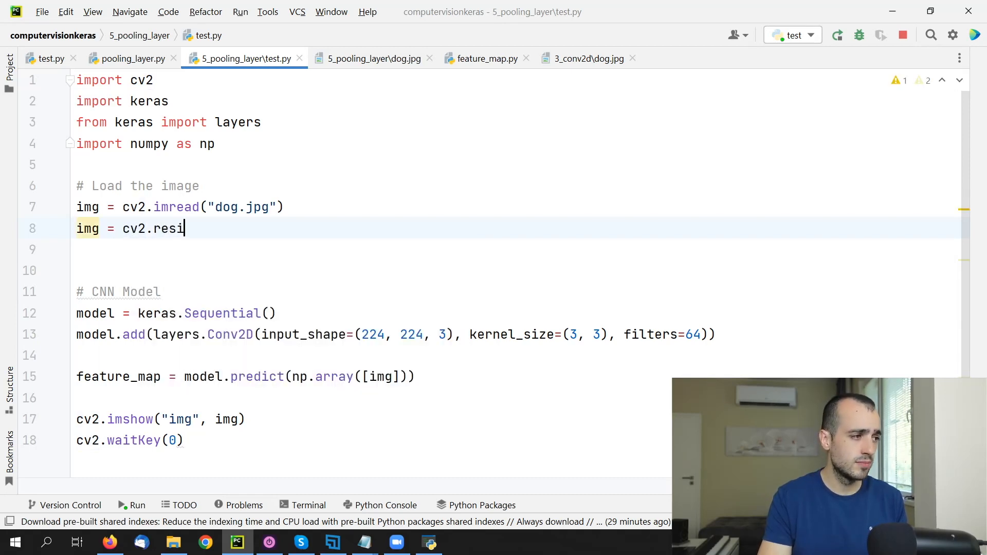
{"action": "type", "text": "ze()"}
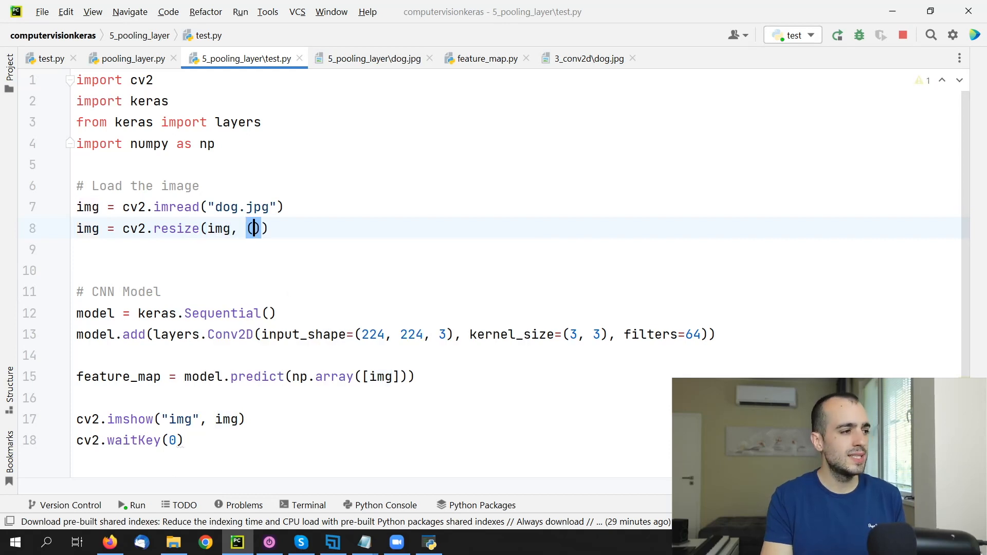
{"action": "type", "text": "224"}
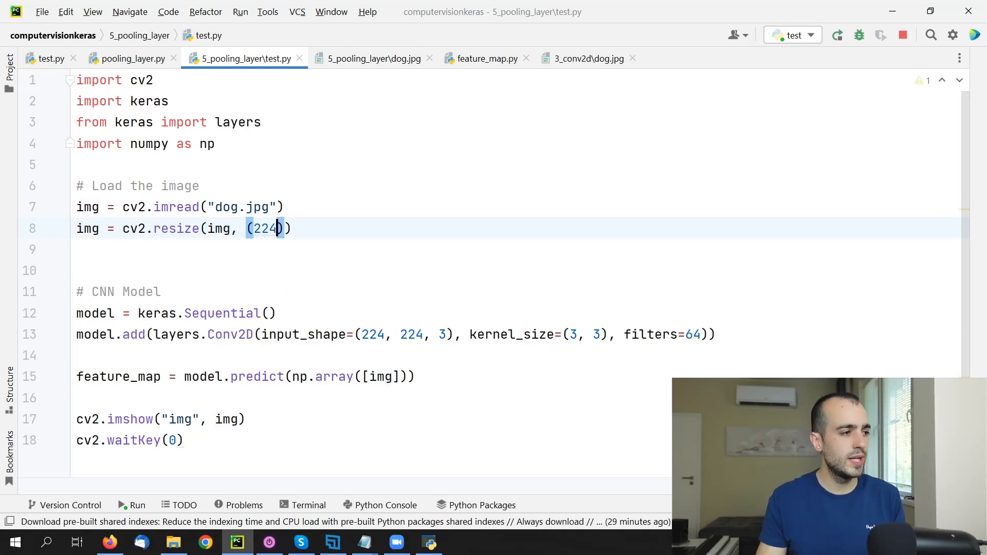
{"action": "type", "text": ", 224"}
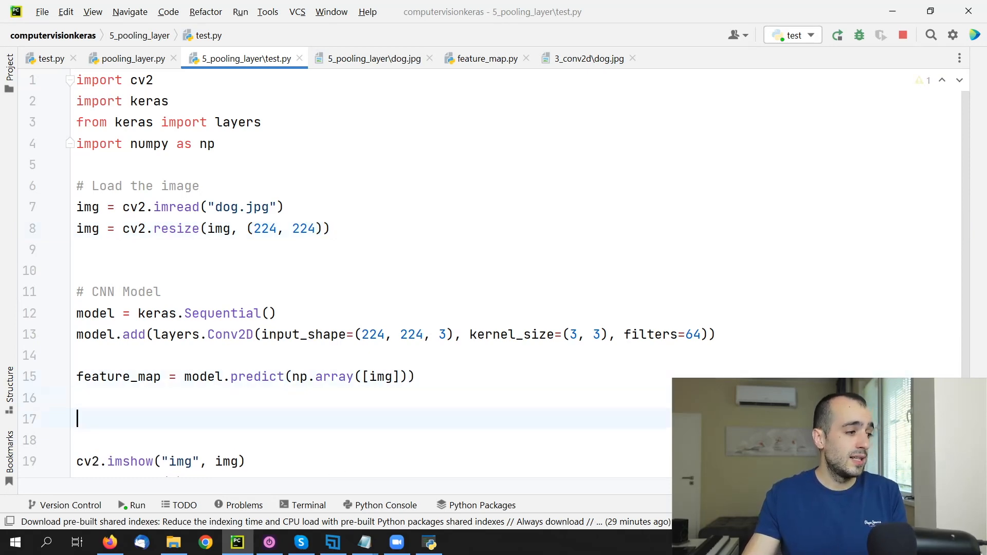
Step: Extract feature_img = feature_map[0, :, :, 0] and delete the cv2.imshow and waitKey lines
{"action": "scroll", "scroll_direction": "down", "scroll_amount": 3}
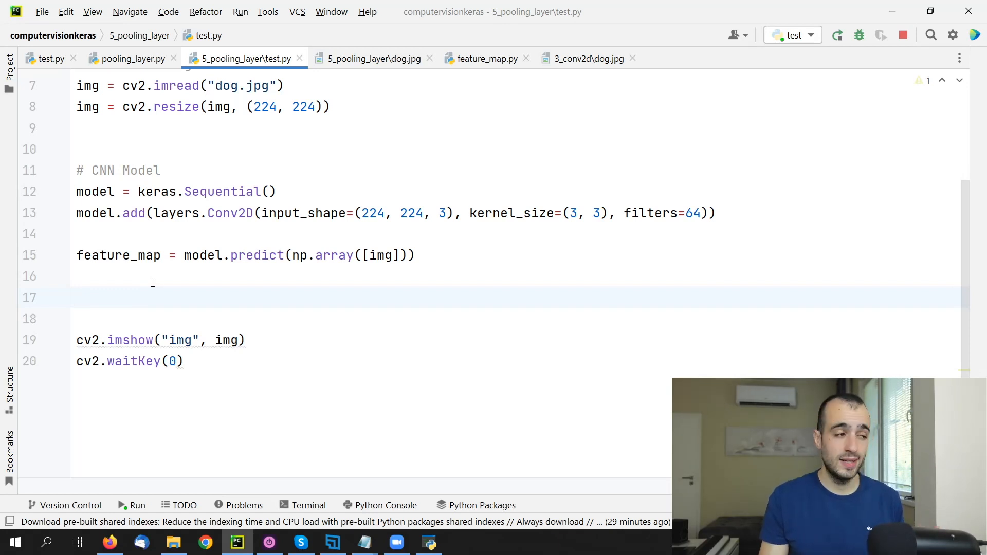
{"action": "type", "text": "f"}
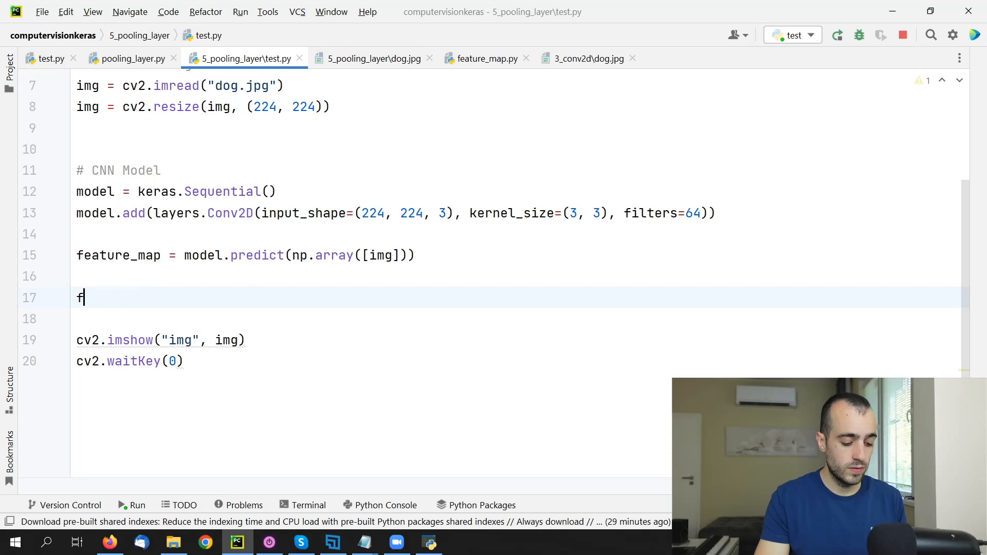
{"action": "type", "text": "eature_img ="}
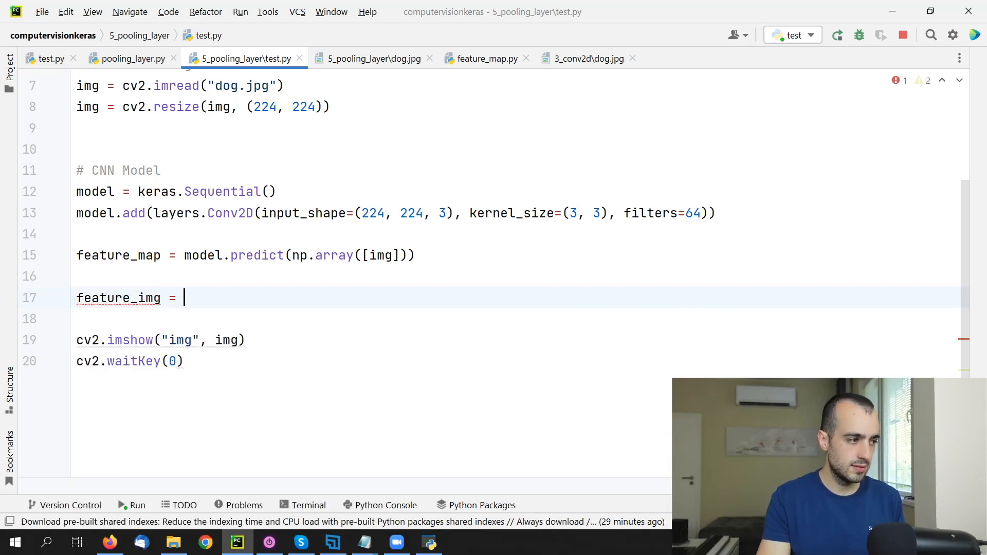
{"action": "type", "text": "feature_map"}
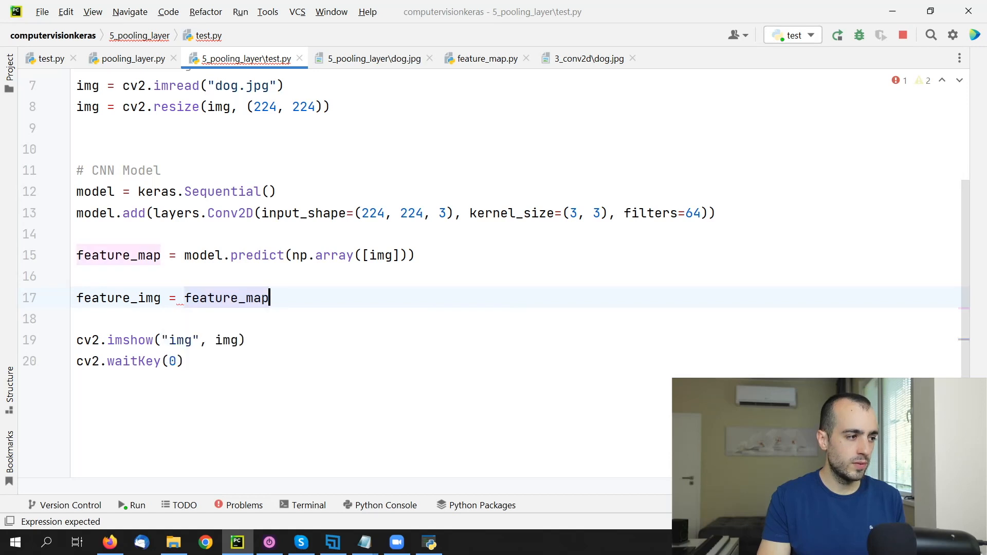
{"action": "type", "text": "[0]"}
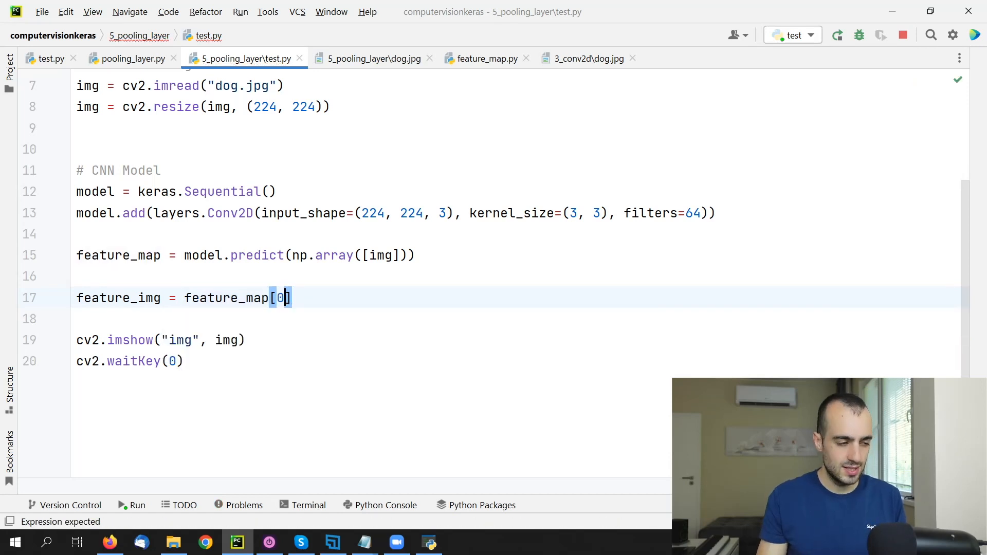
{"action": "type", "text": ","}
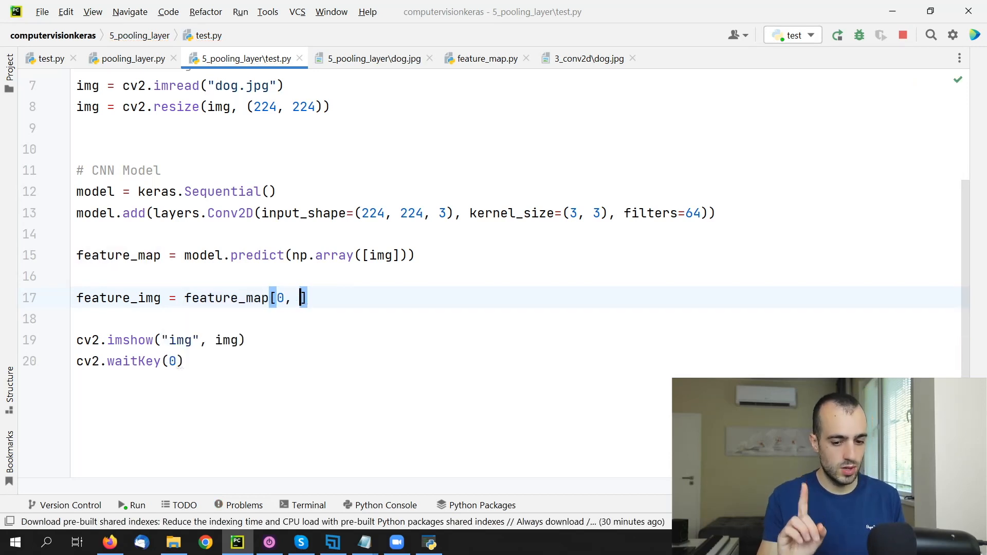
{"action": "type", "text": ":,"}
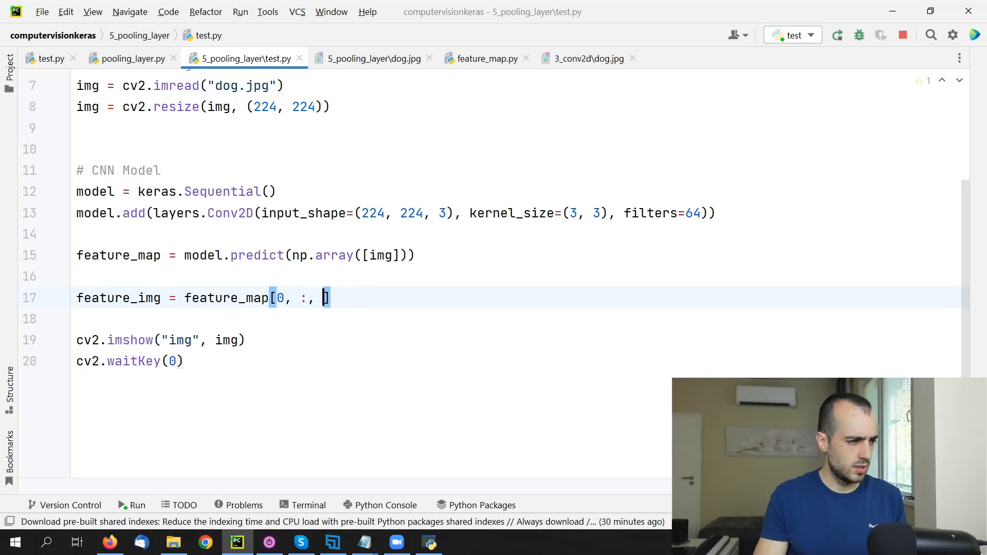
{"action": "type", "text": ":, 0"}
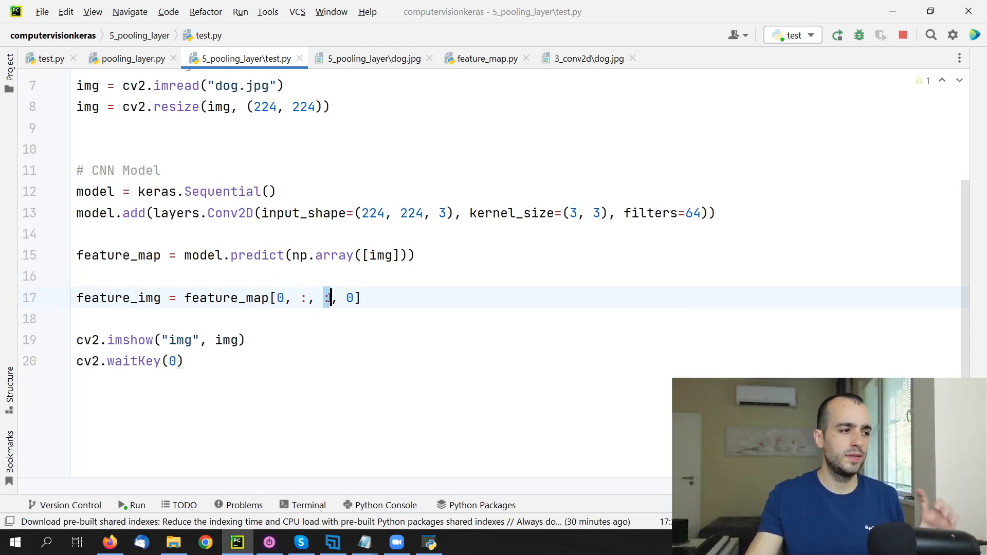
{"action": "left_click", "coordinate": [689, 213]}
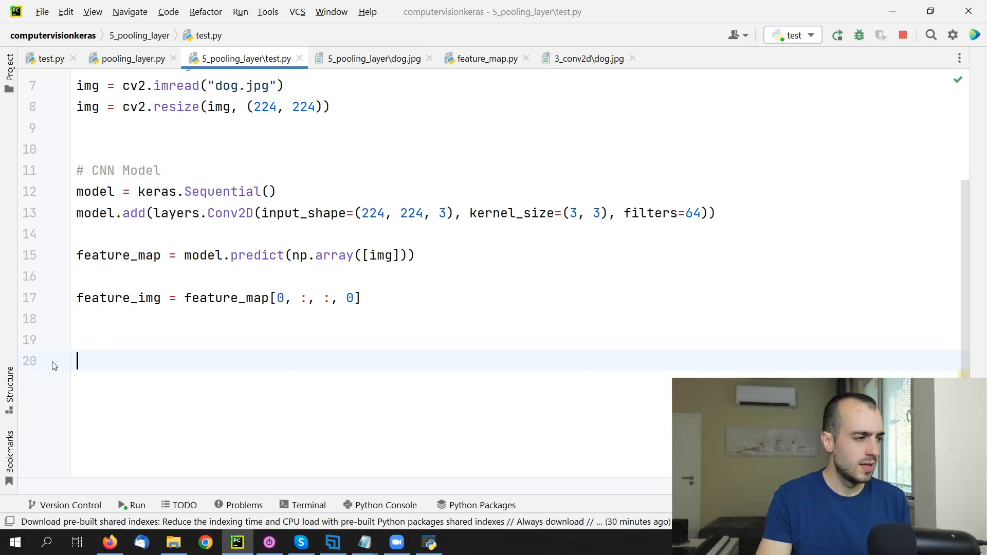
{"action": "type", "text": "plt"}
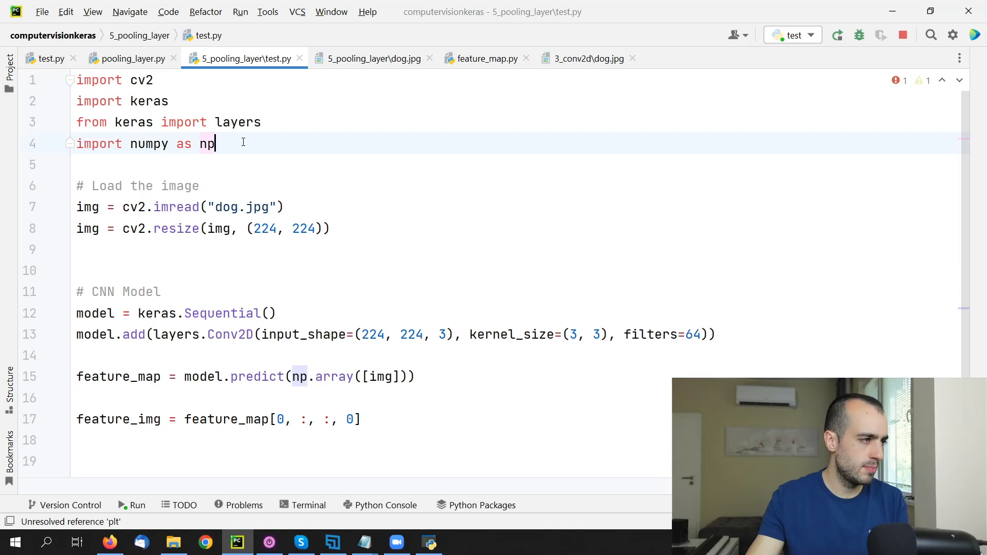
Step: Import matplotlib.pyplot as plt, plot feature_img with plt.imshow, and call plt.show()
{"action": "type", "text": "import"}
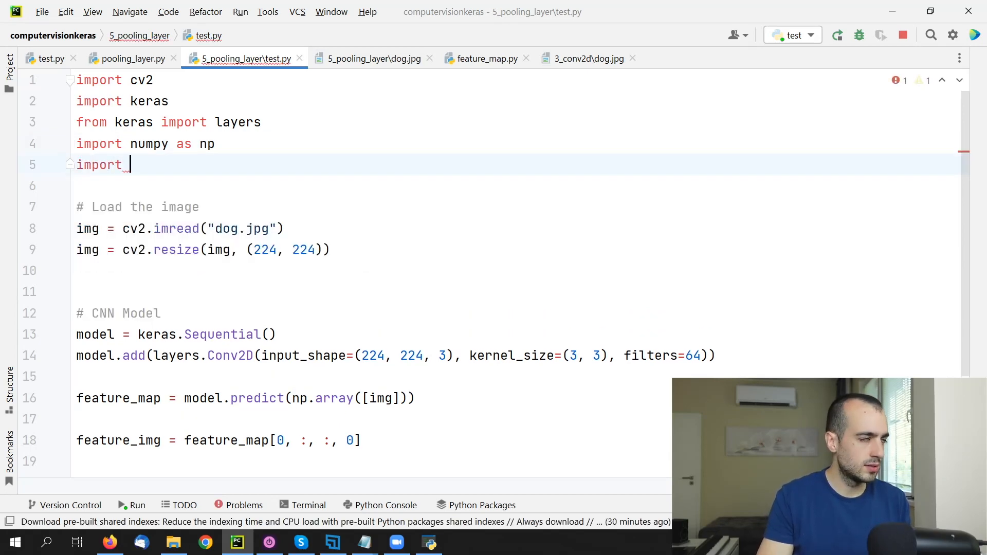
{"action": "type", "text": "ma"}
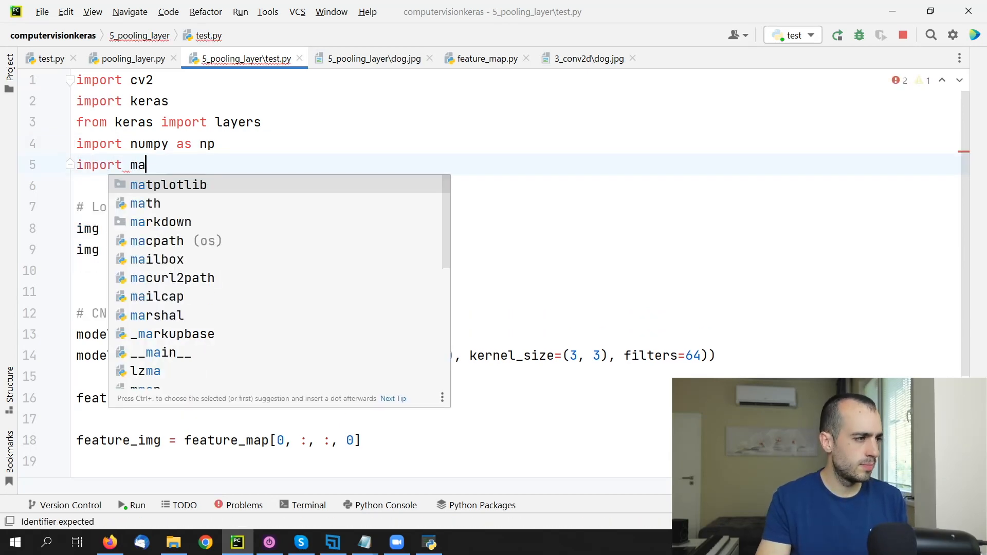
{"action": "left_click", "coordinate": [167, 185]}
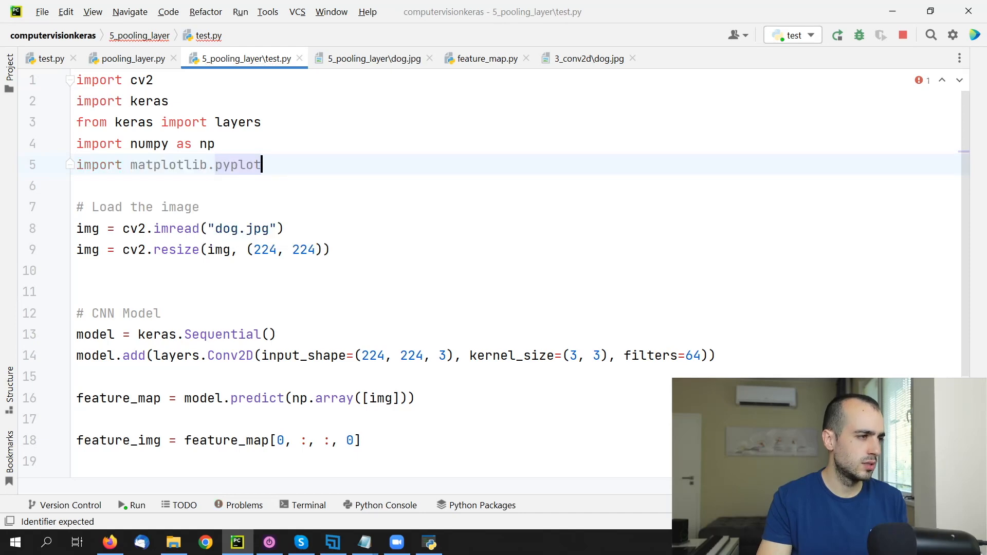
{"action": "type", "text": "as plt"}
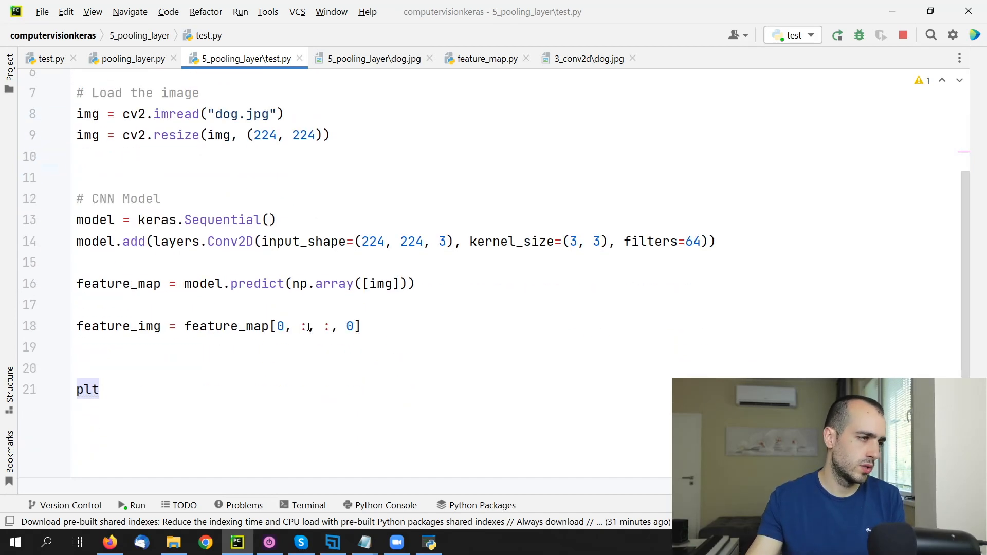
{"action": "type", "text": ".im"}
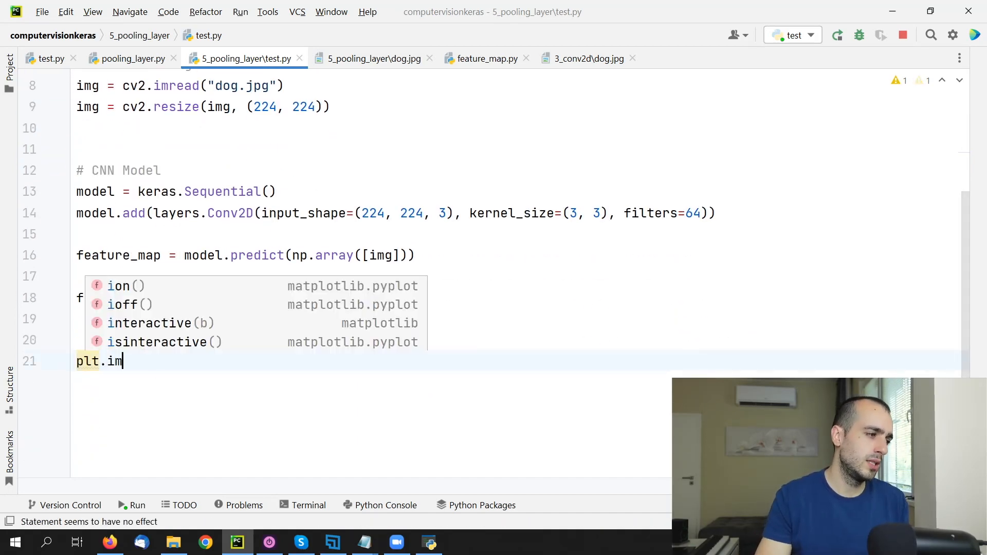
{"action": "type", "text": "show(feature_img"}
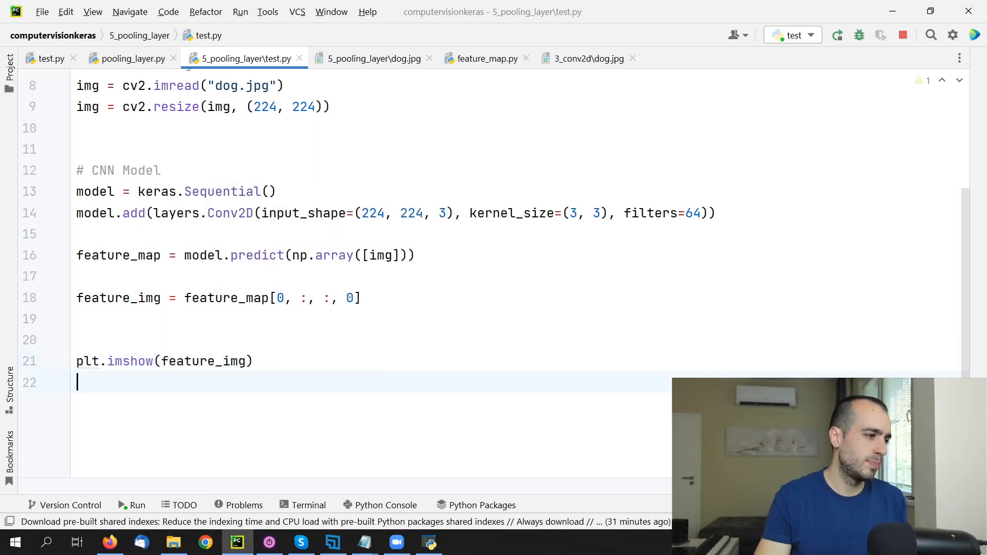
{"action": "type", "text": "plt.show()"}
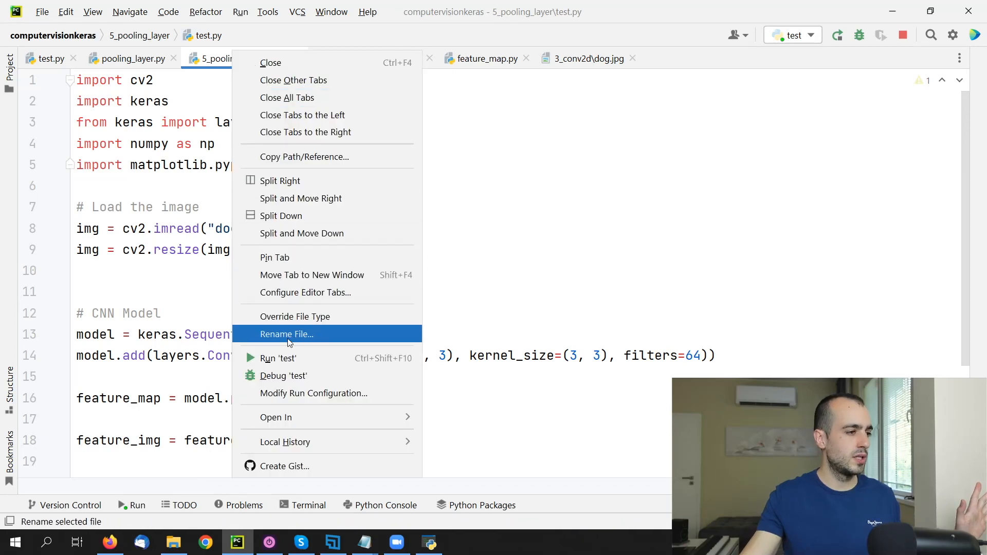
Step: Run the script to view the feature channel plot, then stop the run
{"action": "left_click", "coordinate": [277, 358]}
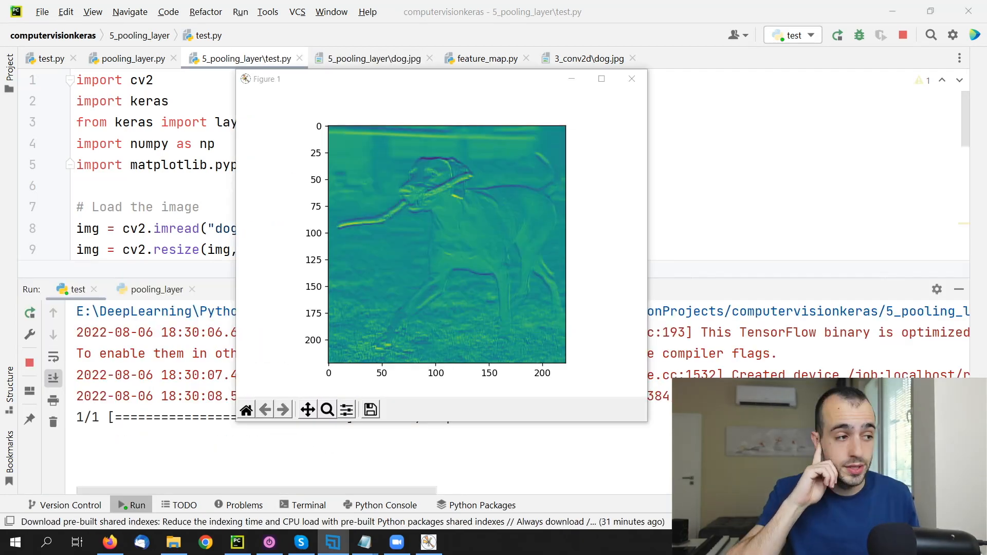
{"action": "mouse_move", "coordinate": [532, 147]}
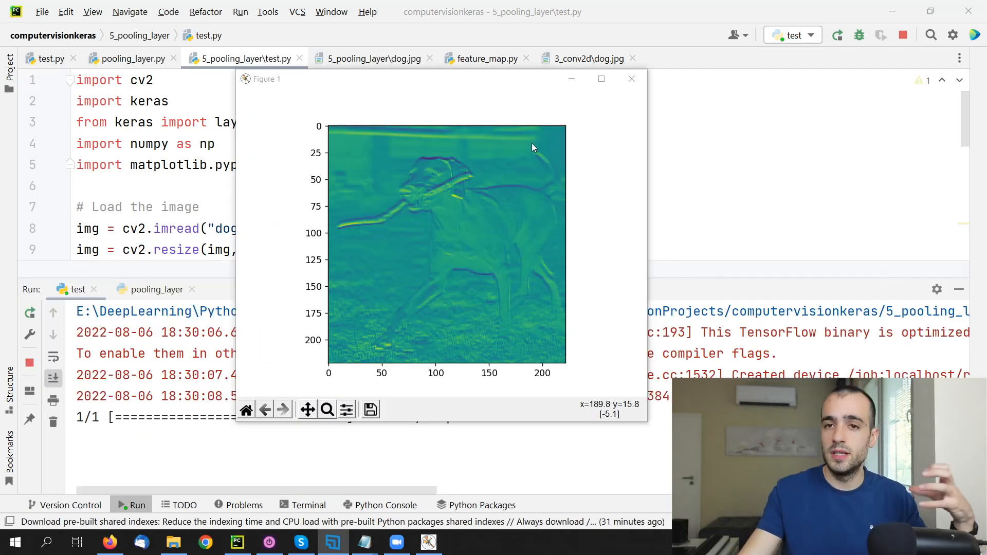
{"action": "mouse_move", "coordinate": [534, 154]}
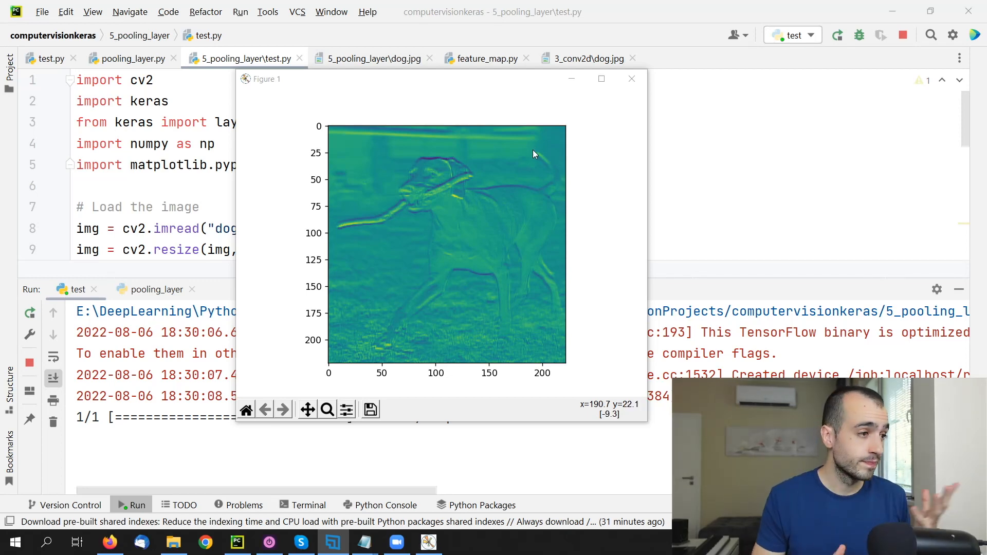
{"action": "mouse_move", "coordinate": [499, 183]}
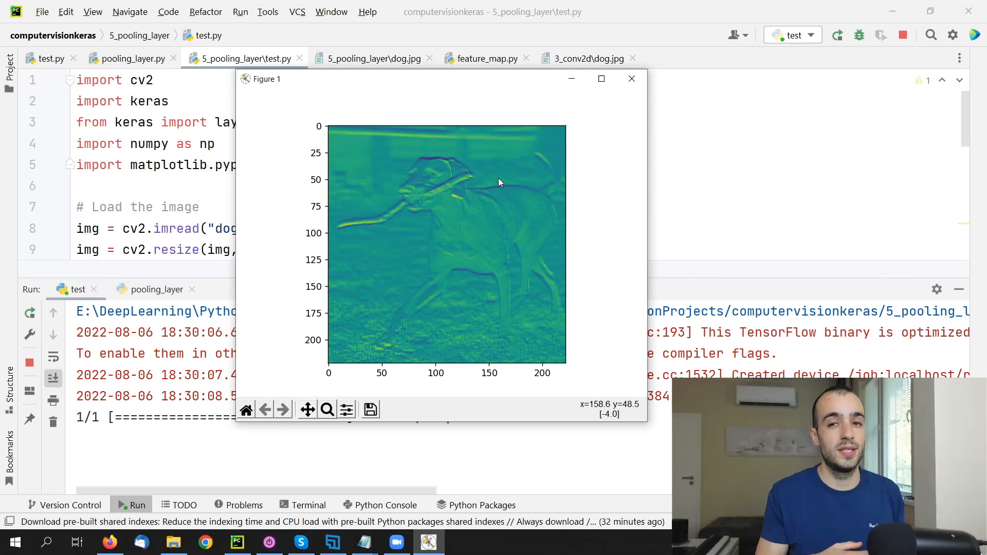
{"action": "mouse_move", "coordinate": [499, 182]}
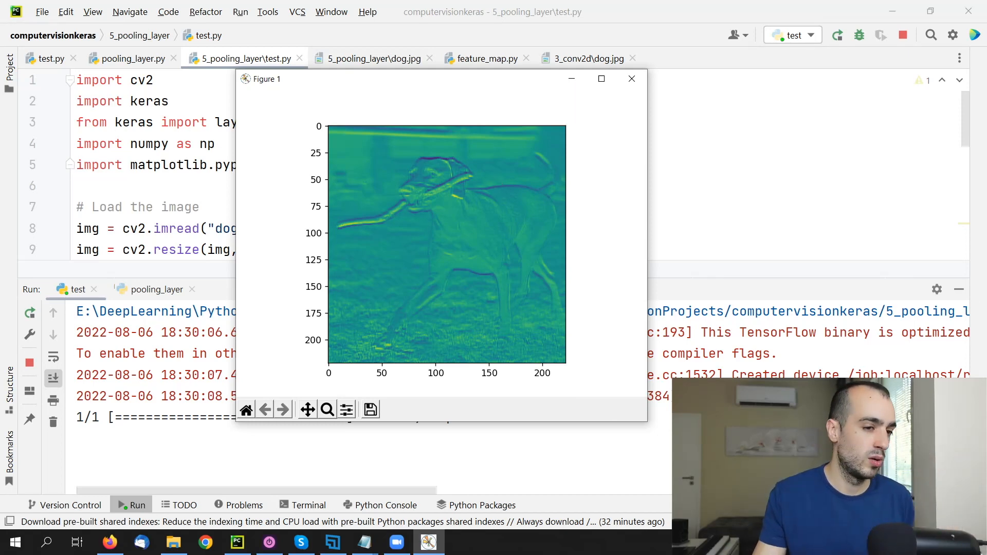
{"action": "left_click", "coordinate": [631, 78]}
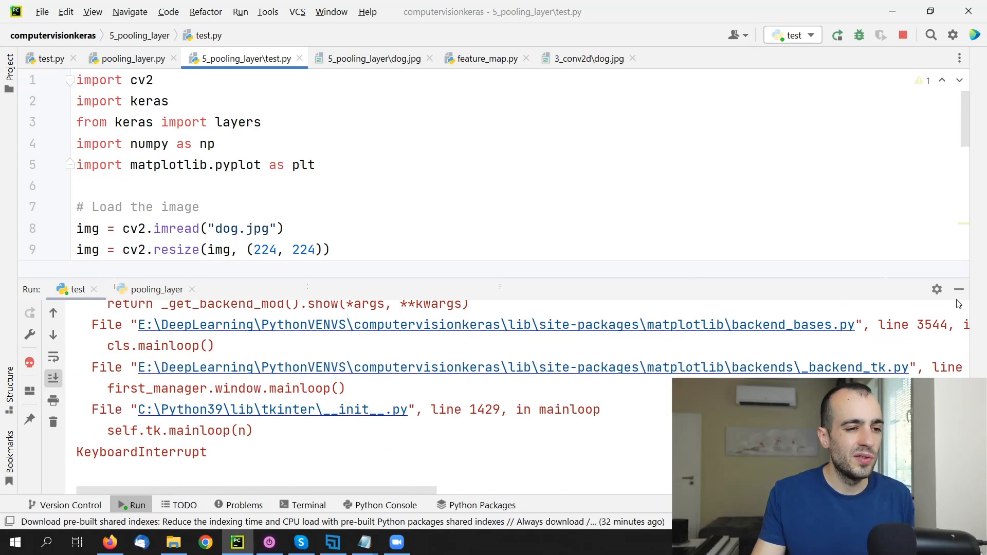
Step: Hide the Run panel and change 224 to 10 in cv2.resize and Conv2D input_shape
{"action": "left_click", "coordinate": [957, 289]}
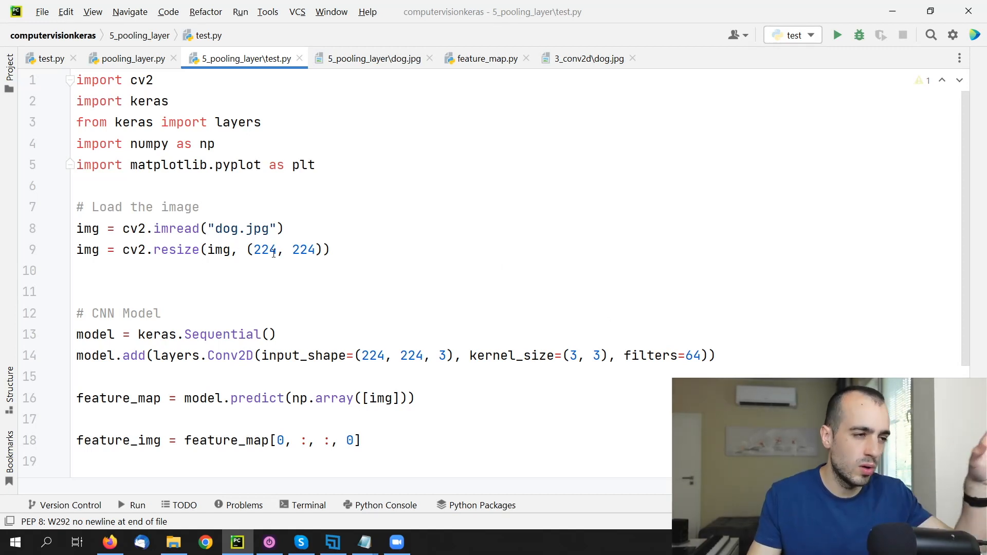
{"action": "double_click", "coordinate": [264, 249]}
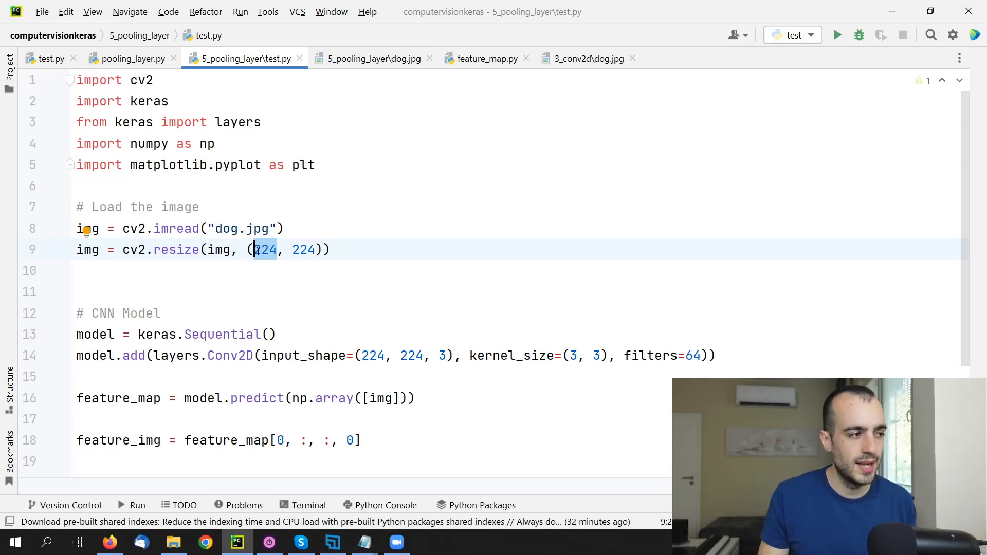
{"action": "type", "text": "10"}
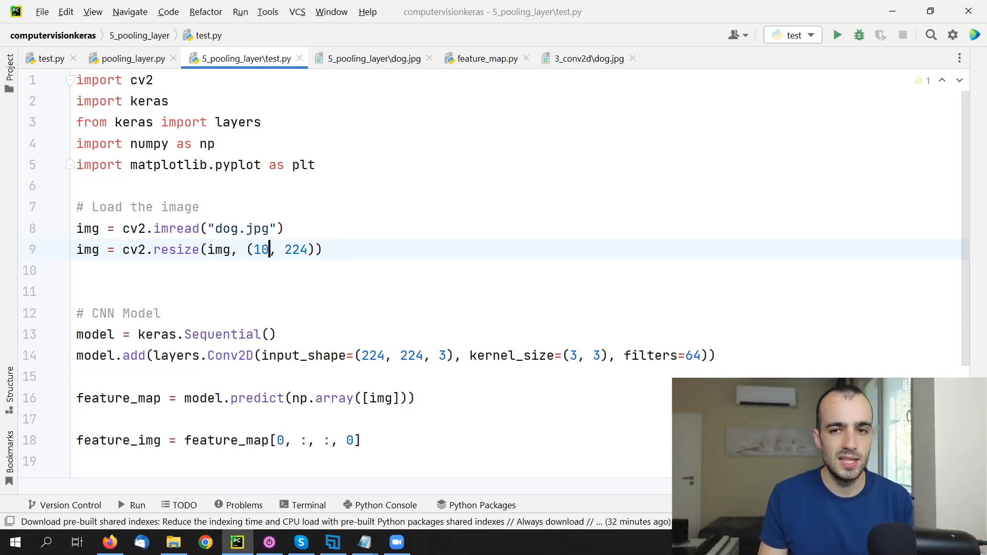
{"action": "key", "text": "Backspace"}
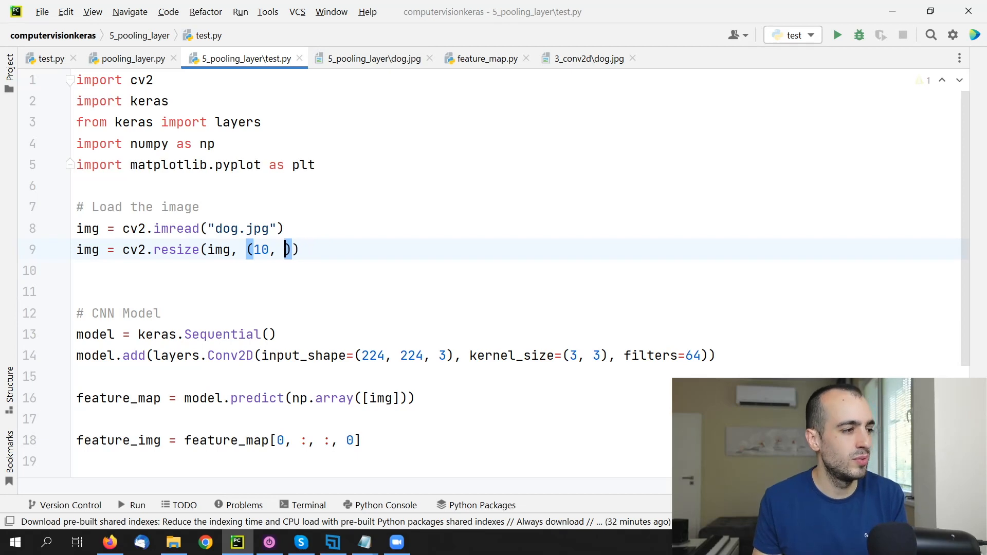
{"action": "type", "text": "10"}
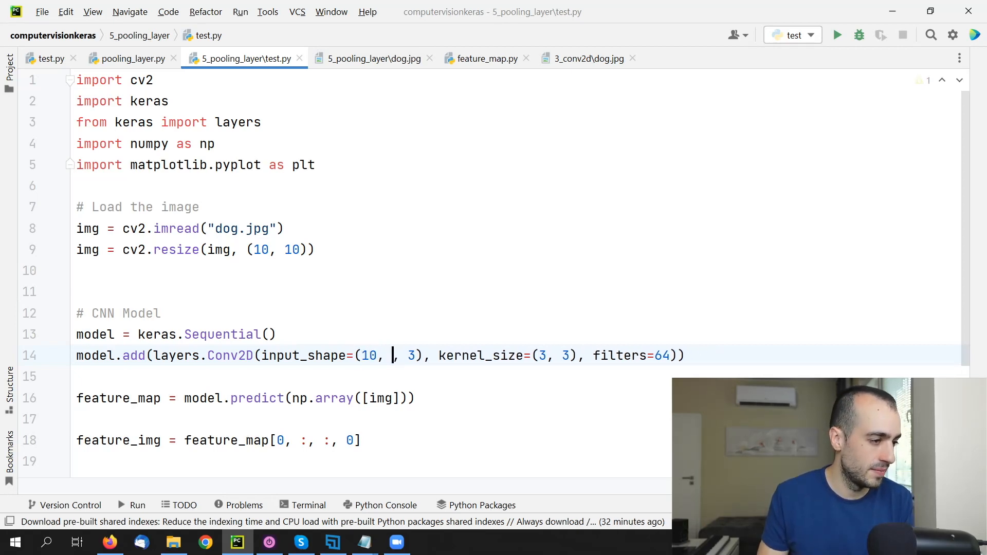
{"action": "type", "text": "10"}
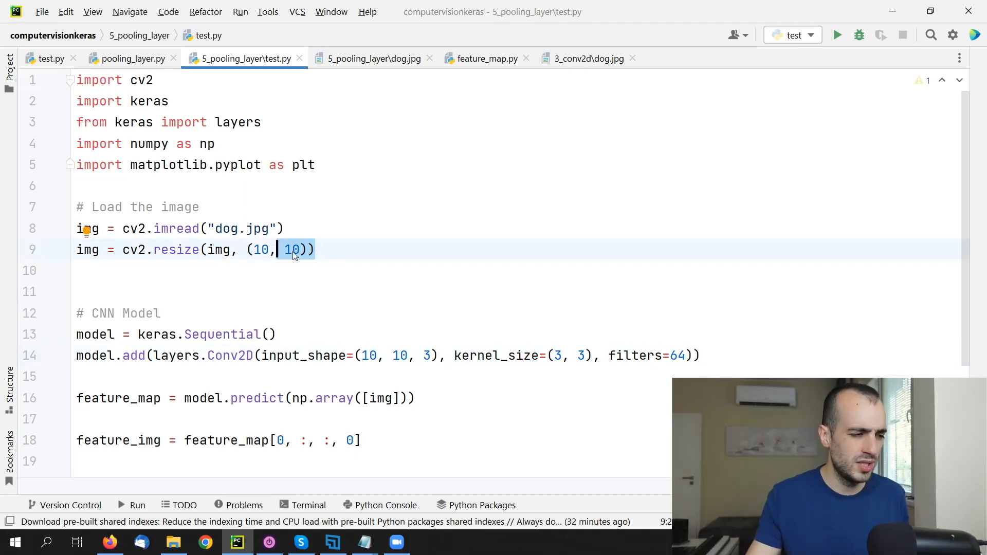
{"action": "scroll", "scroll_direction": "down", "scroll_amount": 3}
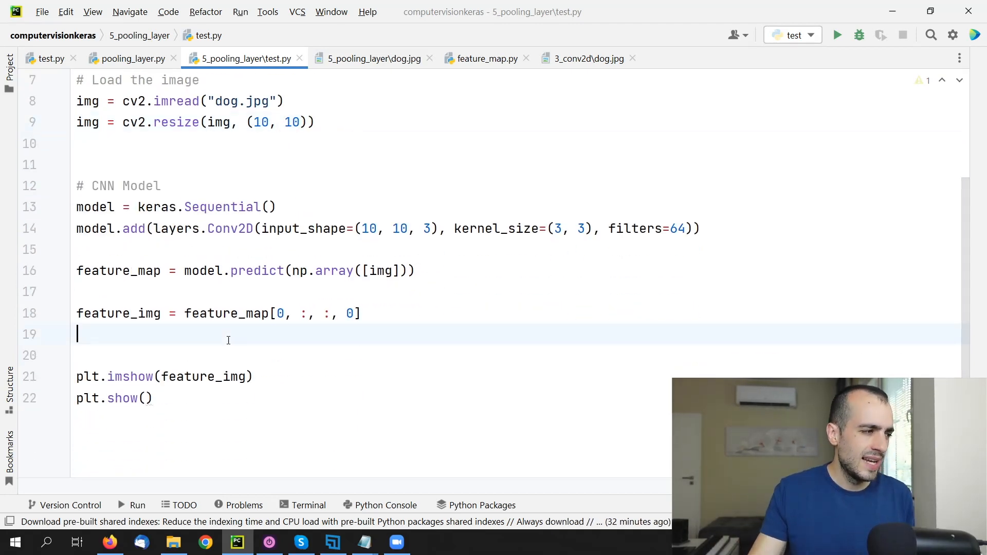
Step: Add print("IMAGE PIXELS") and print(feature_img) before plotting, then rerun test.py
{"action": "type", "text": "print(\"IM\")"}
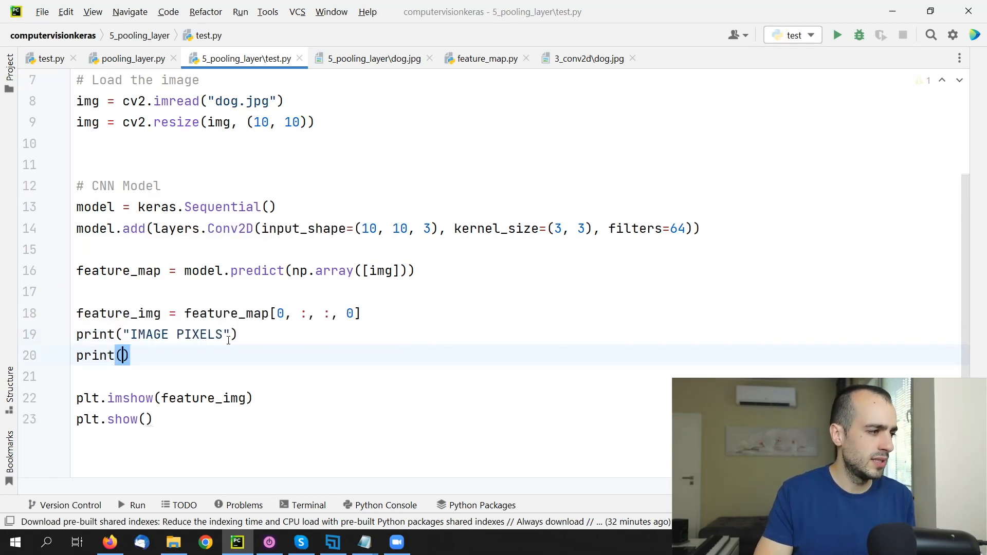
{"action": "type", "text": "feature_img"}
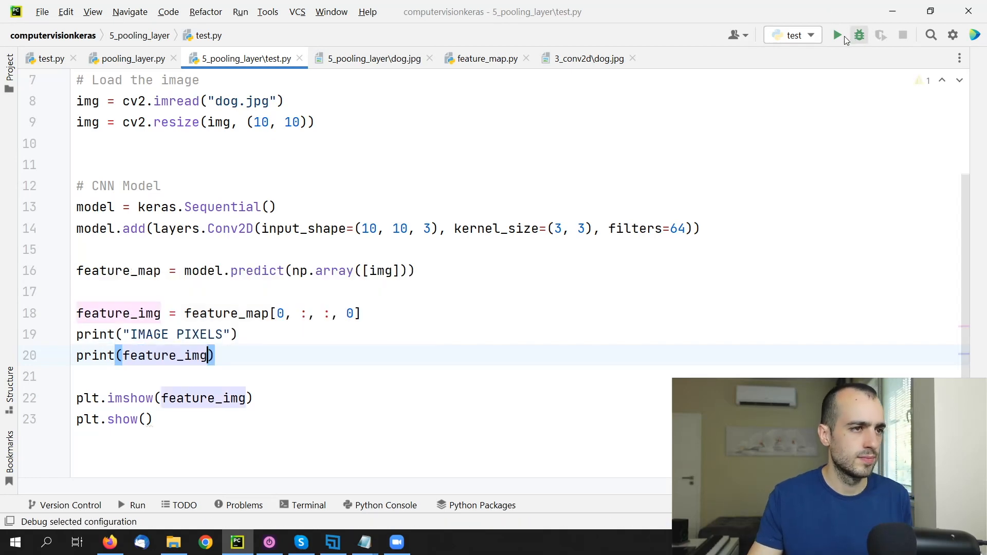
{"action": "left_click", "coordinate": [838, 34]}
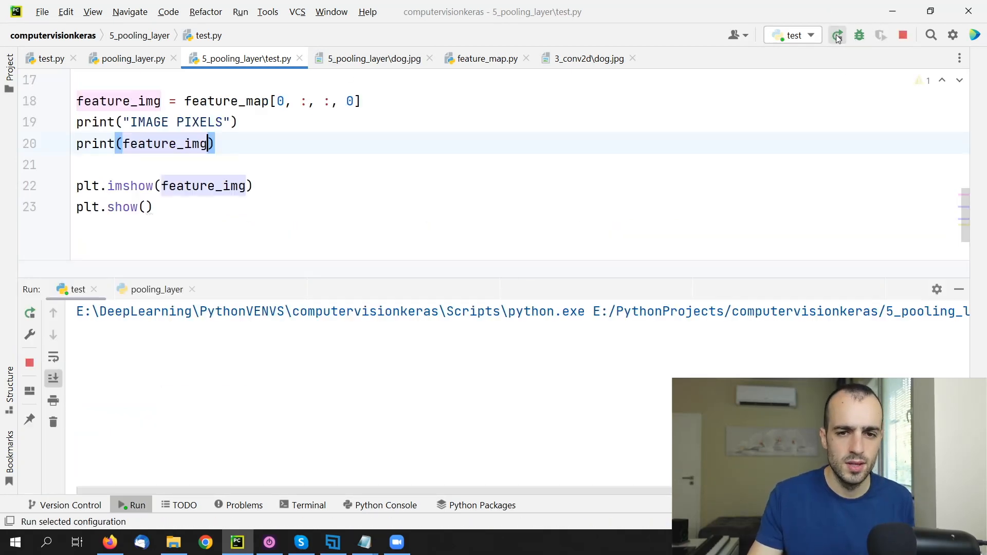
Step: Run test.py and review the 8×8 coloured feature map and IMAGE PIXELS printout
{"action": "left_click", "coordinate": [837, 34]}
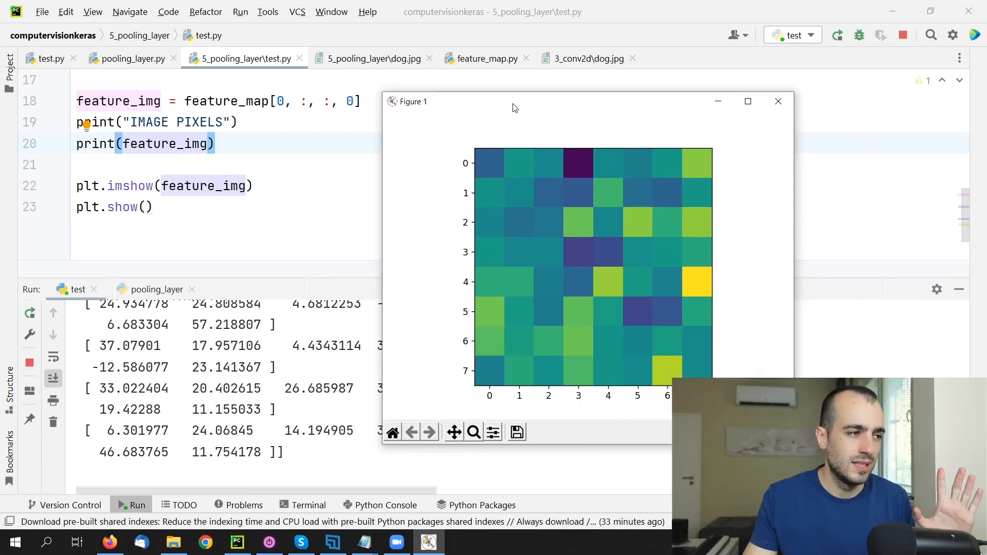
{"action": "mouse_move", "coordinate": [584, 171]}
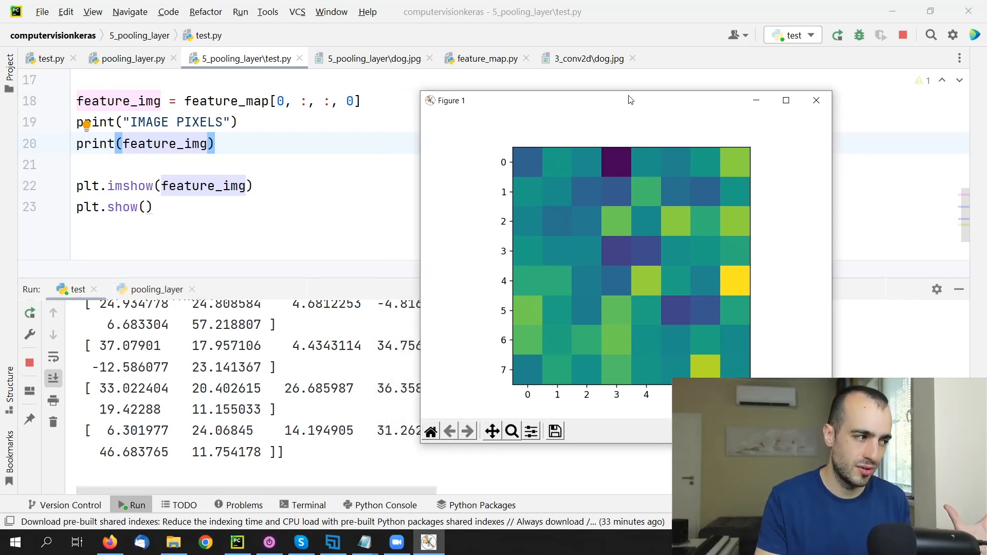
{"action": "mouse_move", "coordinate": [548, 128]}
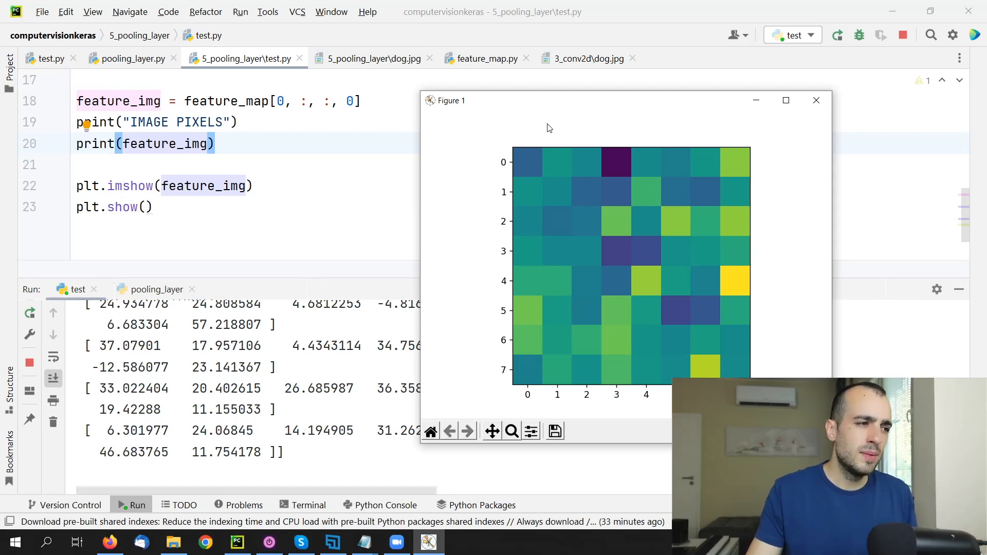
{"action": "mouse_move", "coordinate": [532, 159]}
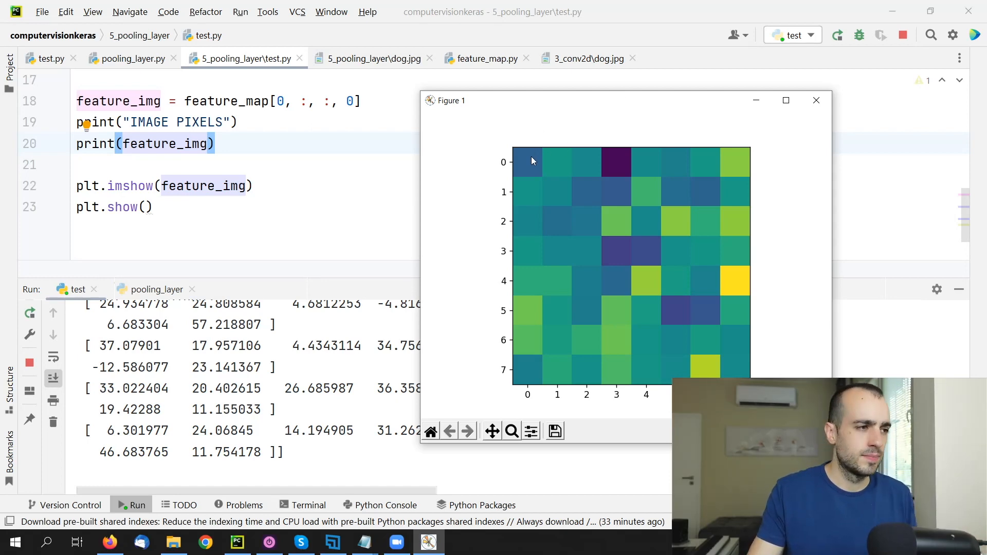
{"action": "mouse_move", "coordinate": [571, 155]}
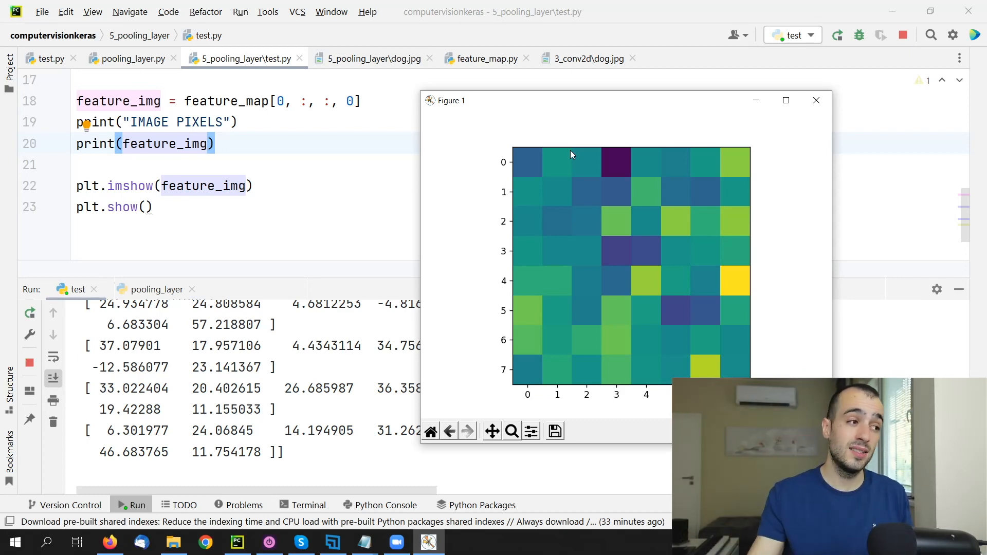
{"action": "mouse_move", "coordinate": [586, 179]}
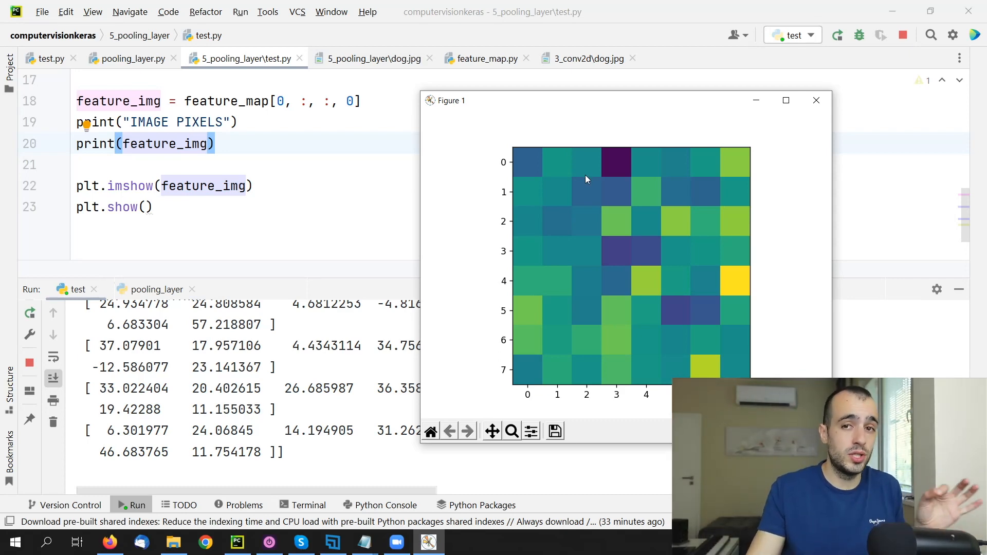
{"action": "left_click", "coordinate": [816, 100]}
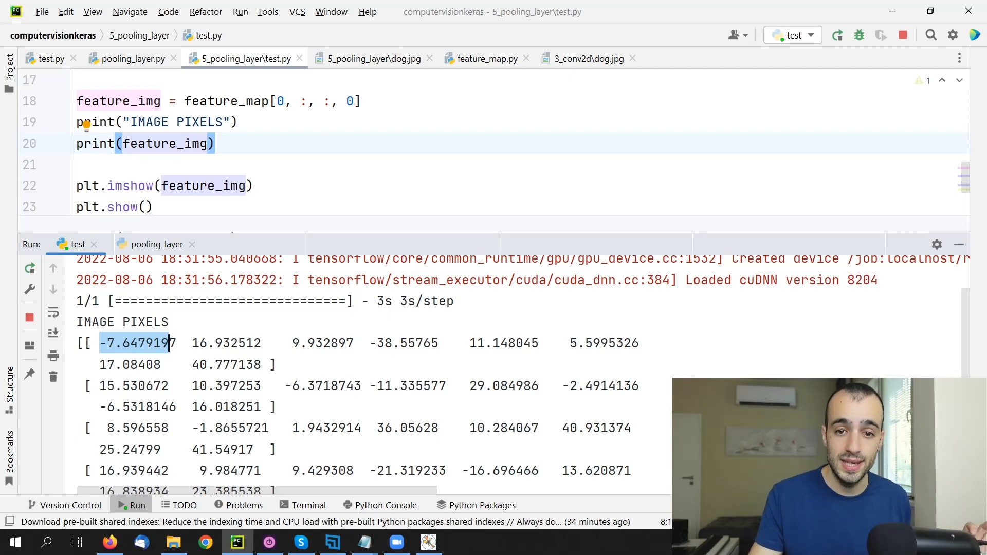
Step: Copy the full test.py feature-map code into the empty pooling_layer.py file
{"action": "left_click", "coordinate": [132, 59]}
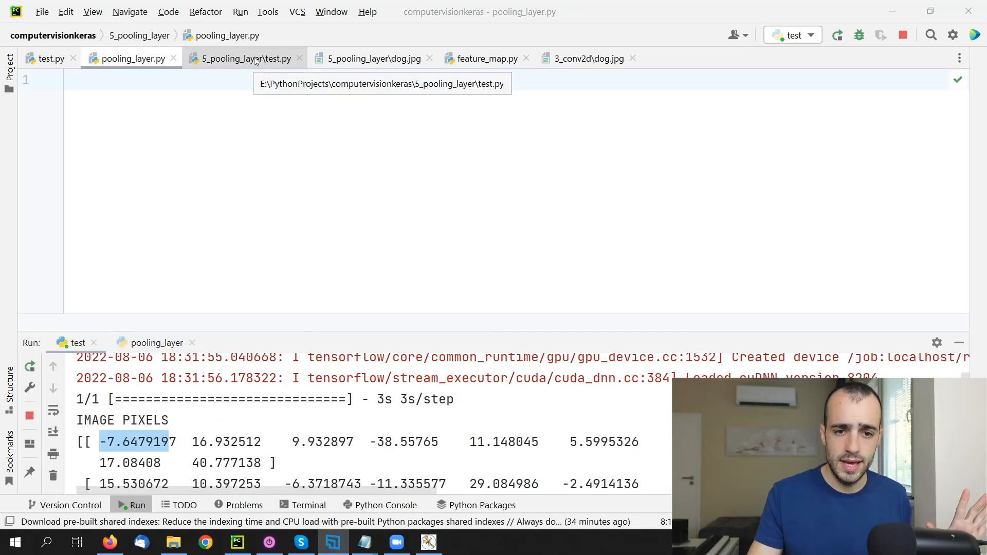
{"action": "left_click", "coordinate": [243, 58]}
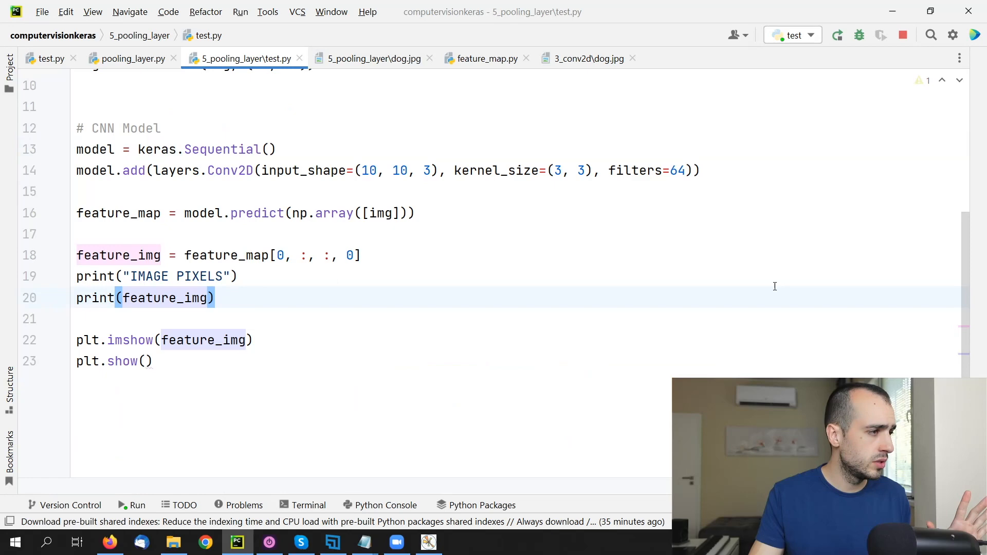
{"action": "mouse_move", "coordinate": [389, 238]}
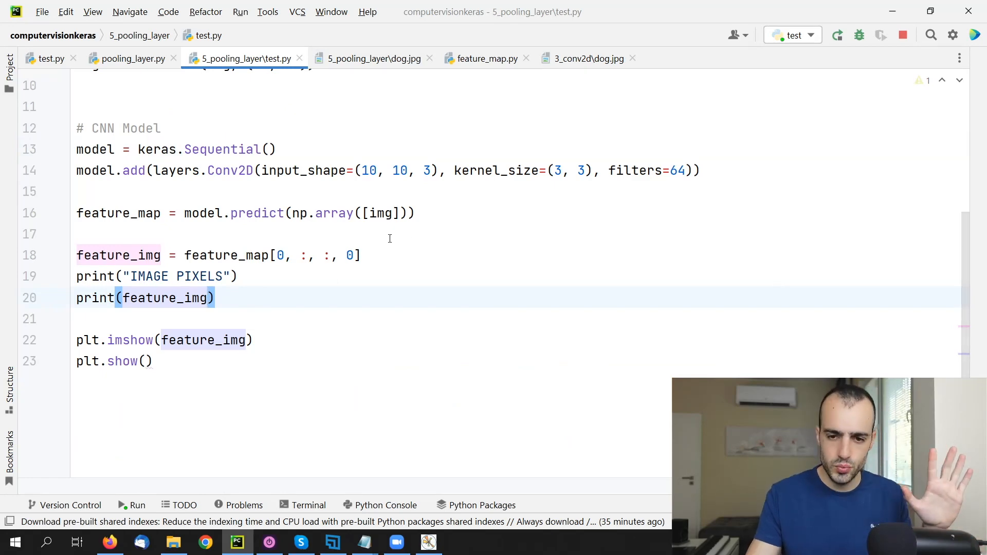
{"action": "scroll", "scroll_direction": "up", "scroll_amount": 3}
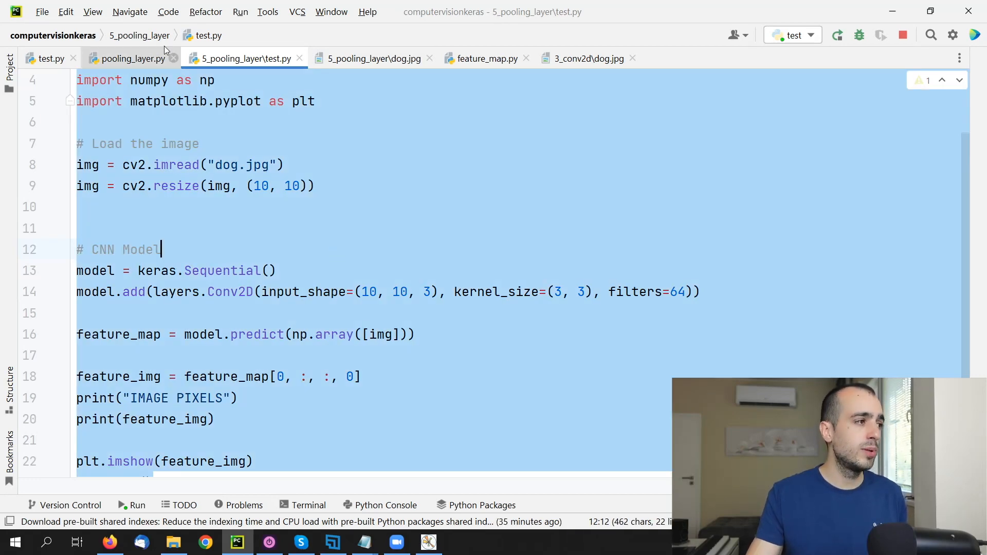
{"action": "left_click", "coordinate": [130, 58]}
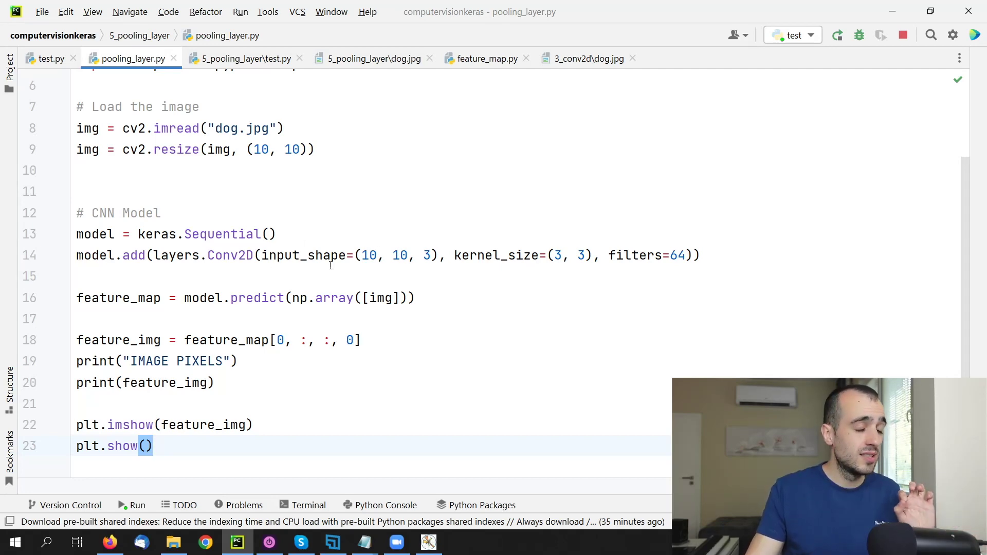
{"action": "mouse_move", "coordinate": [74, 238]}
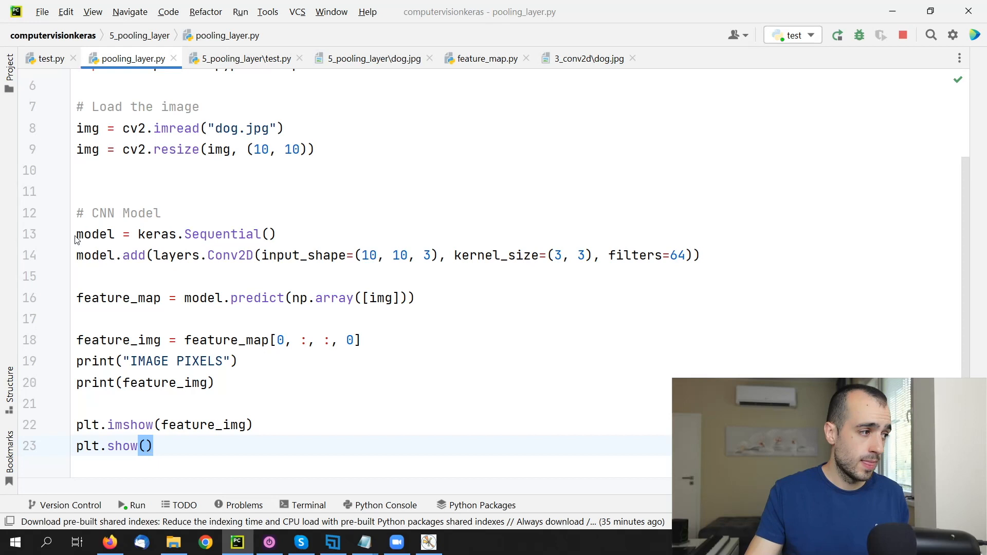
Step: Add model.add(layers.MaxPooling2D(pool_size=(2, 2), strides=(1, 1))) below the Conv2D line
{"action": "left_click", "coordinate": [94, 233]}
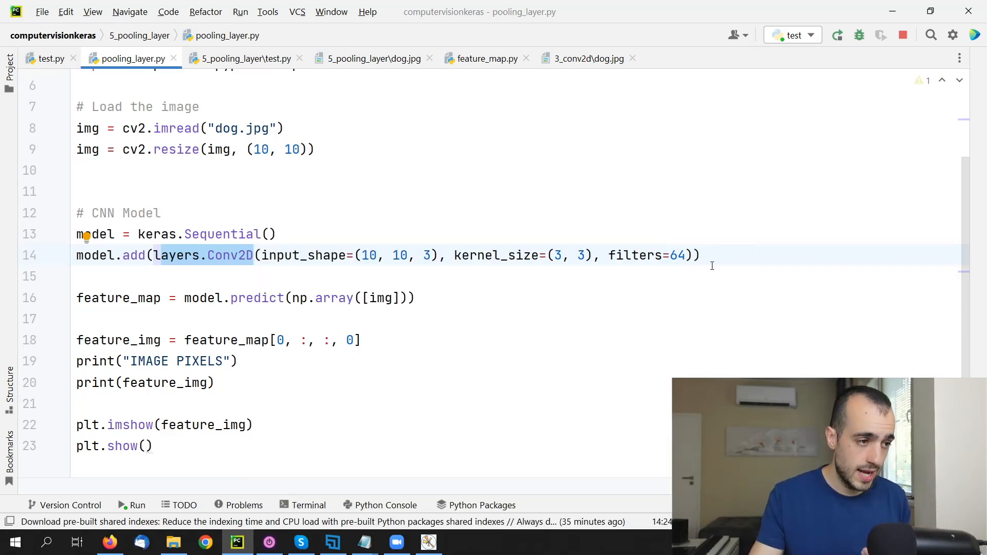
{"action": "key", "text": "Return"}
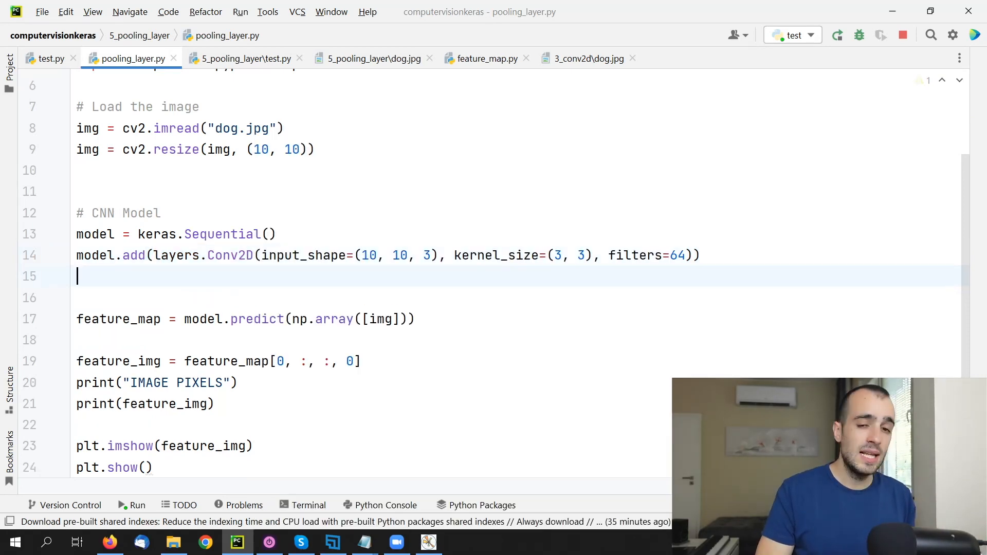
{"action": "type", "text": "model"}
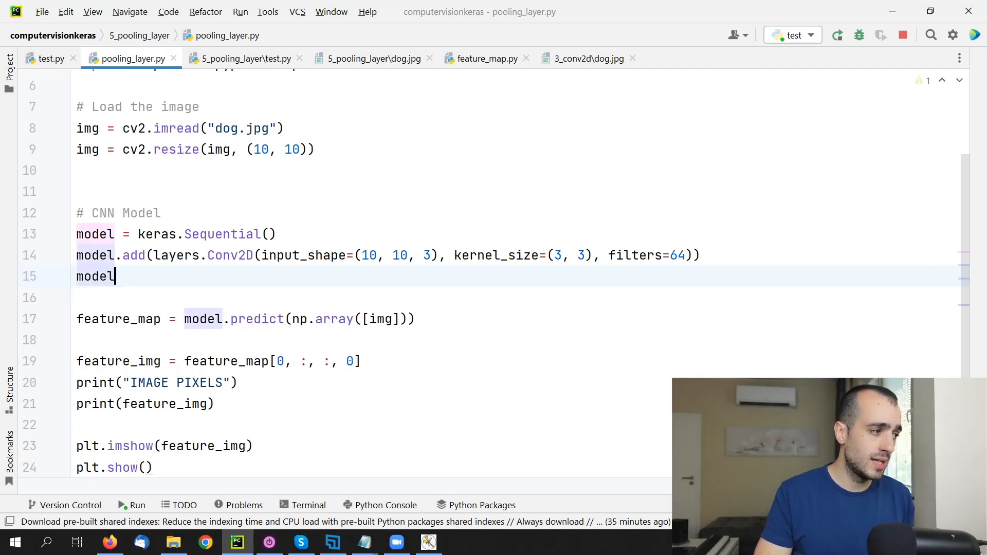
{"action": "type", "text": ".add"}
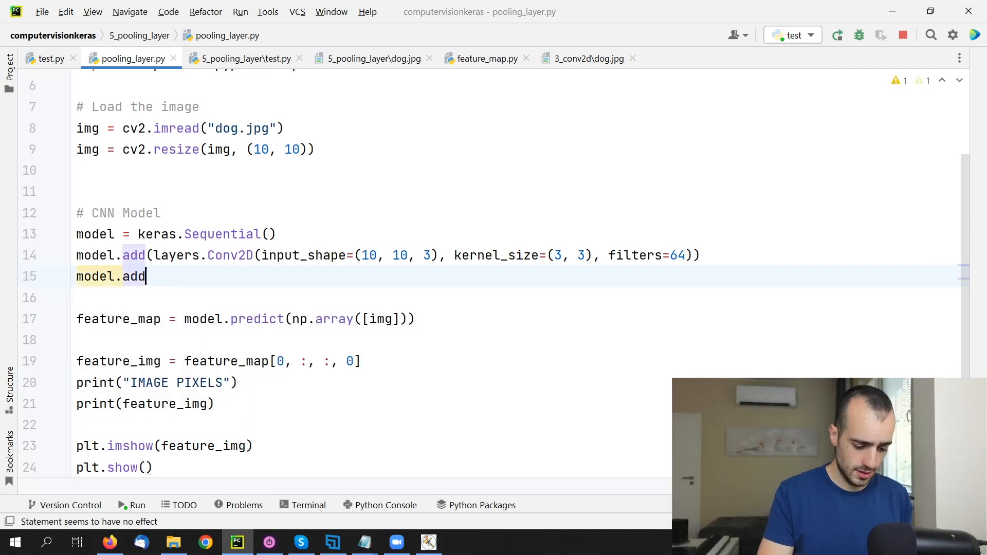
{"action": "type", "text": "(layer)"}
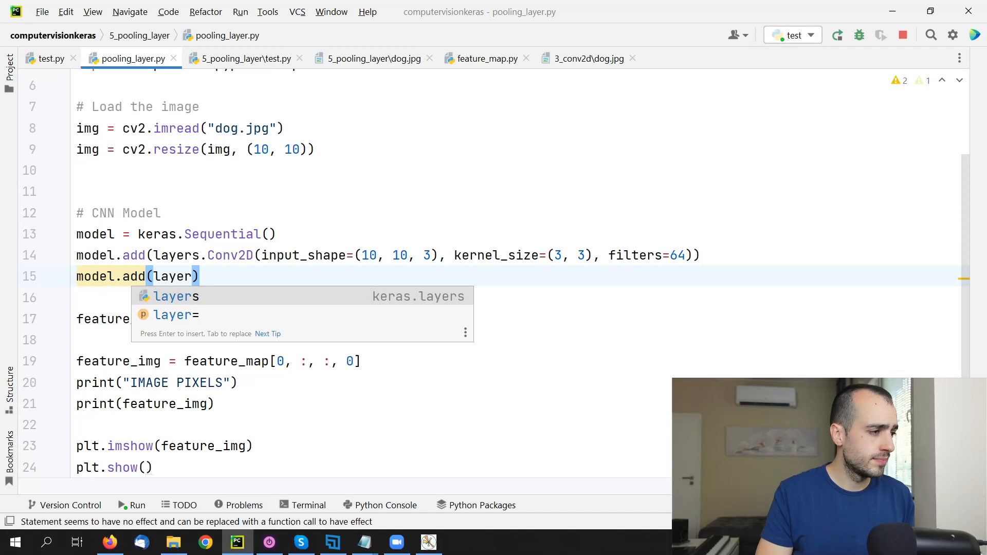
{"action": "type", "text": "layers.Ma"}
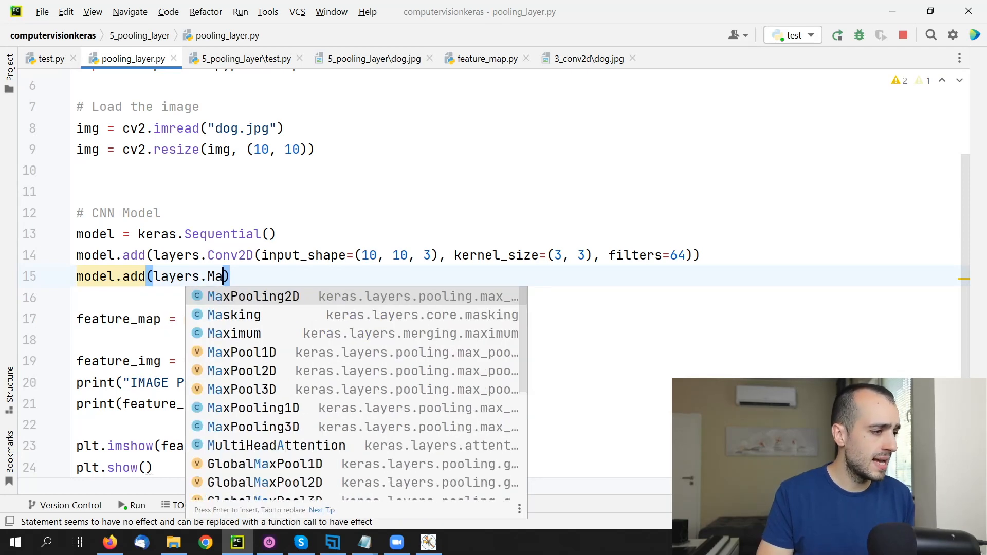
{"action": "left_click", "coordinate": [253, 296]}
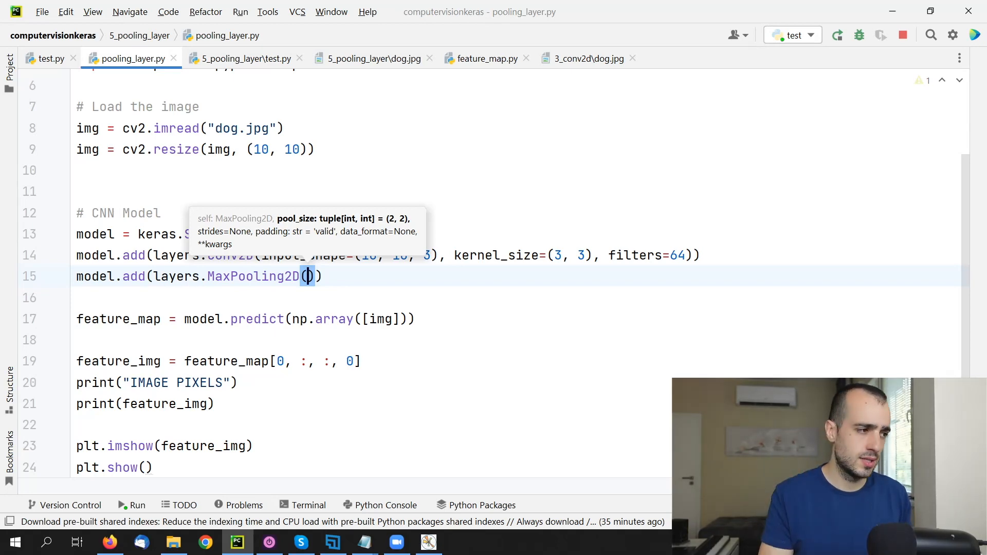
{"action": "type", "text": "pool_size="}
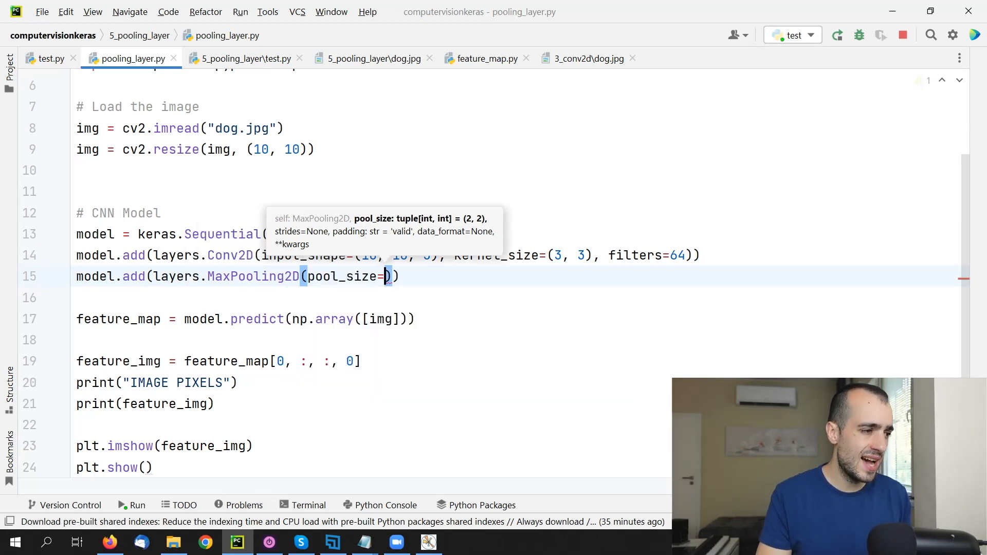
{"action": "type", "text": "(2, 2"}
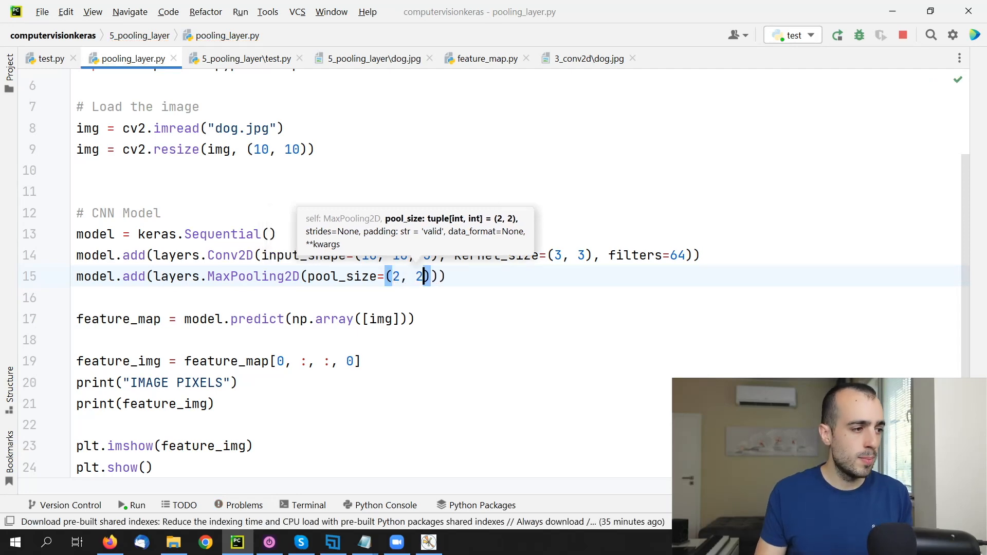
{"action": "type", "text": ", st"}
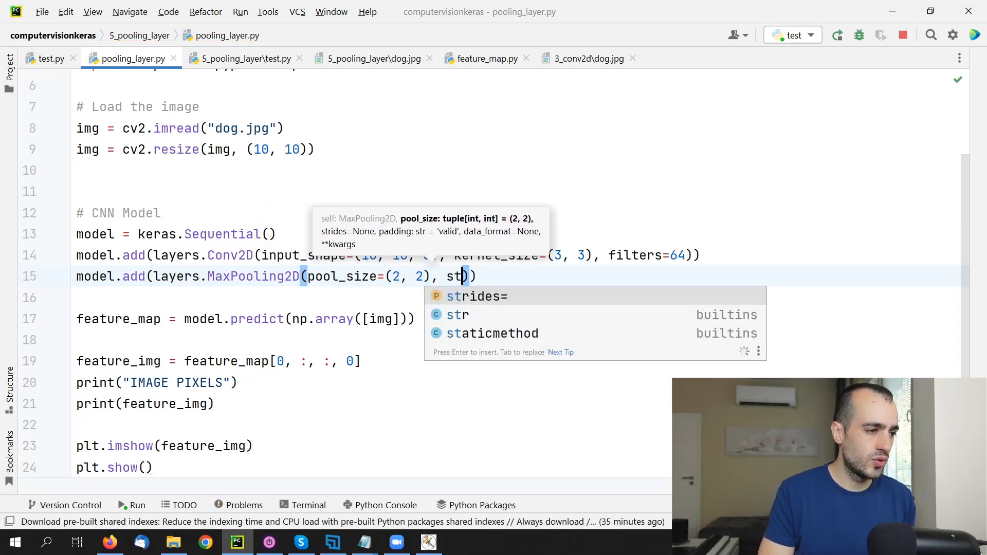
{"action": "type", "text": "rides=(1"}
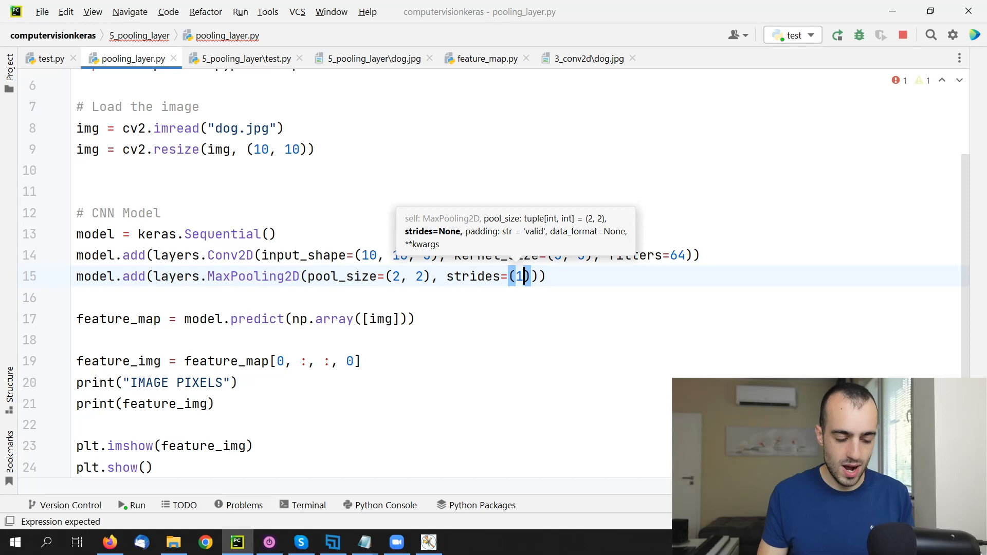
{"action": "type", "text": ", 1"}
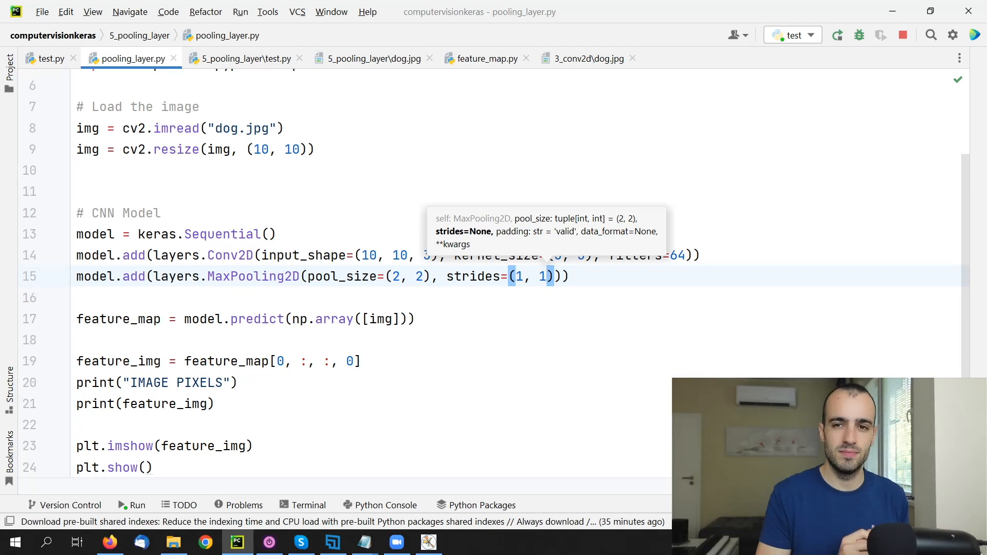
{"action": "mouse_move", "coordinate": [184, 226]}
{"action": "type", "text": ","}
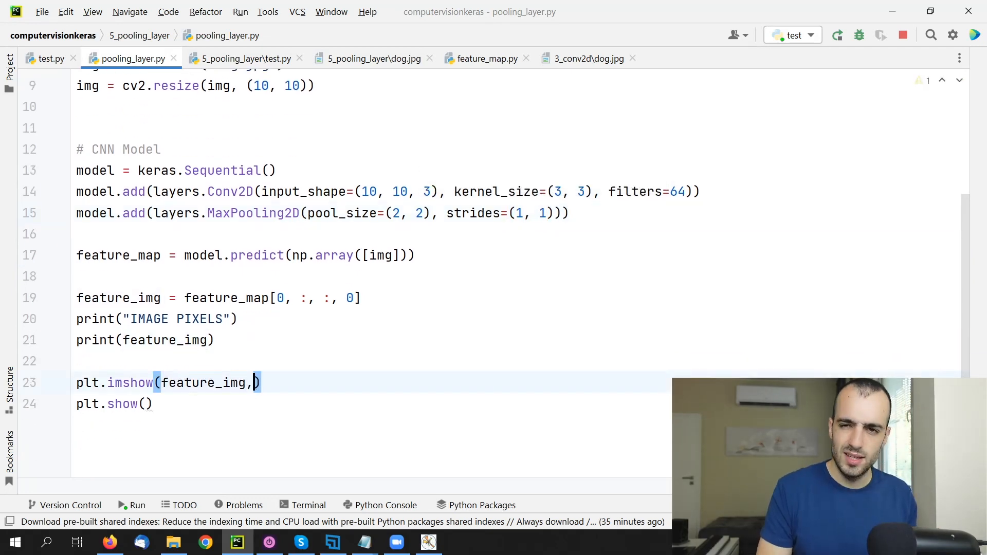
Step: Add cmap="gray" to plt.imshow, then shift and close the 8×8 feature-map figure
{"action": "type", "text": "\" \""}
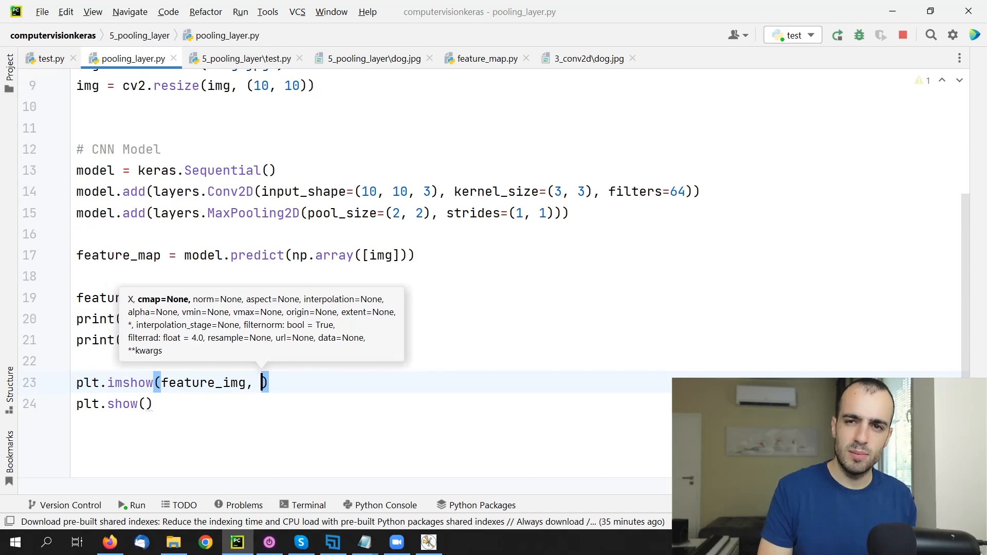
{"action": "type", "text": "cmap="}
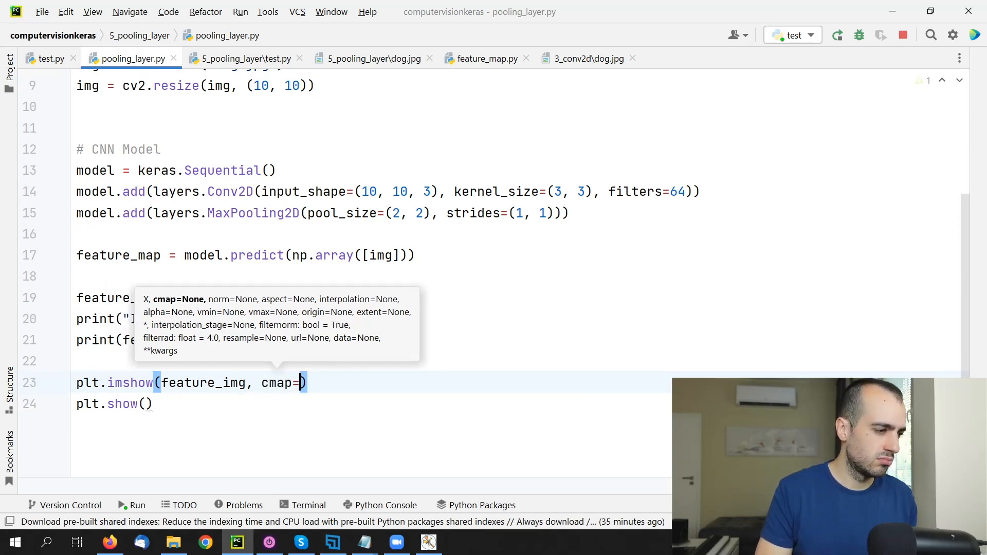
{"action": "type", "text": "\"gra"}
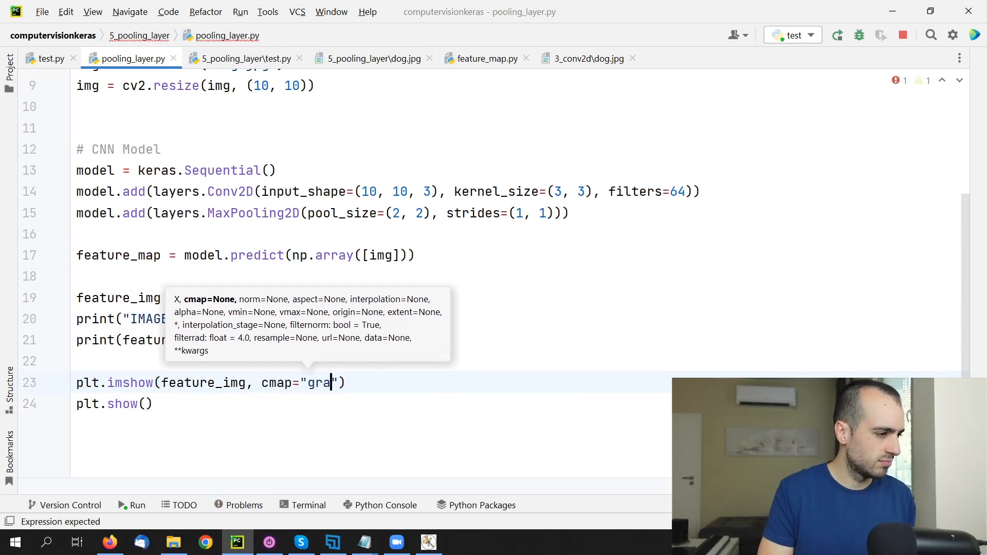
{"action": "type", "text": "y"}
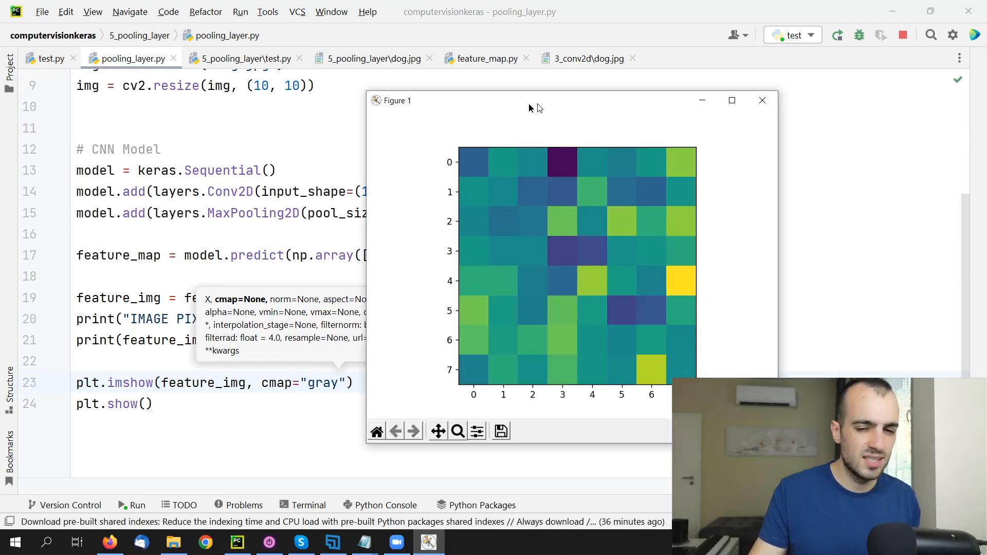
{"action": "left_click_drag", "start_coordinate": [538, 101], "coordinate": [504, 101]}
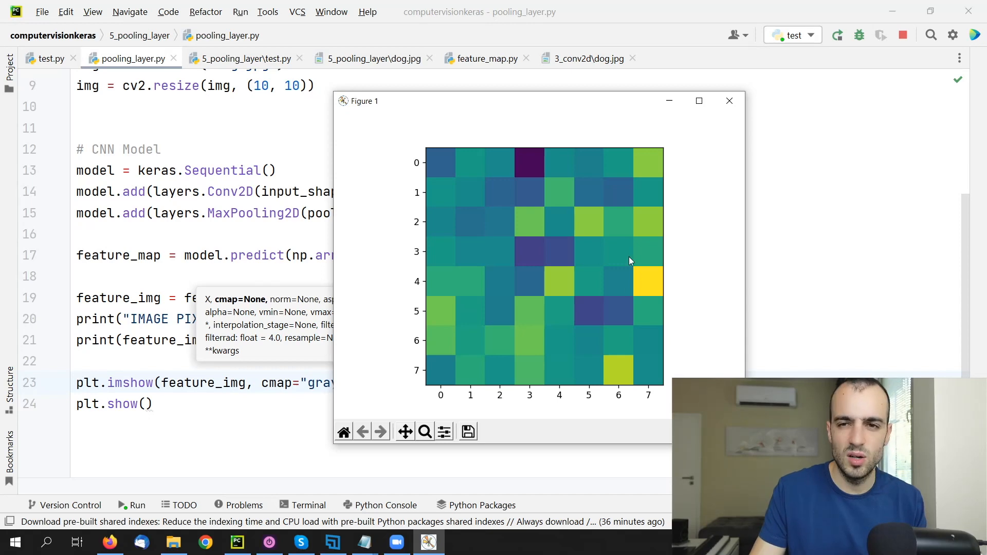
{"action": "mouse_move", "coordinate": [568, 283]}
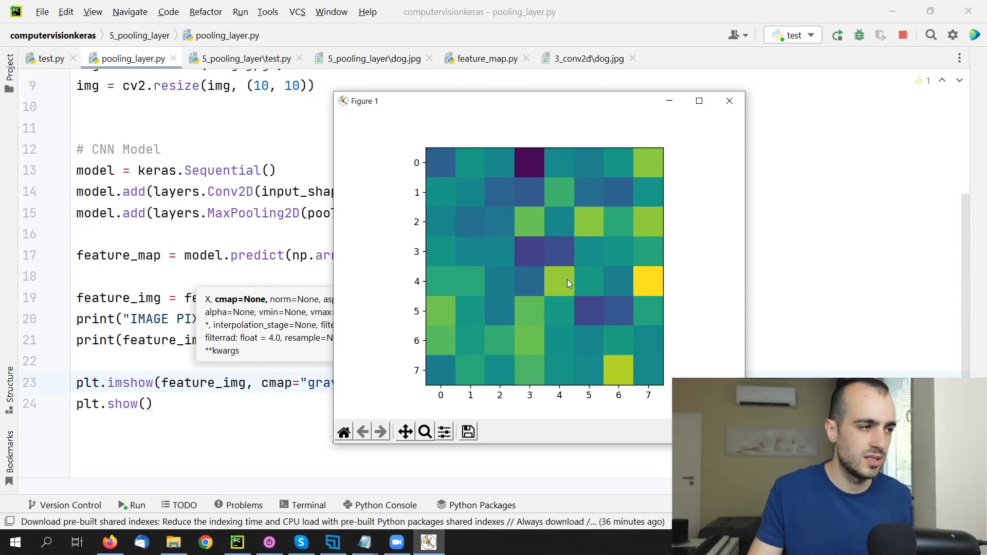
{"action": "mouse_move", "coordinate": [595, 263]}
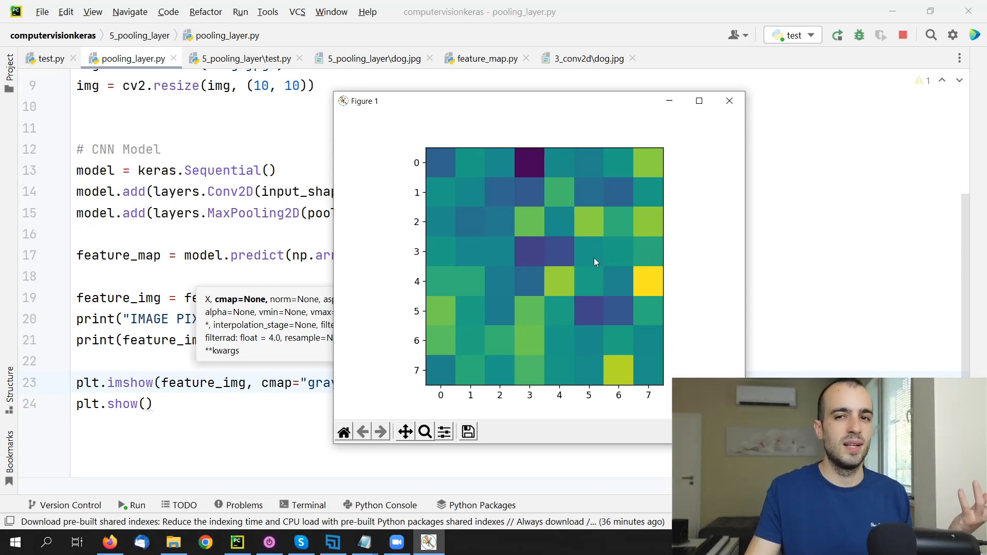
{"action": "left_click", "coordinate": [729, 101]}
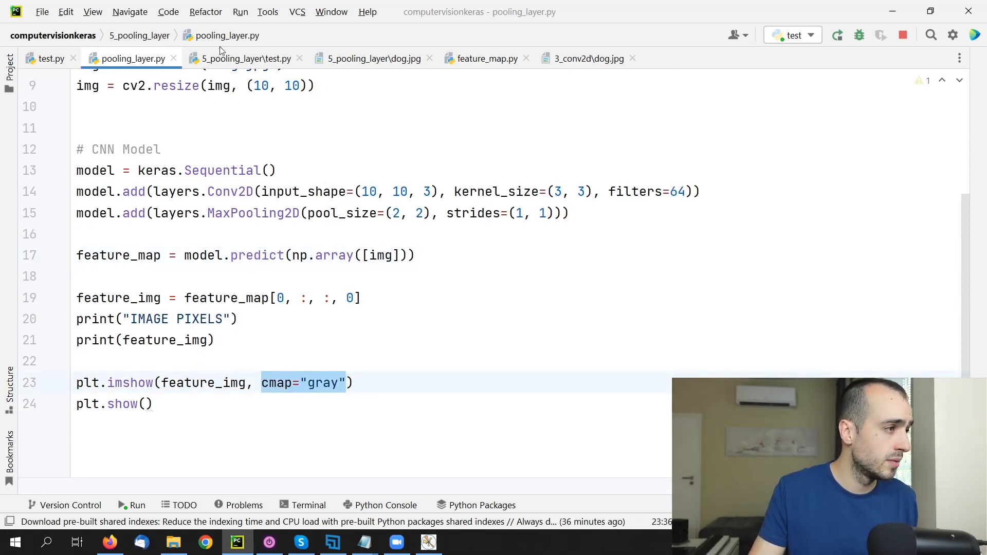
Step: Add cmap="gray" to imshow in test.py and run it
{"action": "left_click", "coordinate": [245, 58]}
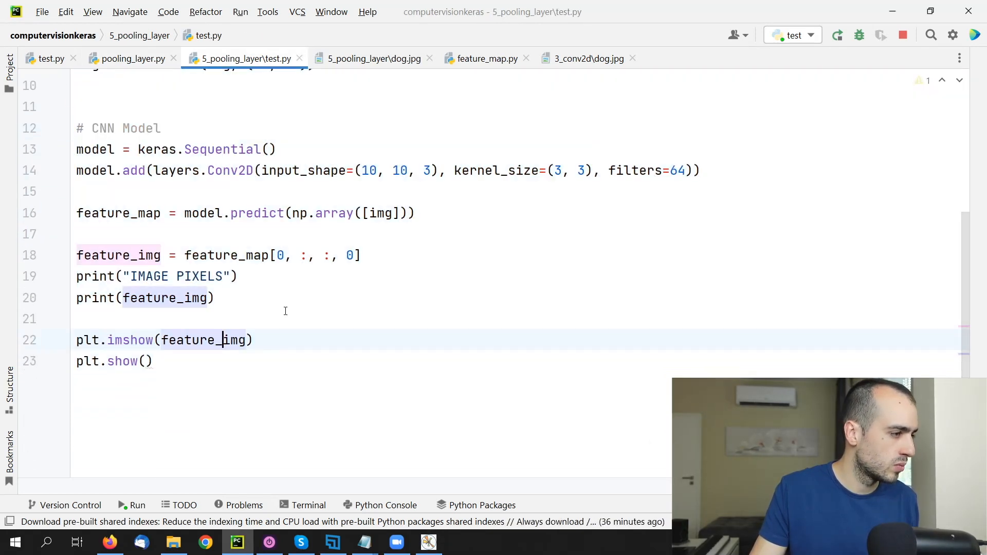
{"action": "type", "text": ","}
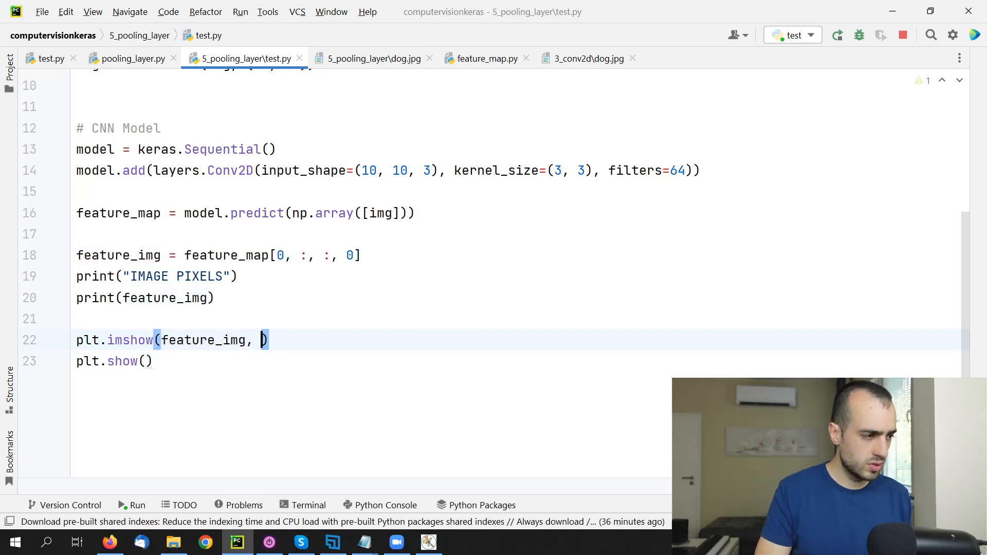
{"action": "type", "text": "cmap=\"gray\""}
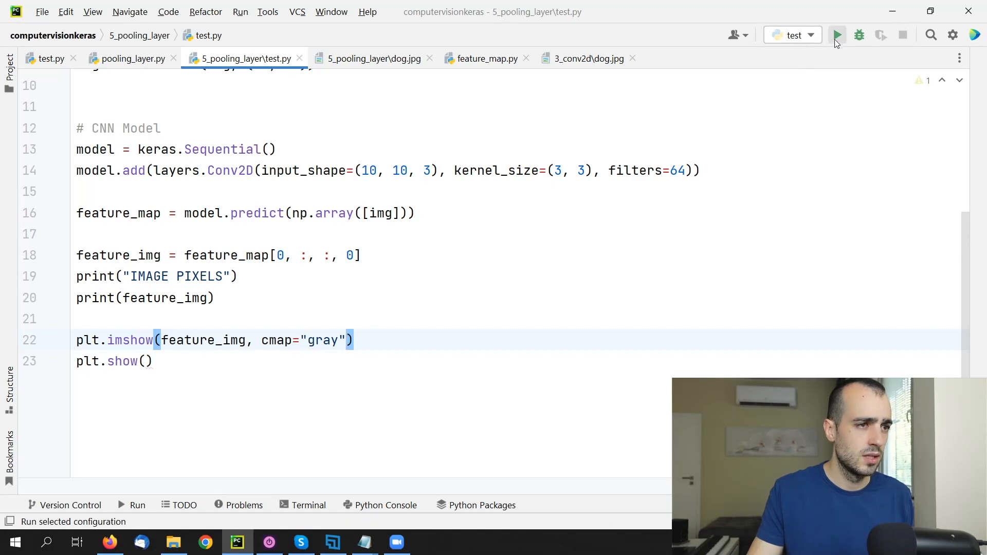
{"action": "left_click", "coordinate": [837, 34]}
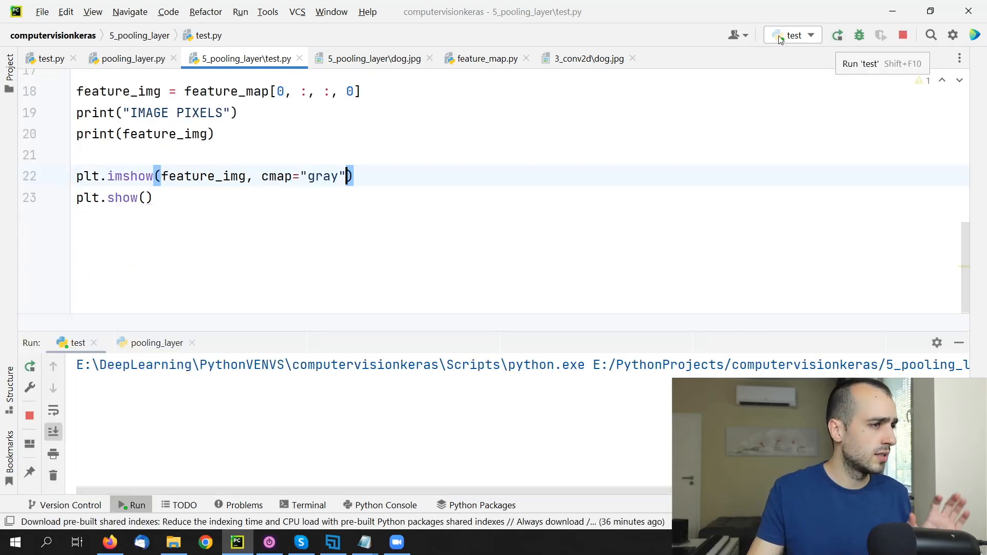
{"action": "scroll", "scroll_direction": "up", "scroll_amount": 3}
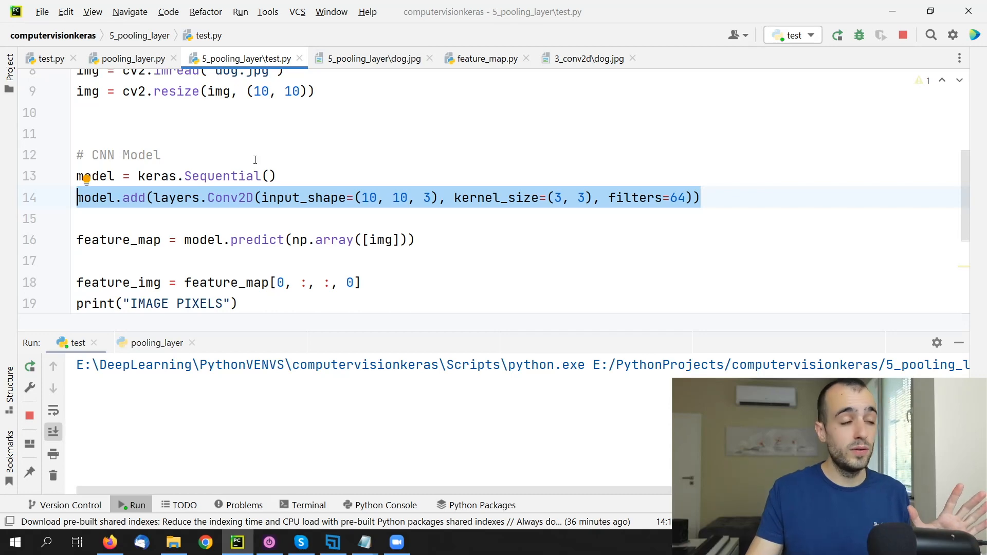
Step: Run pooling_layer.py from its tab's context menu
{"action": "left_click", "coordinate": [132, 58]}
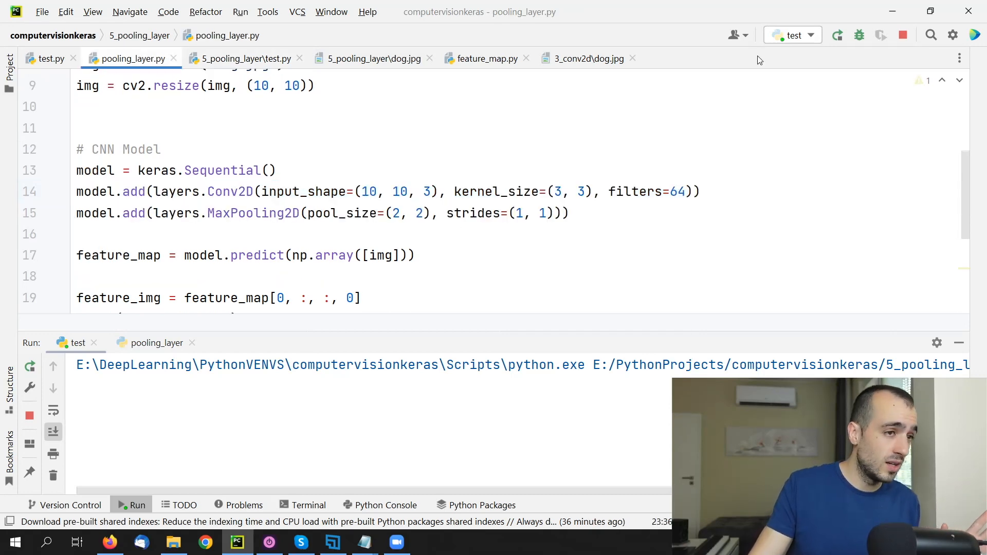
{"action": "right_click", "coordinate": [129, 59]}
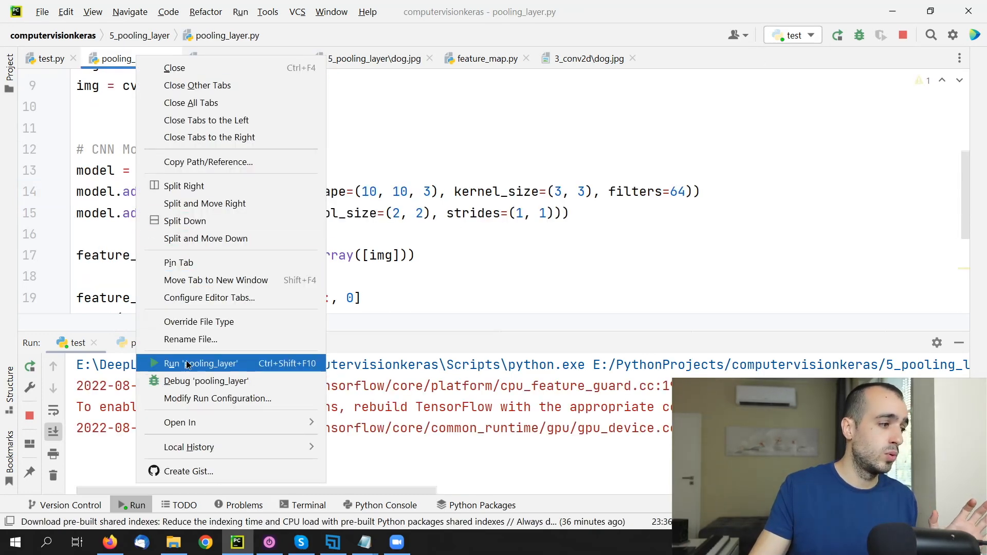
{"action": "left_click", "coordinate": [200, 364]}
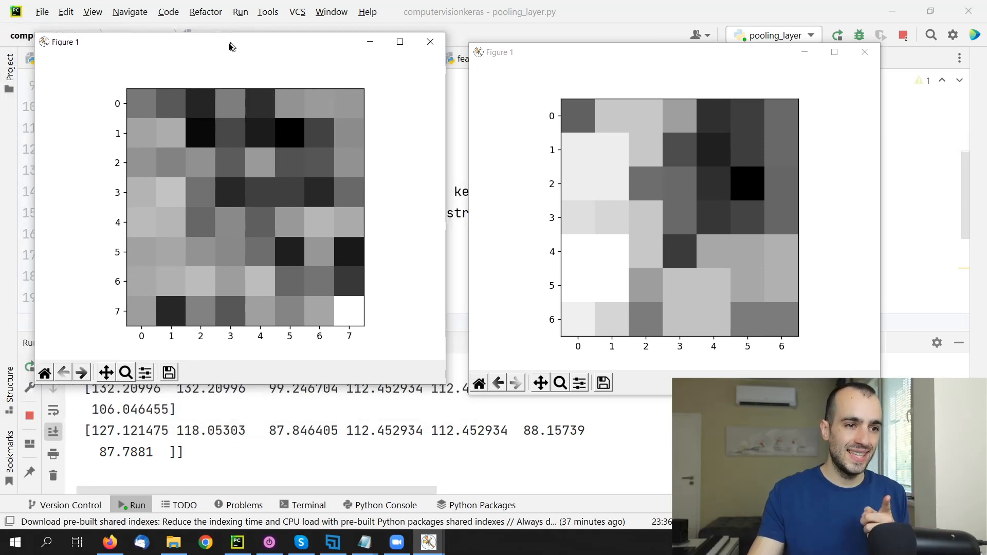
Step: Drag the 8×8 convolution figure beside the 7×7 pooled figure
{"action": "left_click_drag", "start_coordinate": [229, 42], "coordinate": [233, 55]}
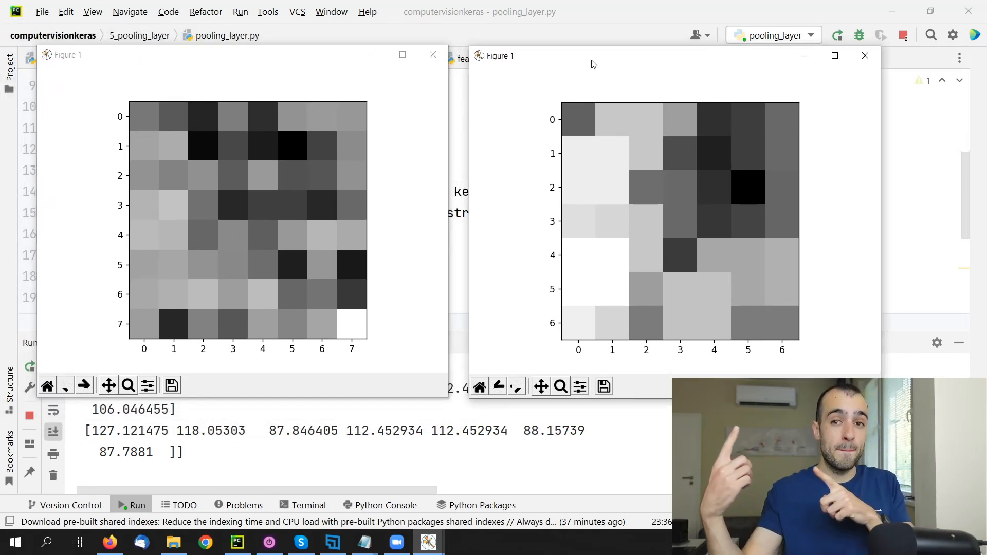
{"action": "mouse_move", "coordinate": [631, 157]}
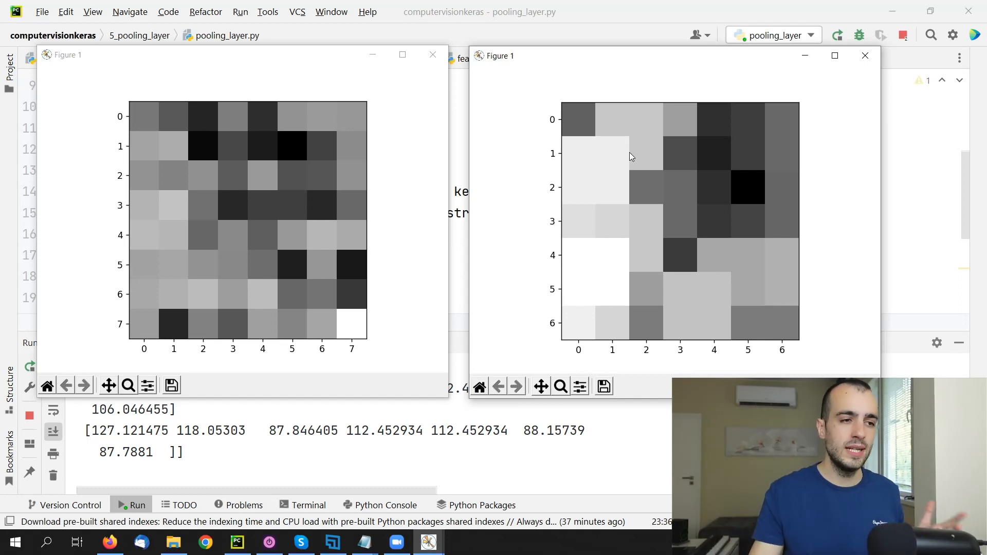
{"action": "mouse_move", "coordinate": [610, 5]}
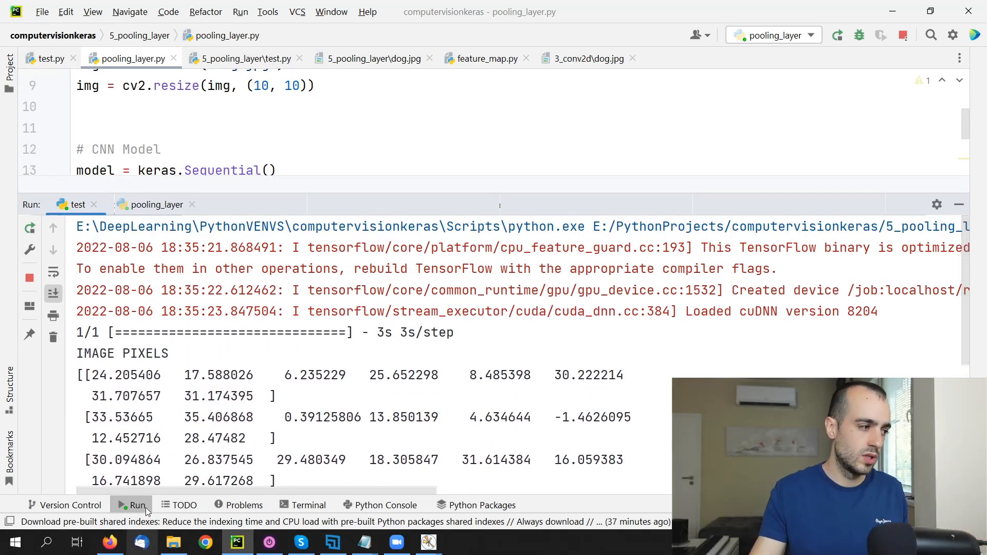
Step: Highlight the first pixel value in the run output and scroll down
{"action": "double_click", "coordinate": [110, 375]}
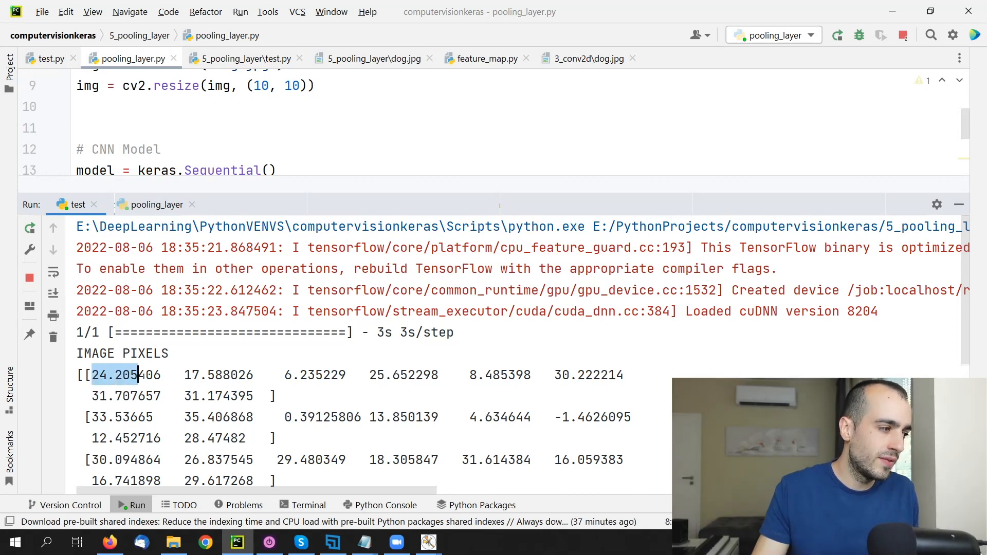
{"action": "scroll", "scroll_direction": "down", "scroll_amount": 3}
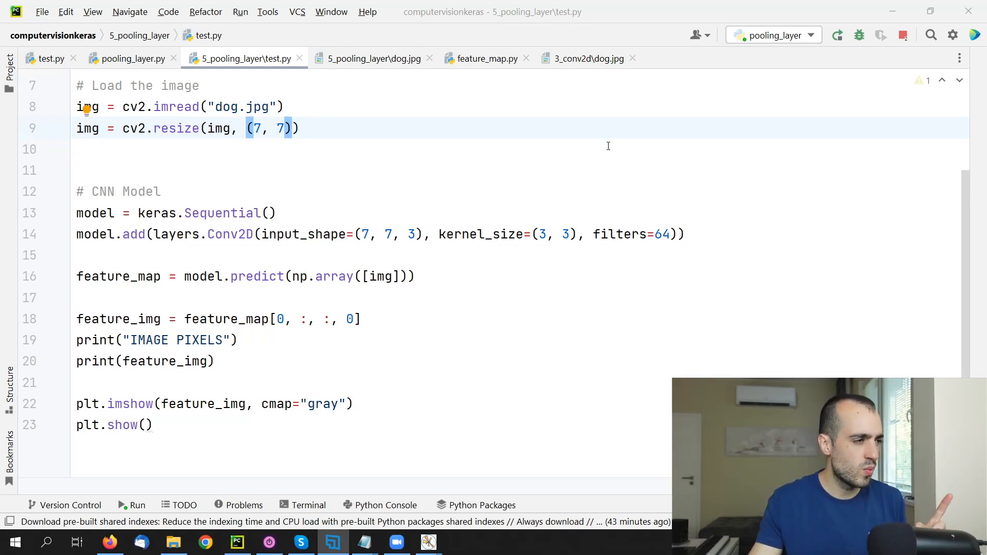
Step: Scroll up and highlight Conv2D in the model definition to review the layers
{"action": "scroll", "scroll_direction": "up", "scroll_amount": 3}
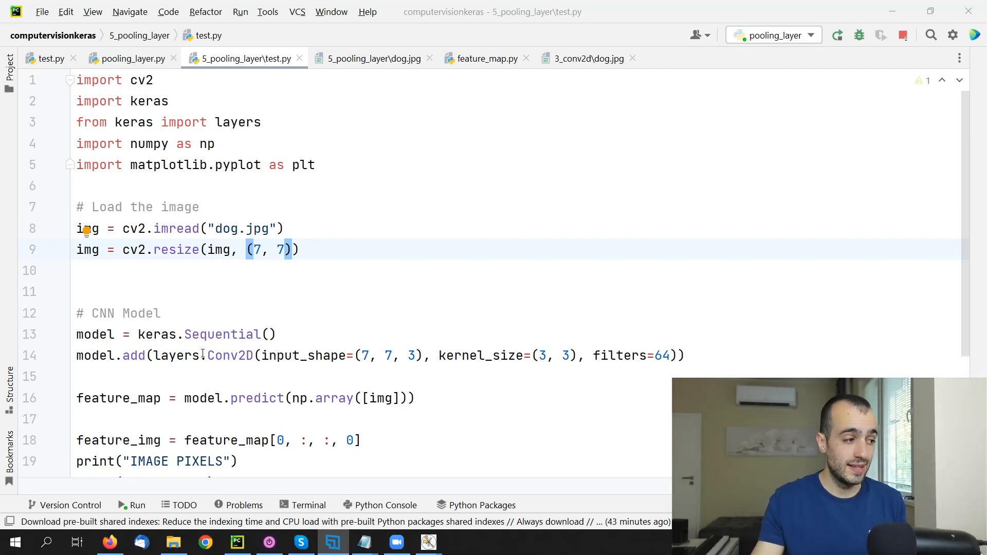
{"action": "double_click", "coordinate": [231, 356]}
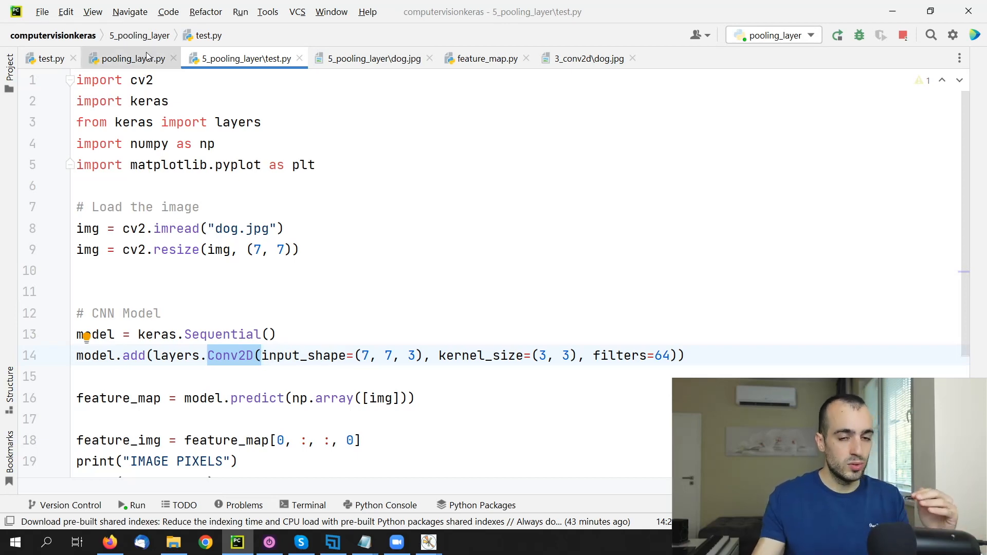
{"action": "mouse_move", "coordinate": [131, 58]}
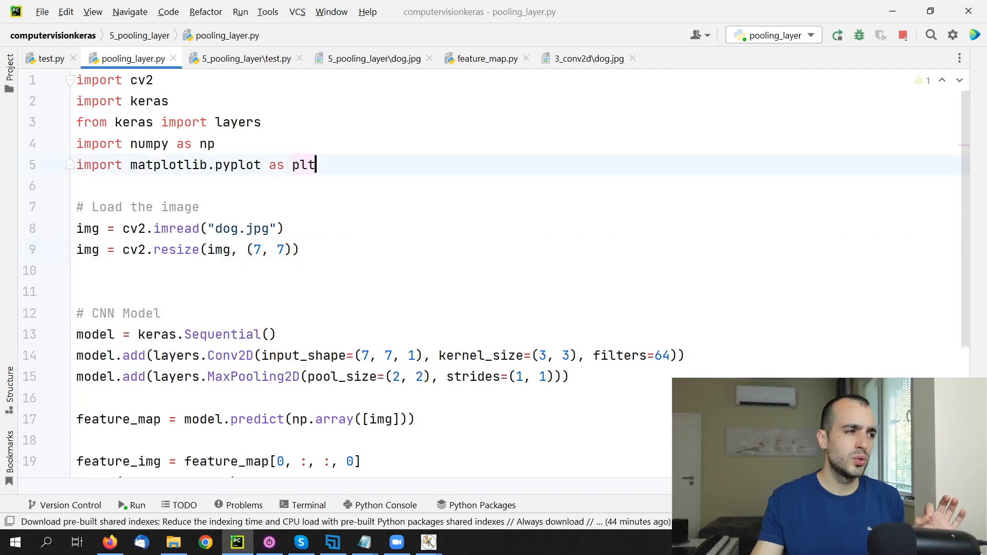
{"action": "mouse_move", "coordinate": [337, 164]}
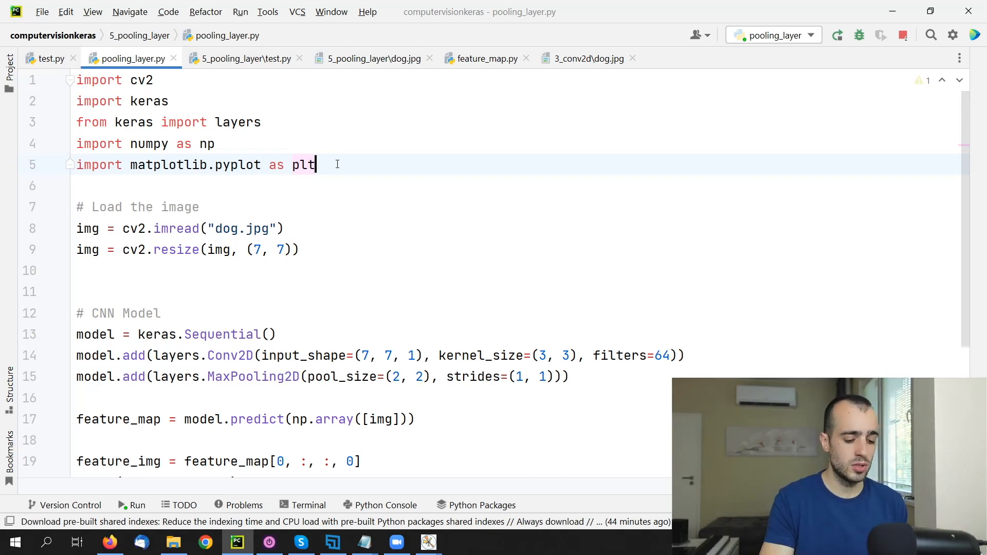
Step: Add 'import tensorflow as tf' to pooling_layer.py
{"action": "type", "text": "import"}
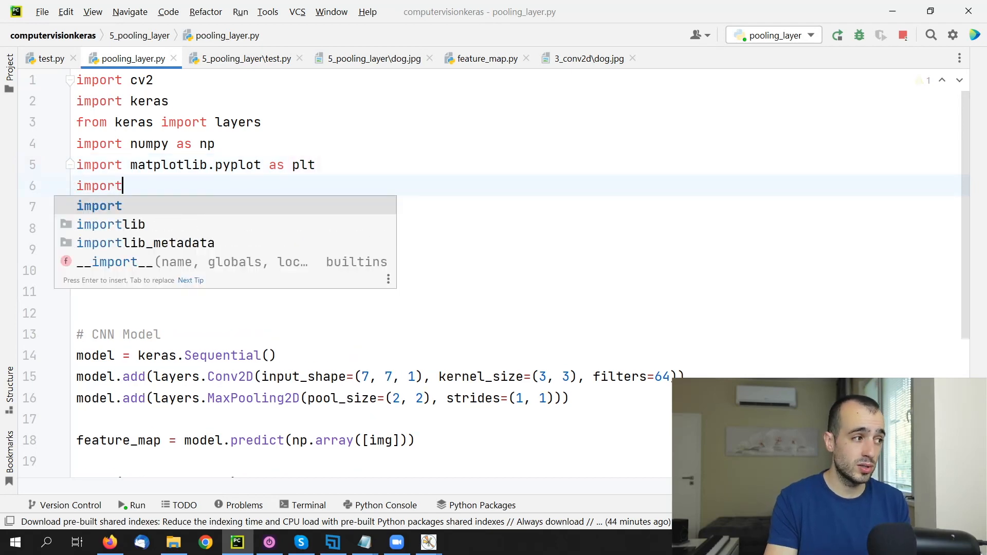
{"action": "type", "text": "tensorflow a"}
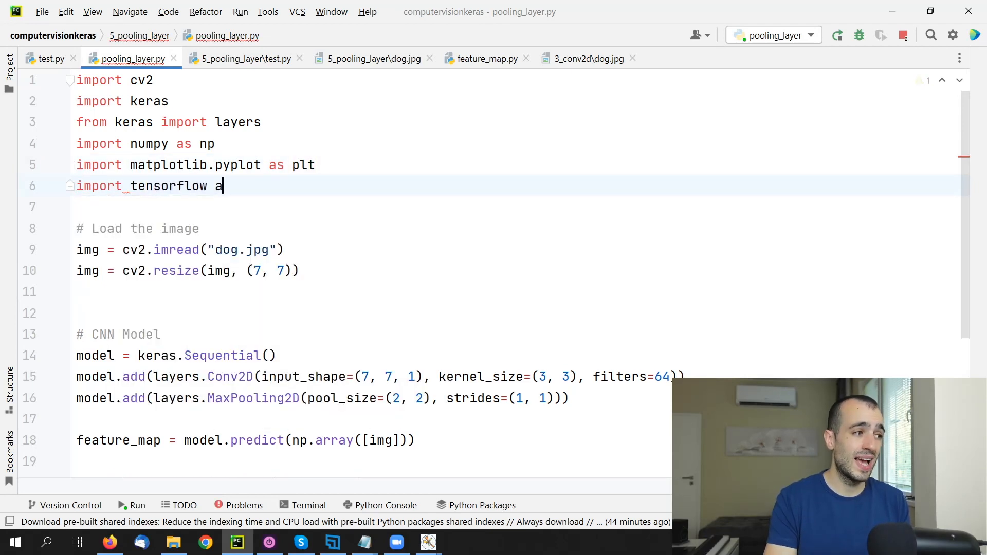
{"action": "type", "text": "s tf"}
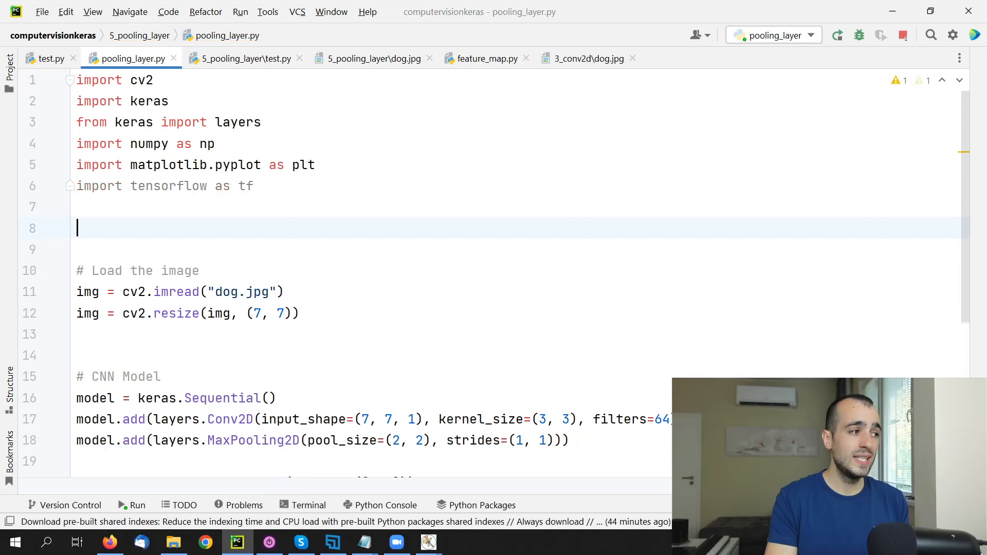
Step: Add a '# Use random seed' comment followed by tf.random.set_seed(0)
{"action": "type", "text": "# Use"}
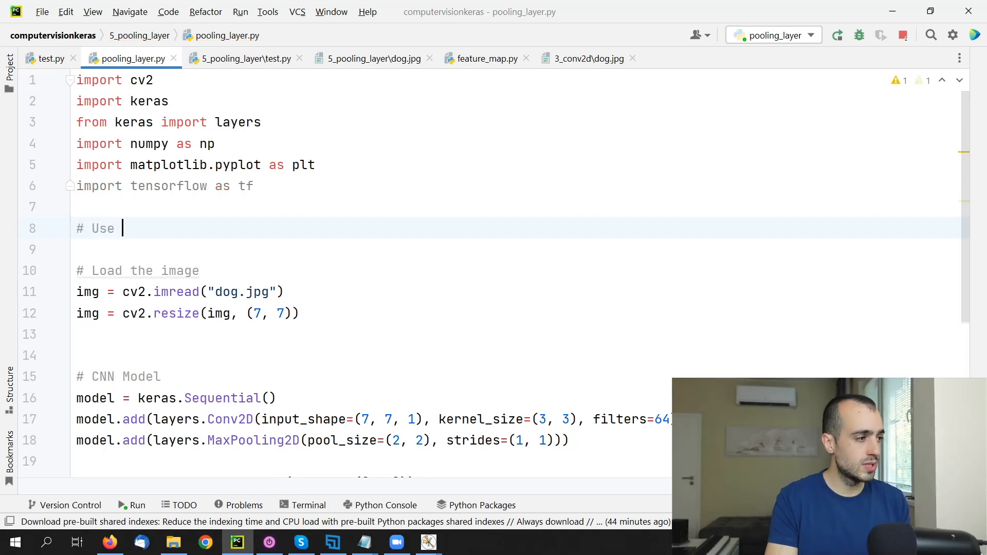
{"action": "type", "text": "S"}
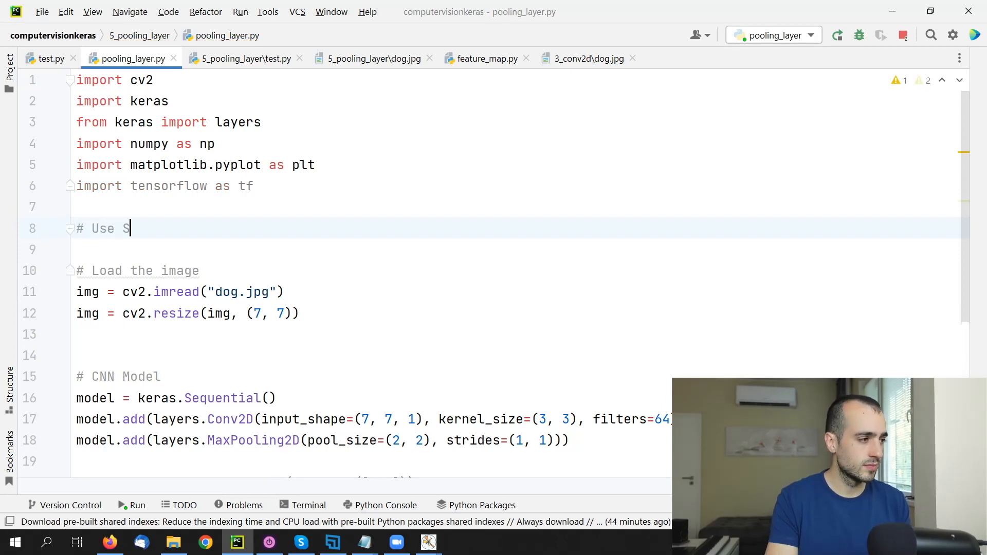
{"action": "type", "text": "random seed"}
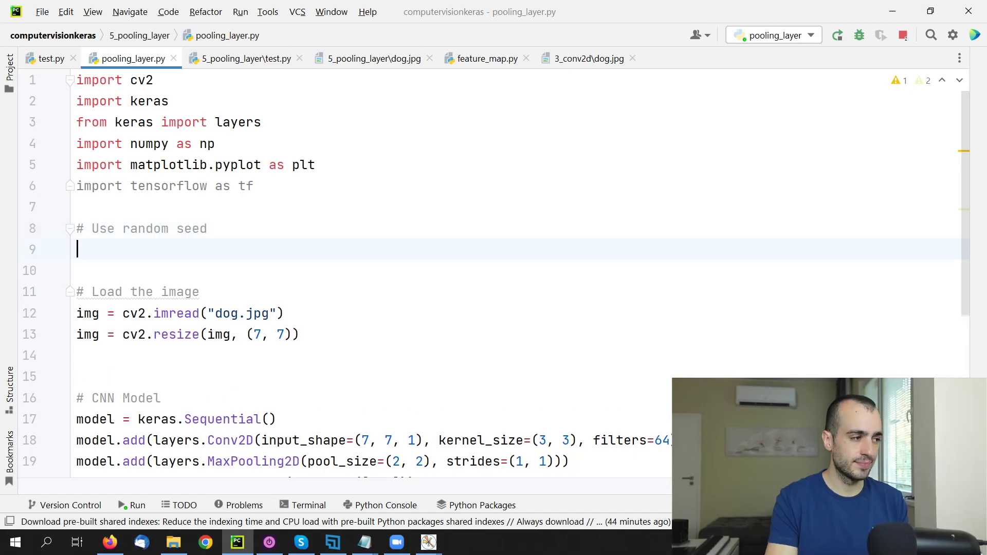
{"action": "type", "text": "tf.ra"}
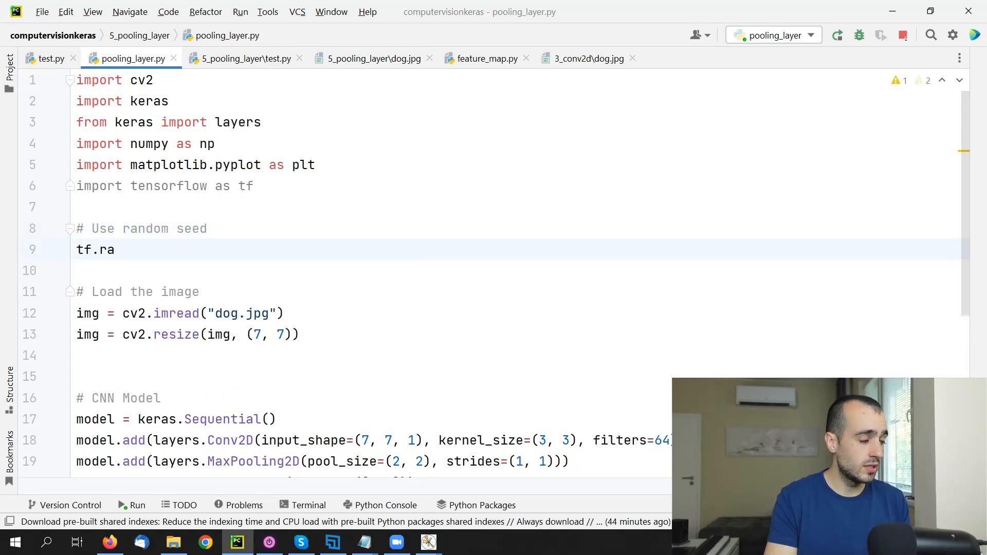
{"action": "type", "text": "ndom.get_seed"}
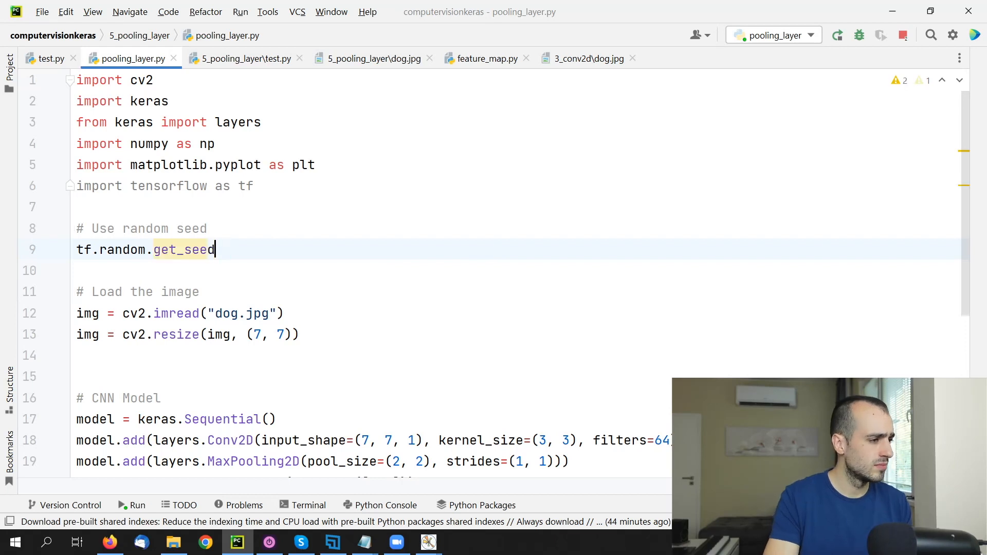
{"action": "type", "text": "()"}
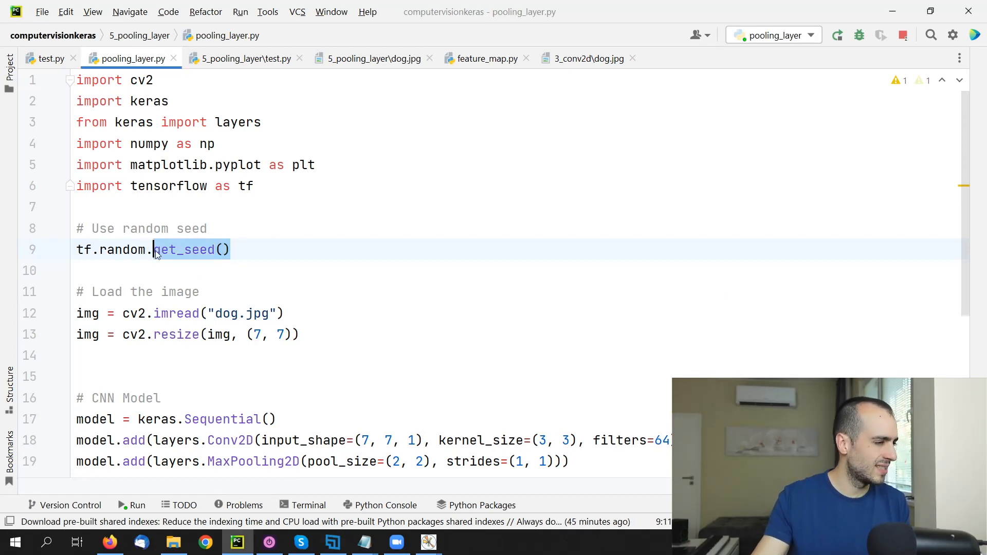
{"action": "type", "text": "se"}
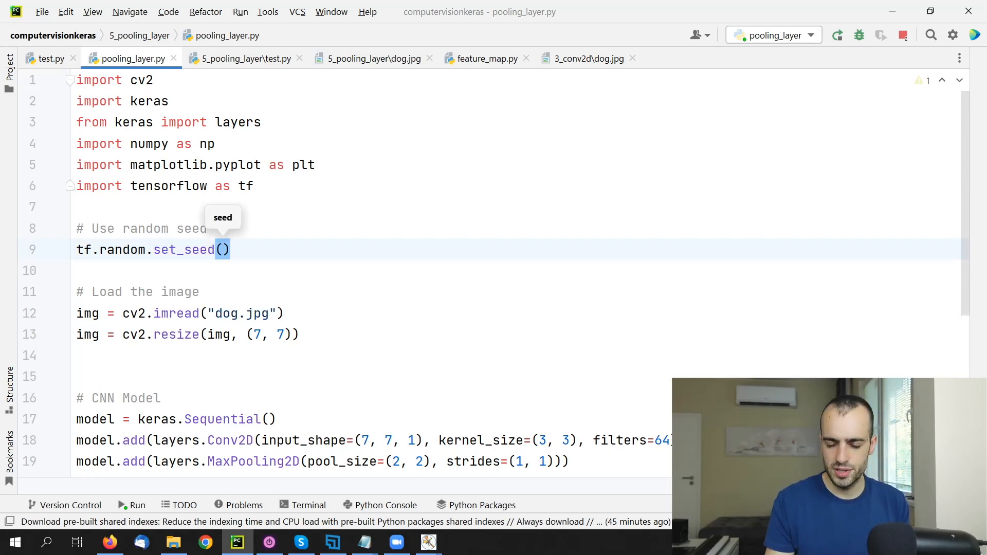
{"action": "type", "text": "0"}
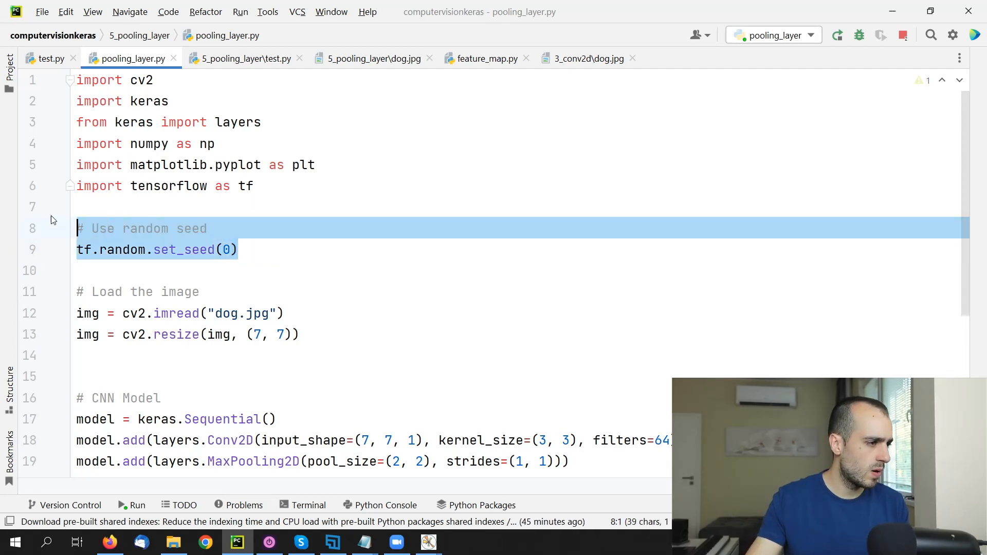
Step: Add 'import tensorflow as tf' to test.py and run it to print the 5×5 map
{"action": "left_click", "coordinate": [244, 58]}
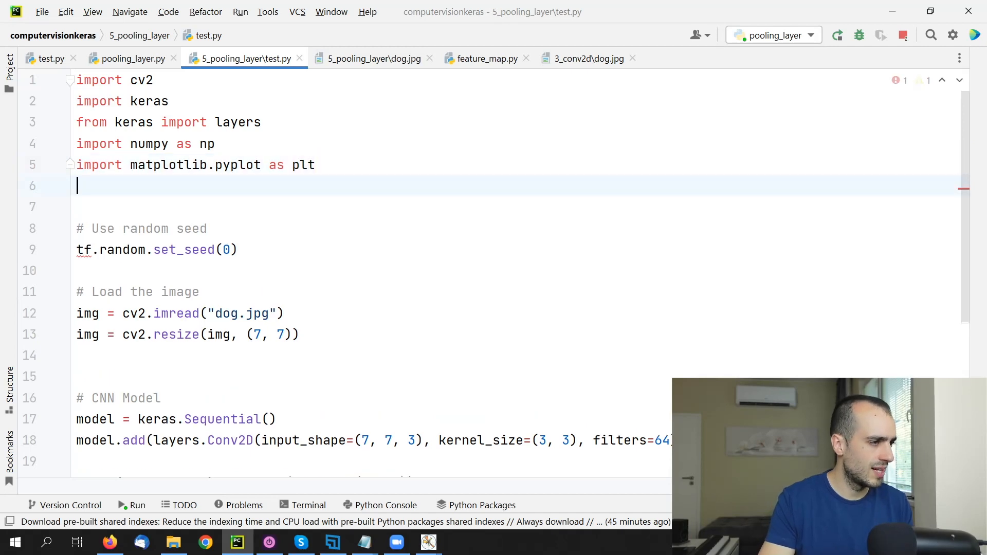
{"action": "type", "text": "import tensorflow"}
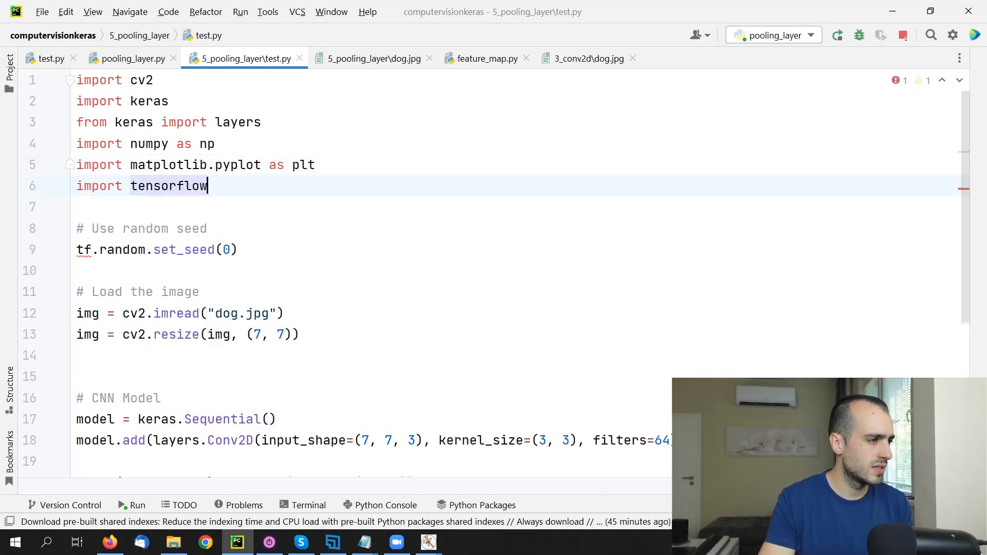
{"action": "type", "text": "as tf"}
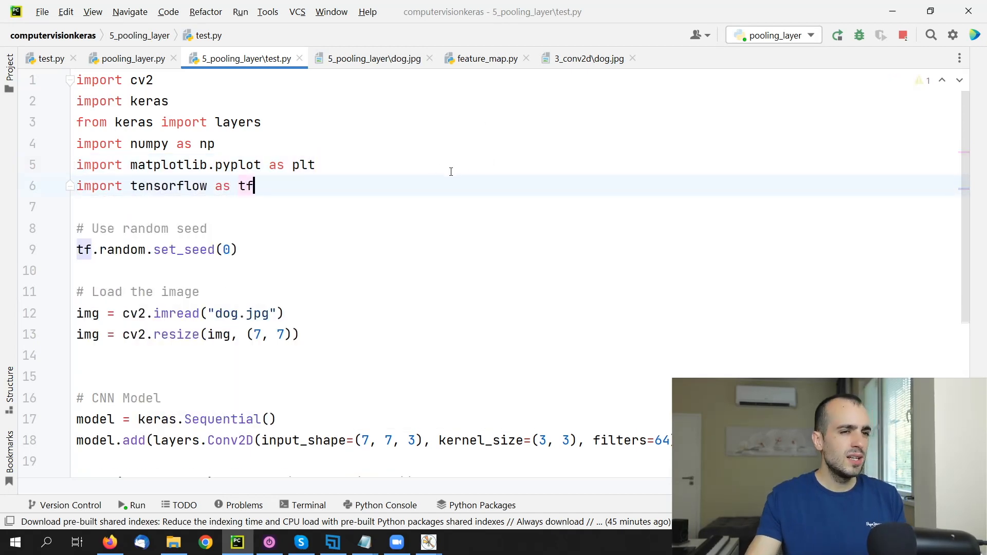
{"action": "left_click", "coordinate": [902, 35]}
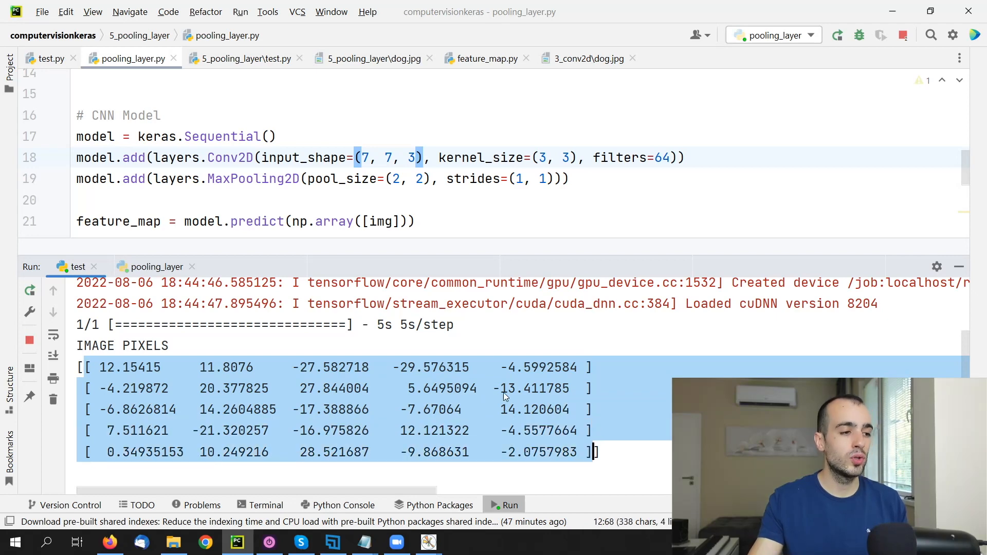
{"action": "left_click", "coordinate": [334, 378]}
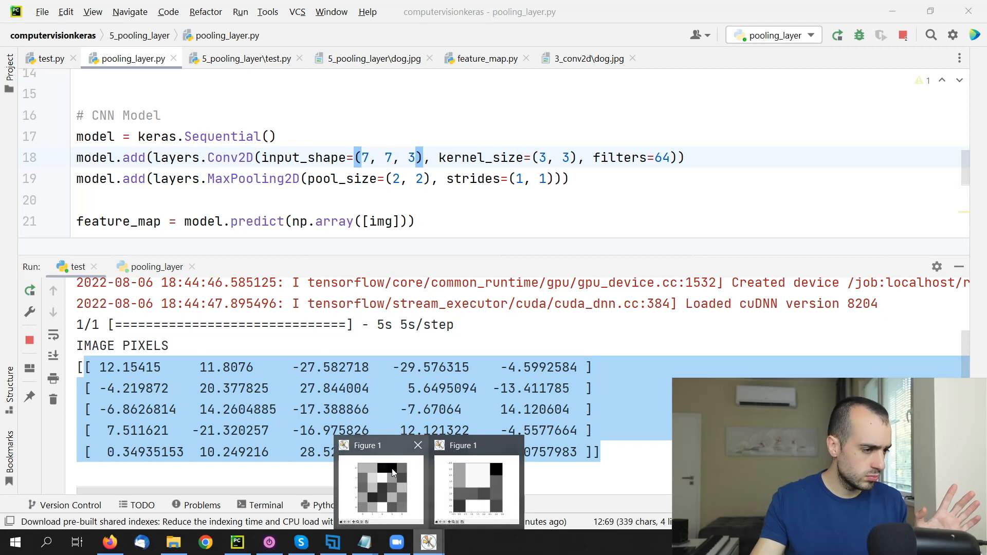
{"action": "left_click", "coordinate": [380, 488]}
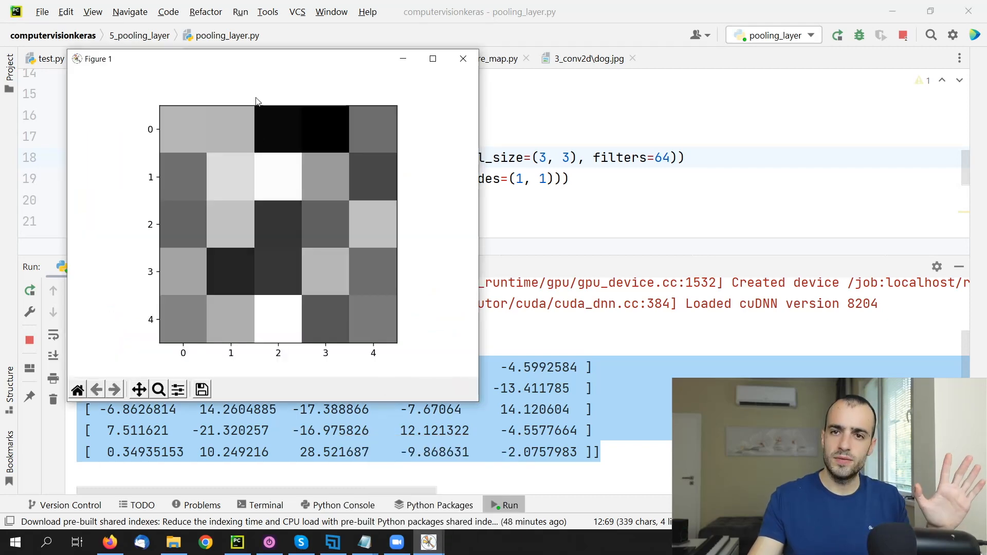
{"action": "left_click", "coordinate": [463, 58]}
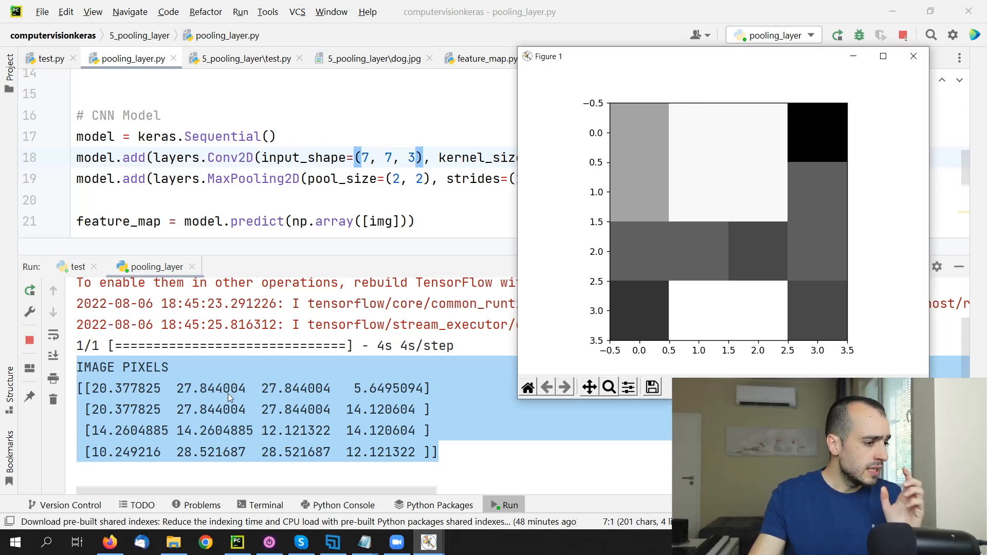
{"action": "left_click", "coordinate": [912, 56]}
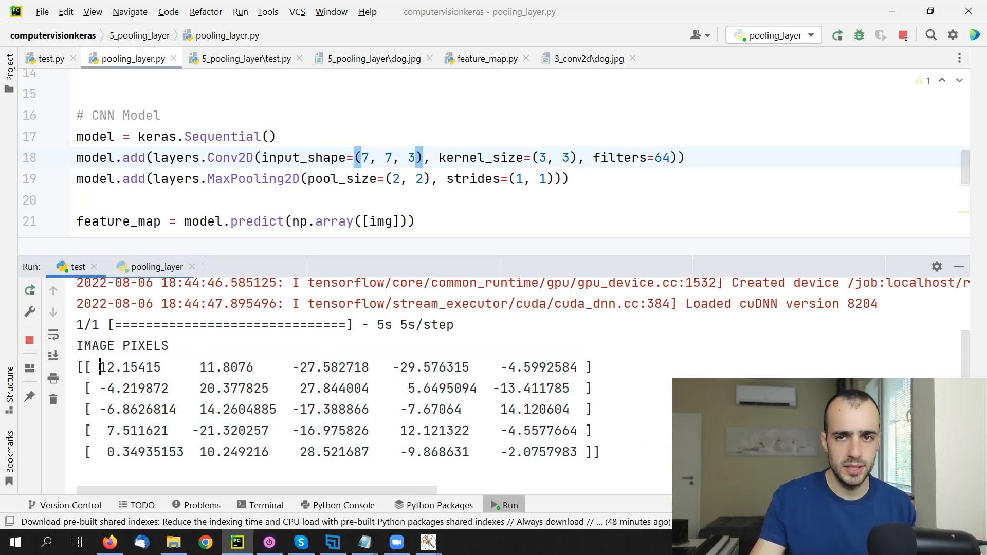
Step: Compare test and pooling_layer run outputs, highlighting the pooled value 20.377825
{"action": "double_click", "coordinate": [117, 367]}
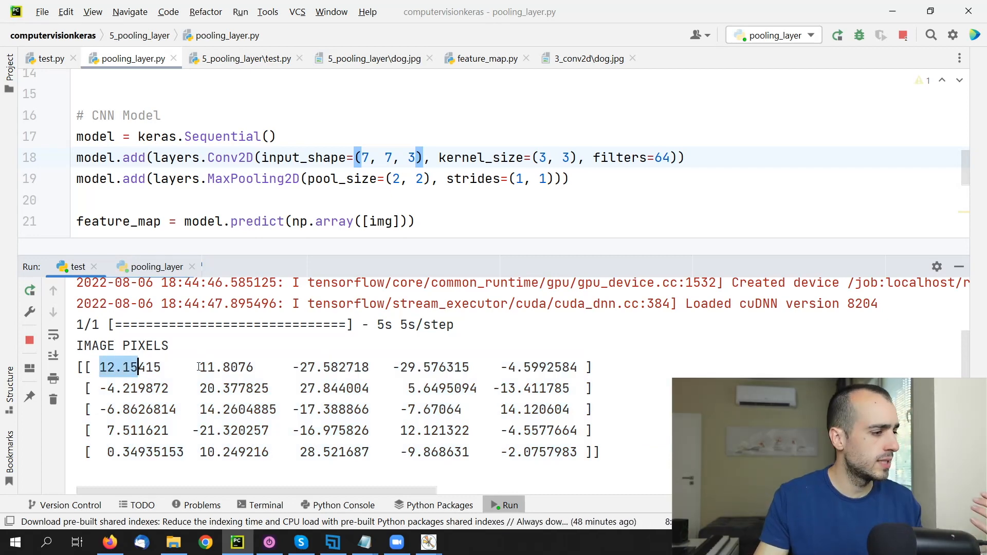
{"action": "left_click", "coordinate": [228, 367]}
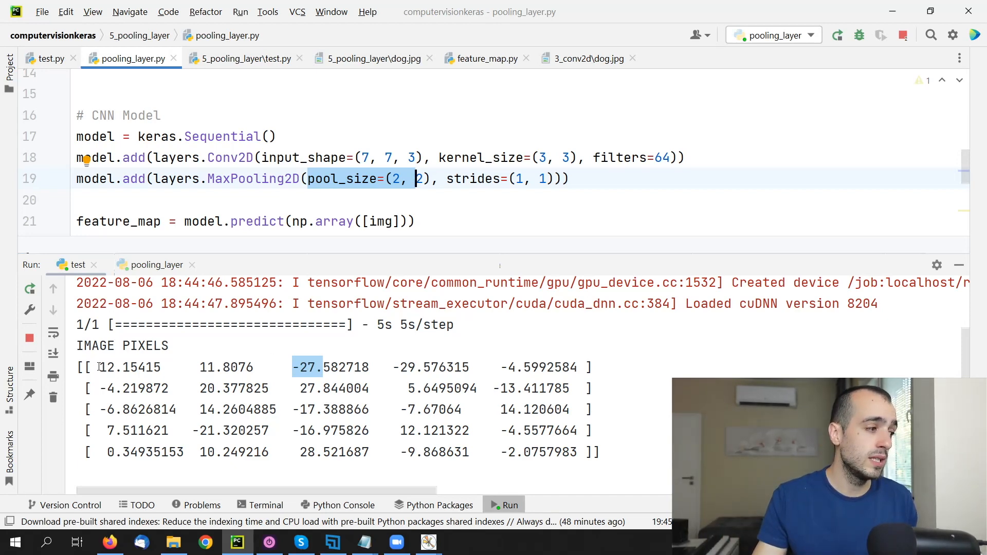
{"action": "double_click", "coordinate": [128, 367]}
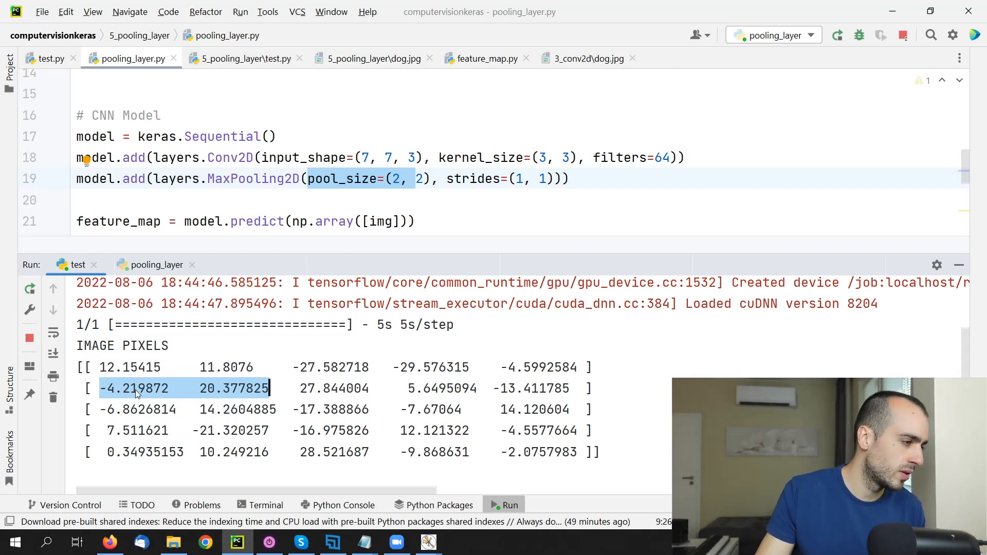
{"action": "mouse_move", "coordinate": [239, 394]}
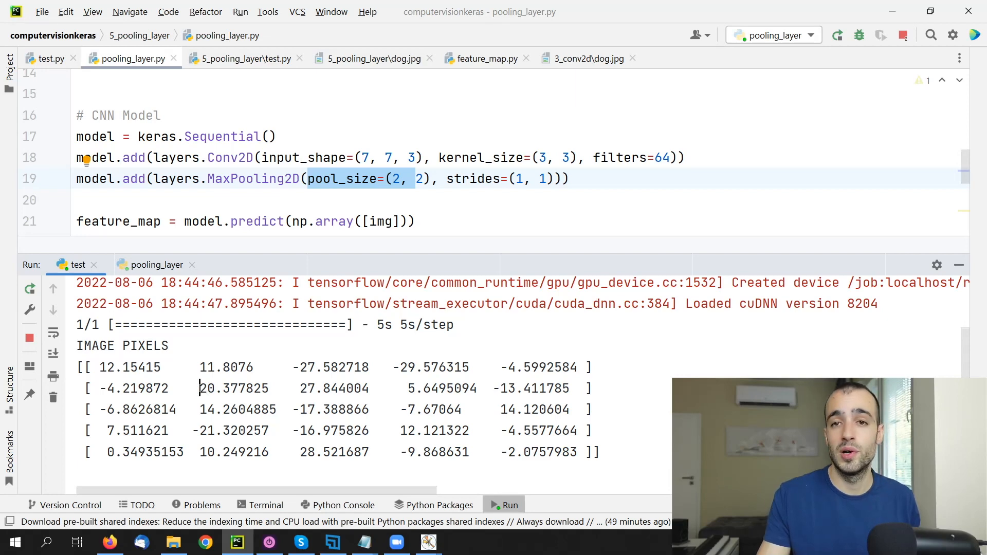
{"action": "double_click", "coordinate": [232, 389]}
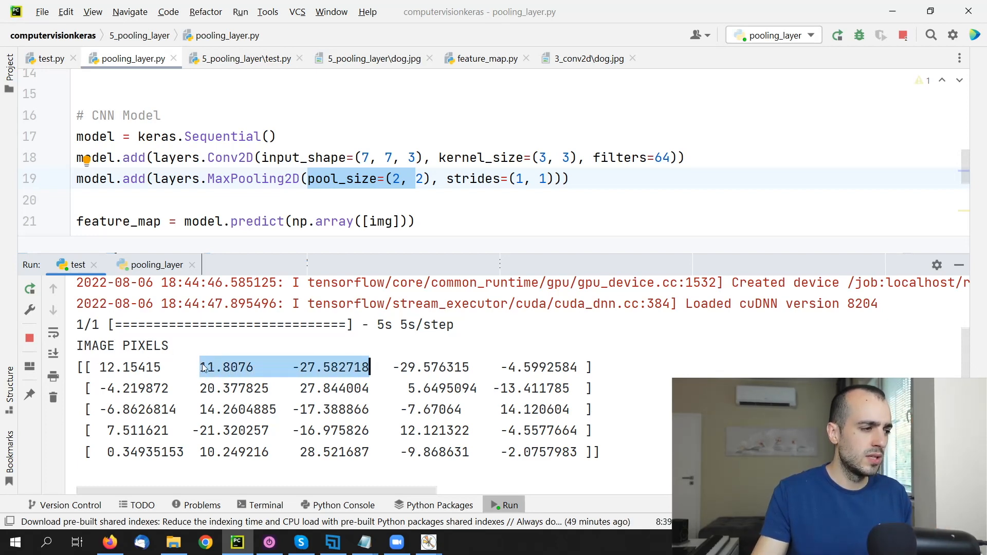
{"action": "mouse_move", "coordinate": [302, 370]}
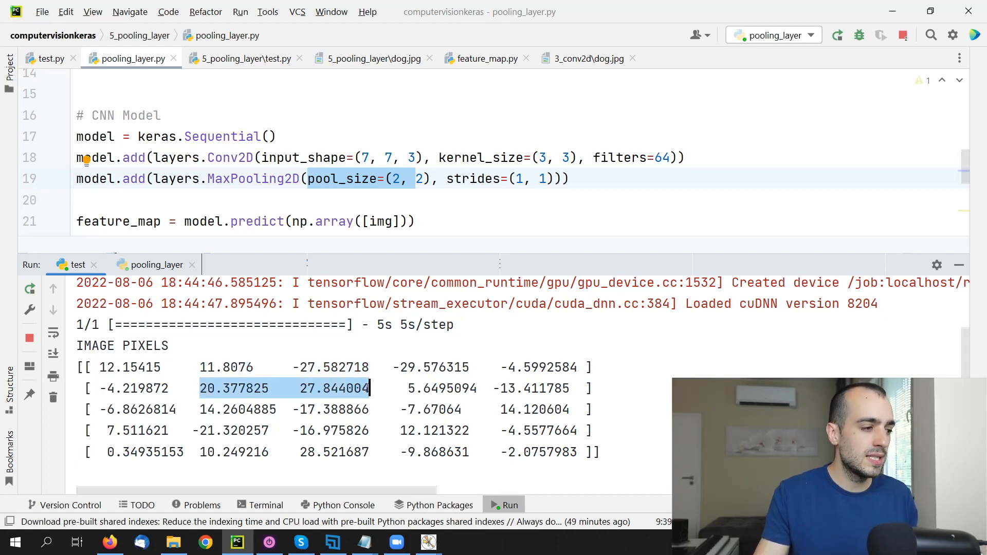
{"action": "left_click", "coordinate": [324, 389]}
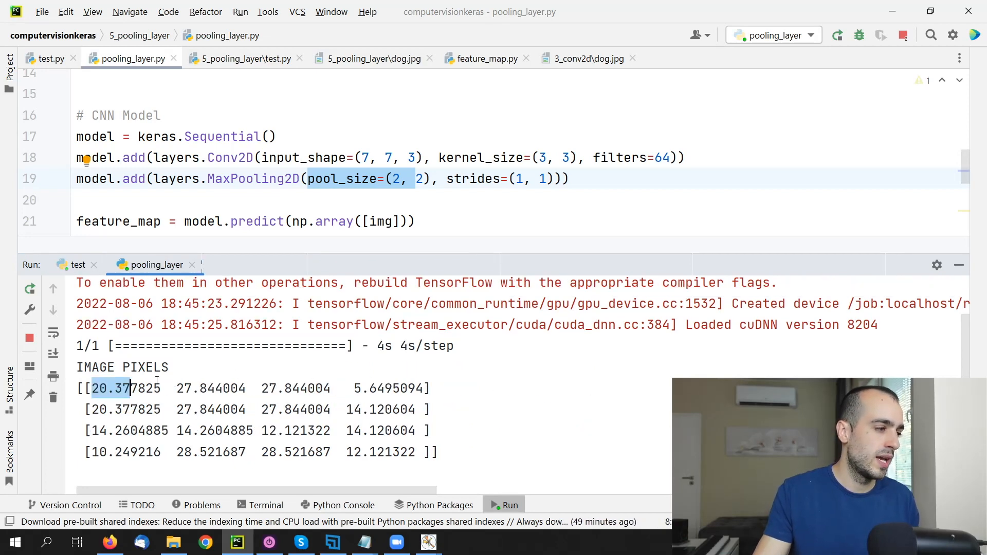
{"action": "double_click", "coordinate": [211, 388]}
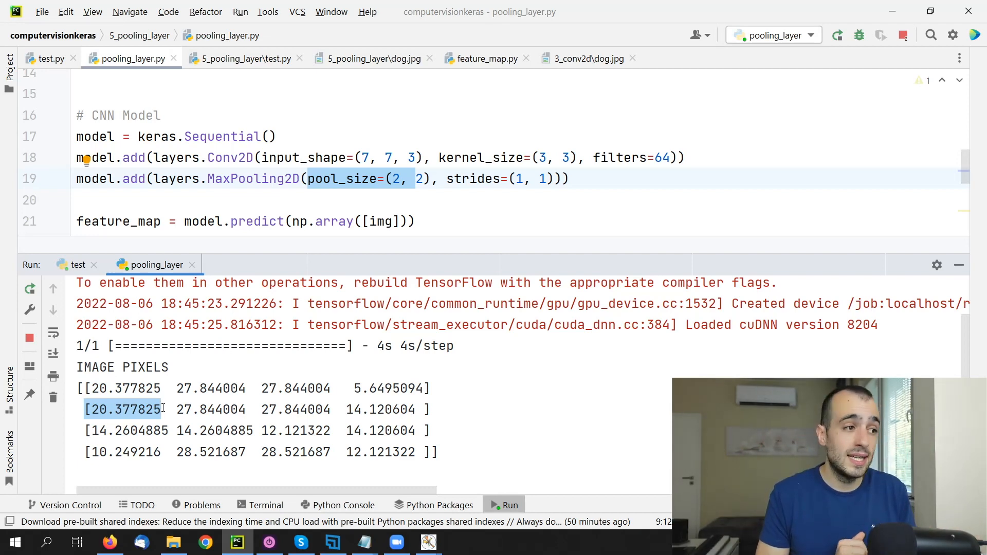
{"action": "mouse_move", "coordinate": [403, 174]}
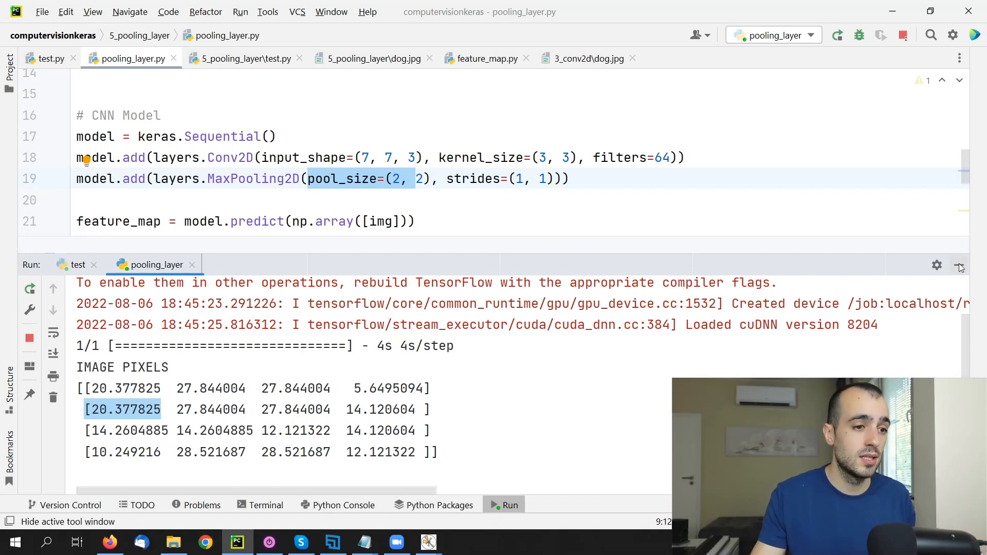
Step: Set pooling_layer.py's input shape to (32, 32, 3) and pool size to (3, 3)
{"action": "left_click", "coordinate": [960, 264]}
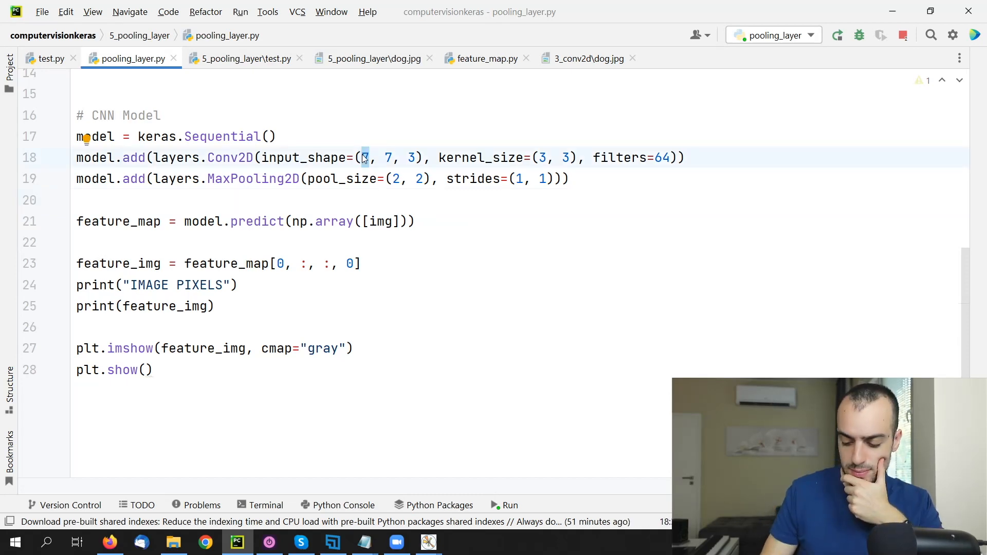
{"action": "type", "text": "32"}
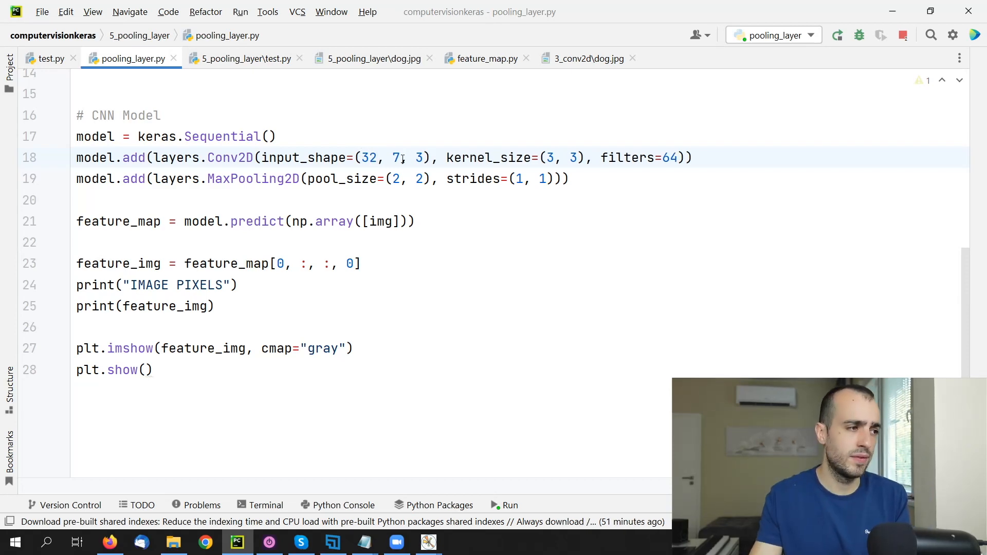
{"action": "left_click", "coordinate": [244, 58]}
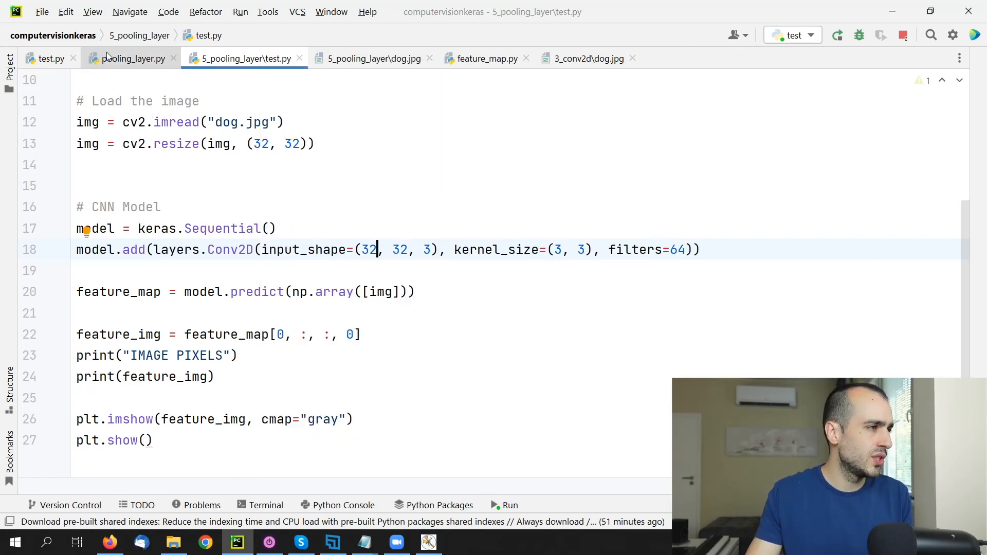
{"action": "left_click", "coordinate": [132, 58]}
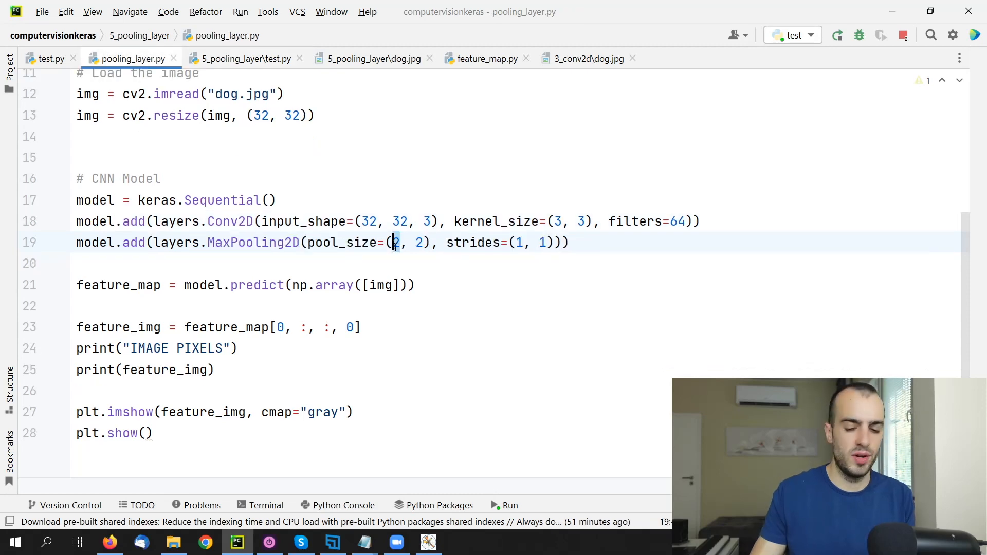
{"action": "type", "text": "3"}
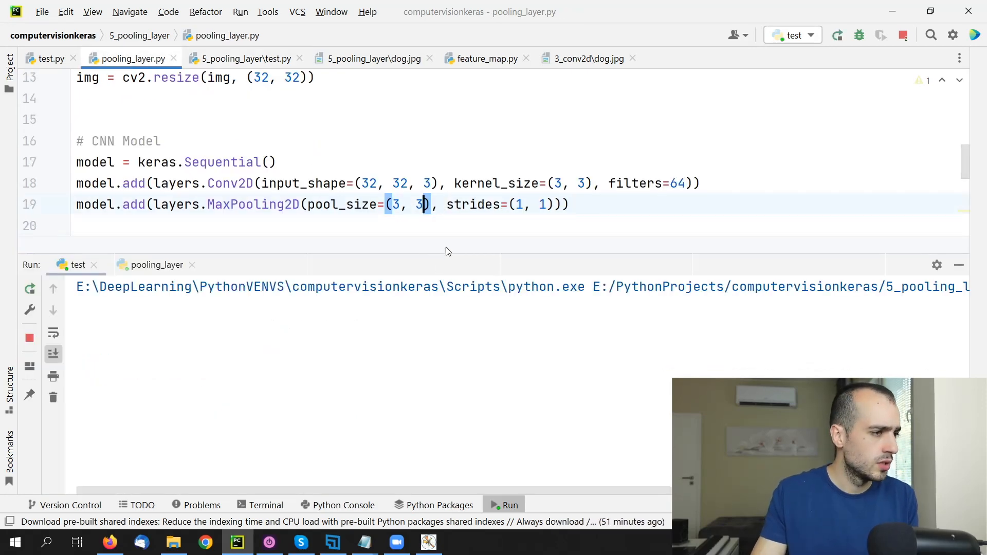
{"action": "right_click", "coordinate": [129, 58]}
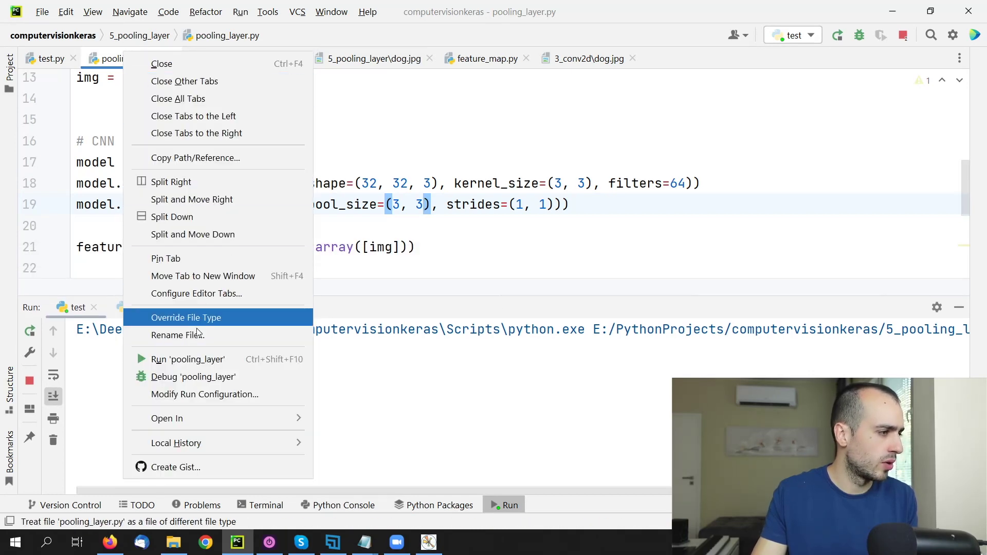
Step: Run pooling_layer.py and reposition the convolution feature map figure
{"action": "left_click", "coordinate": [187, 359]}
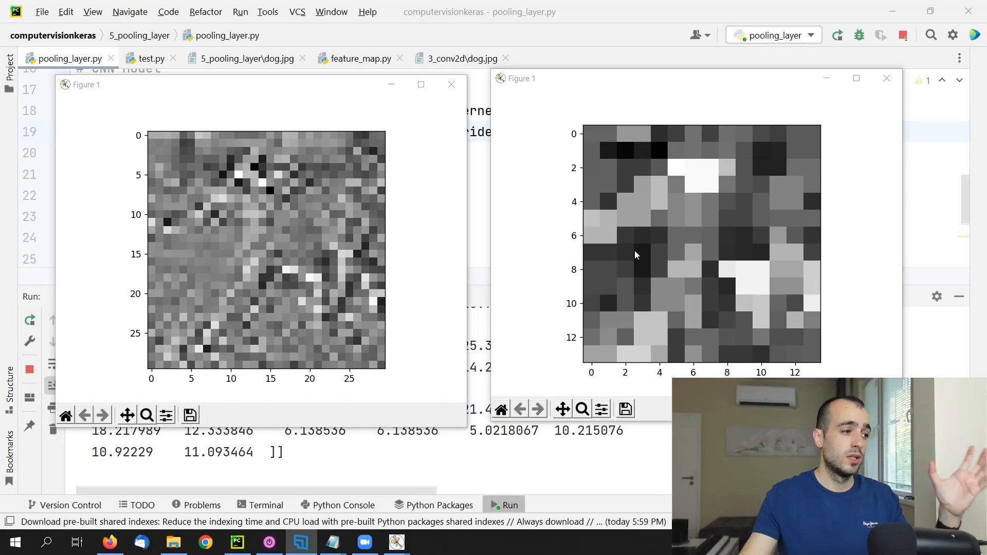
{"action": "mouse_move", "coordinate": [501, 92]}
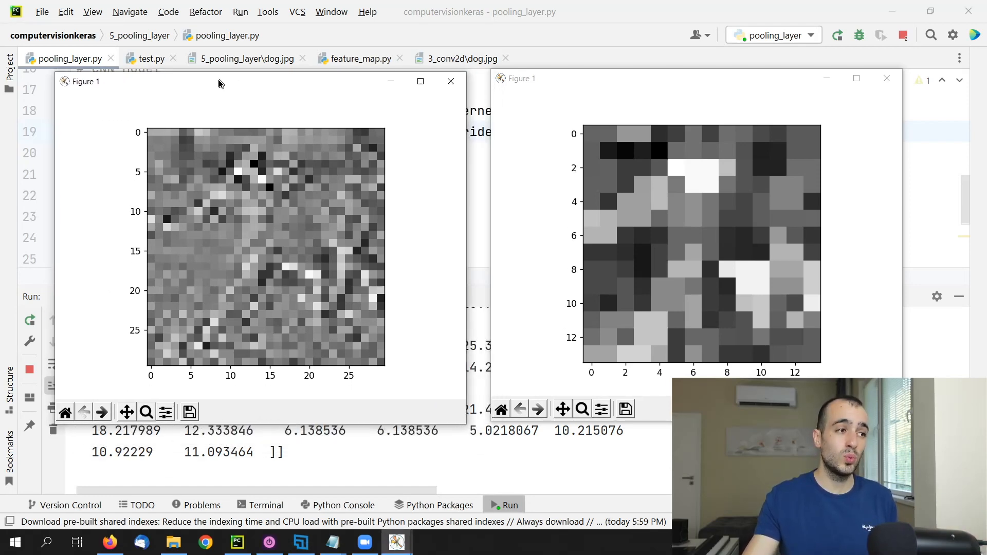
{"action": "left_click_drag", "start_coordinate": [220, 83], "coordinate": [186, 74]}
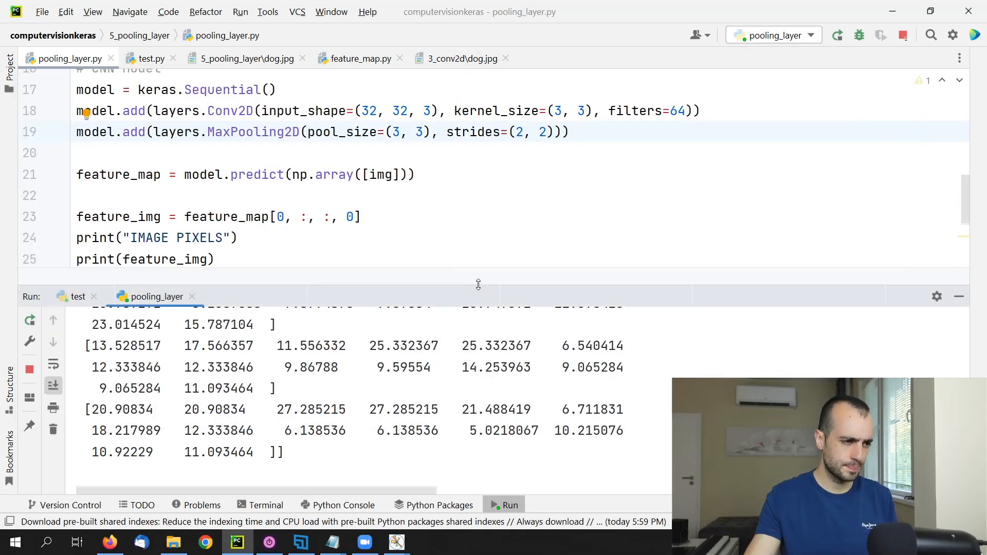
Step: Scroll up and select the pooling window size value in pooling_layer.py
{"action": "scroll", "scroll_direction": "up", "scroll_amount": 3}
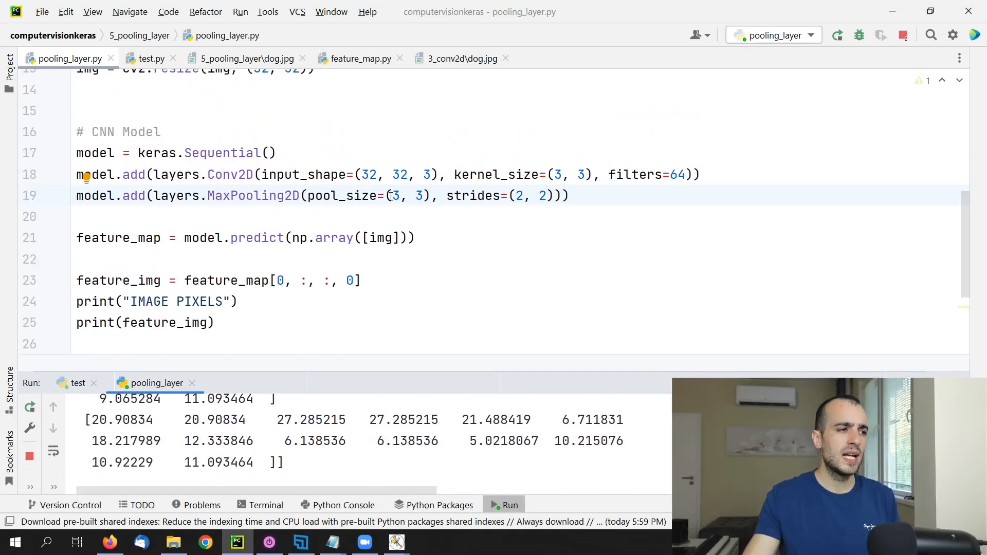
{"action": "double_click", "coordinate": [408, 195]}
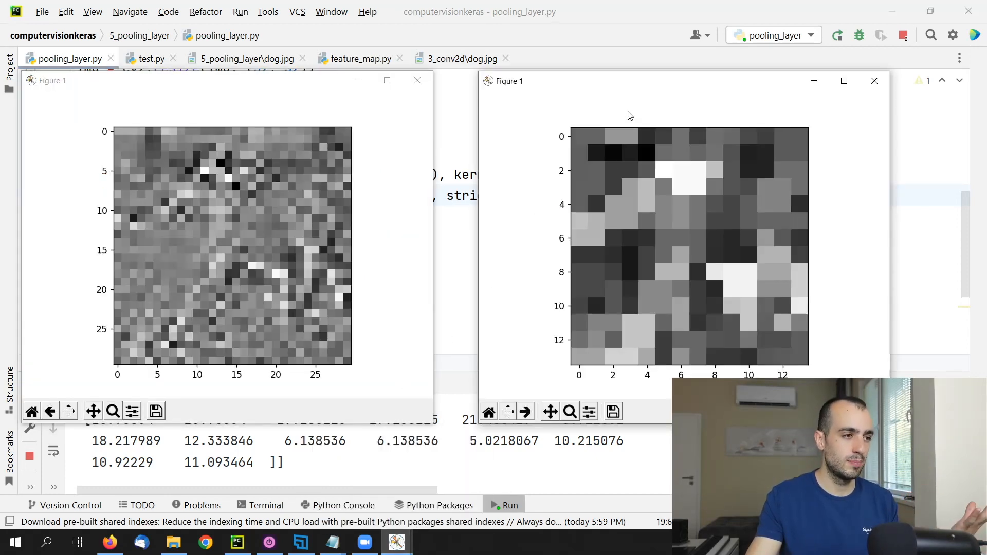
{"action": "mouse_move", "coordinate": [108, 129]}
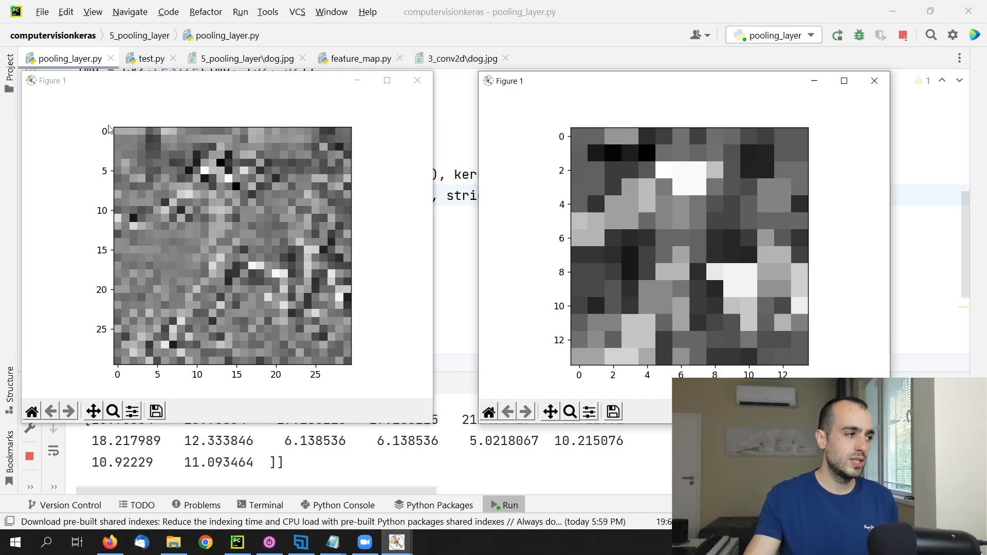
{"action": "mouse_move", "coordinate": [108, 340]}
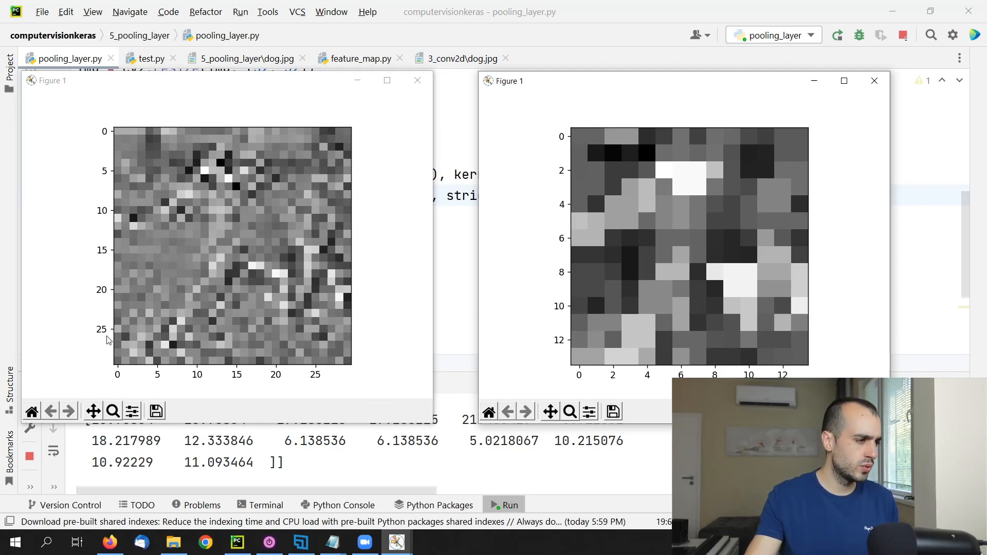
{"action": "mouse_move", "coordinate": [117, 365]}
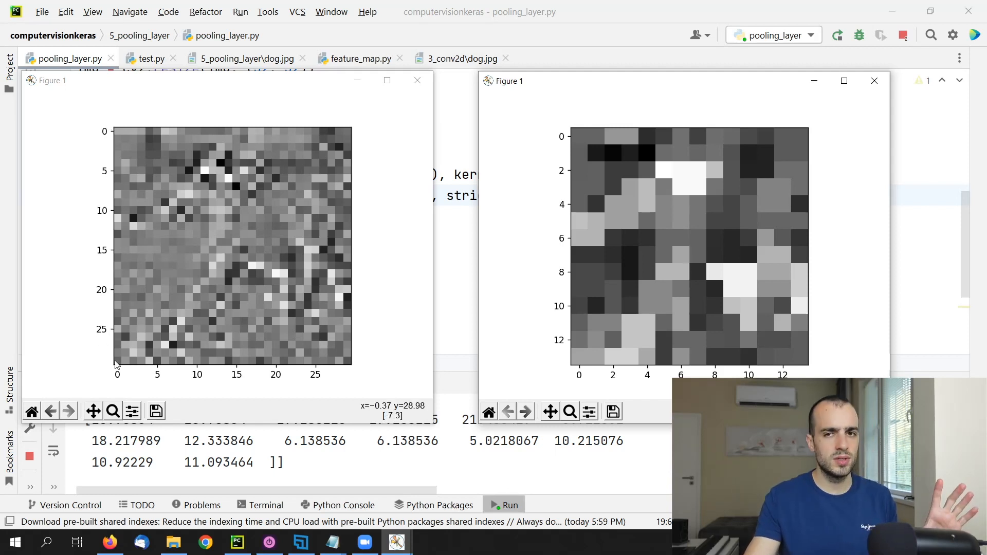
{"action": "mouse_move", "coordinate": [121, 348]}
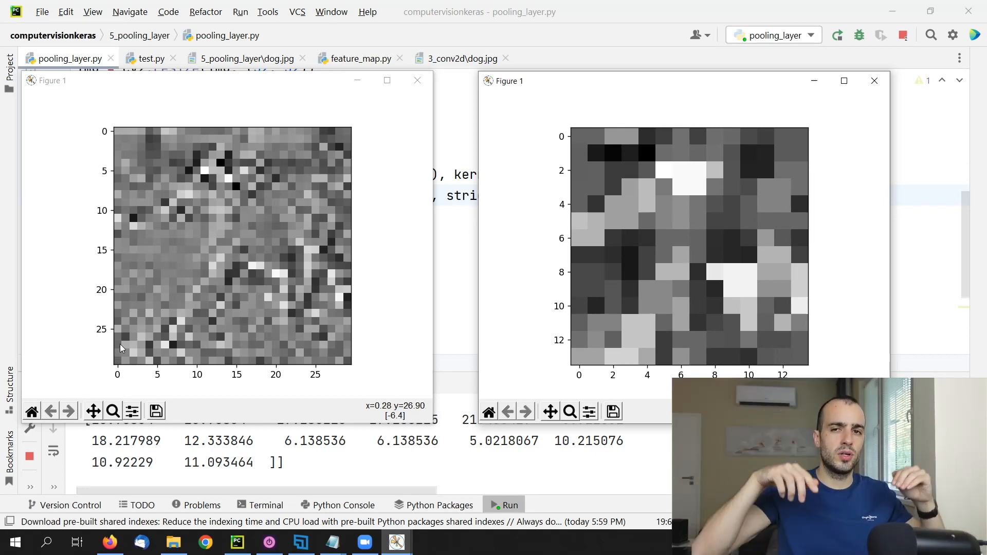
{"action": "mouse_move", "coordinate": [149, 261]}
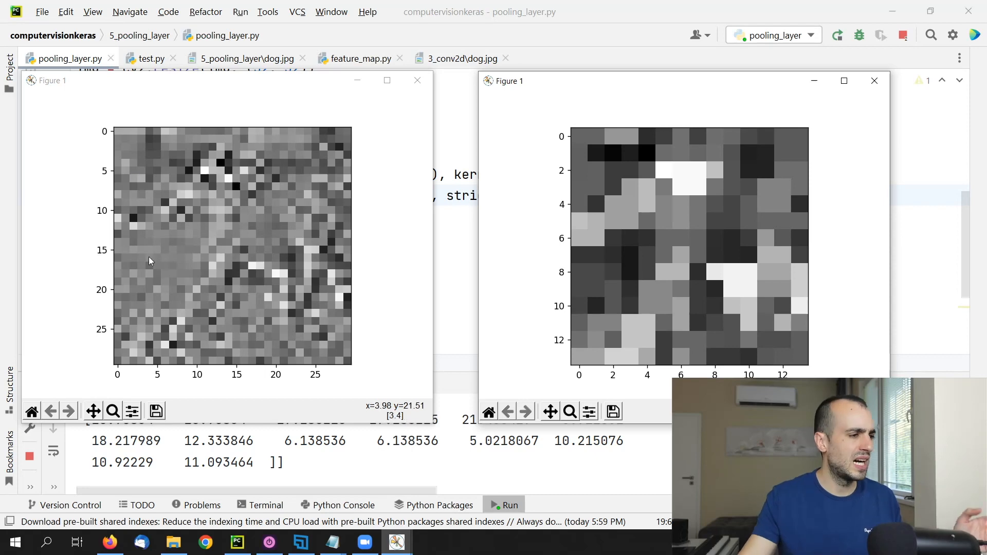
{"action": "mouse_move", "coordinate": [124, 156]}
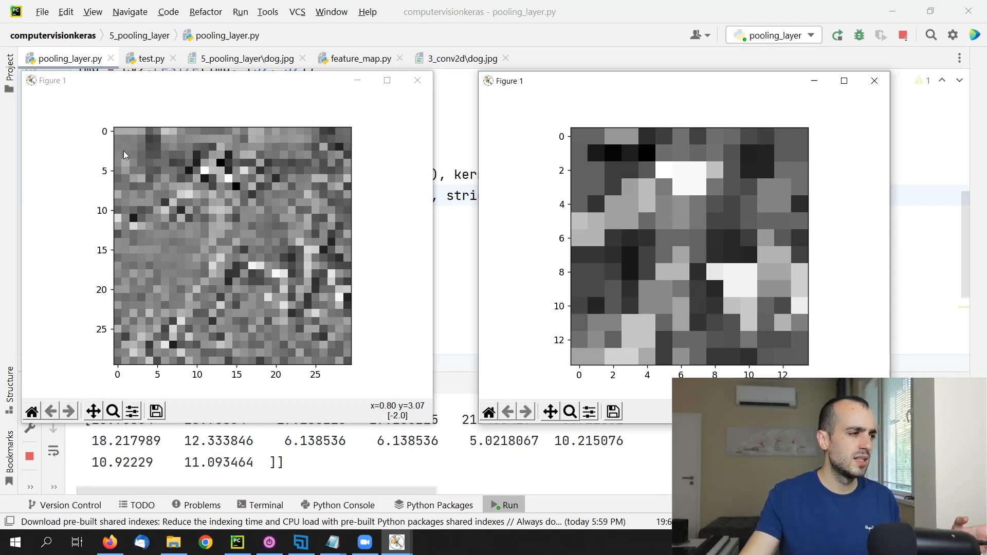
{"action": "mouse_move", "coordinate": [643, 138]}
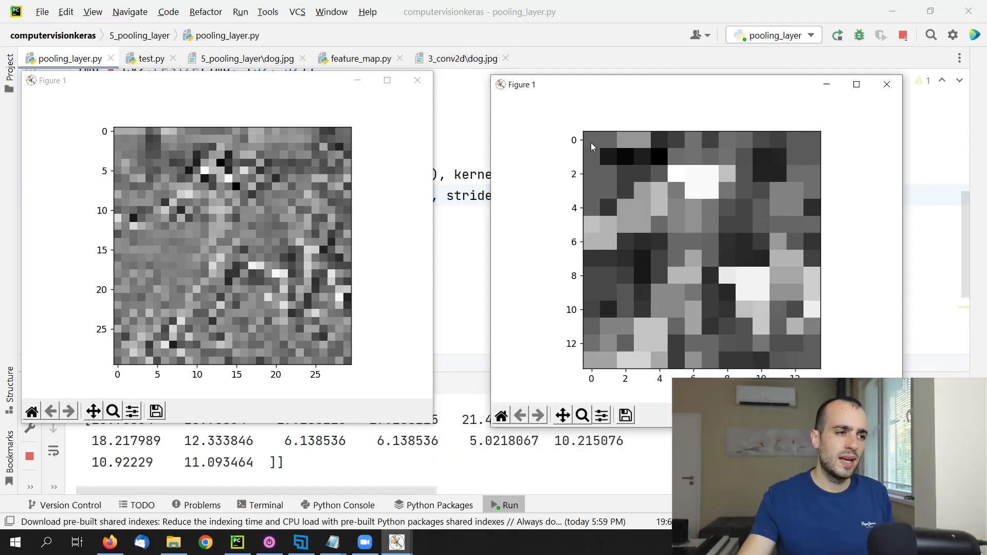
{"action": "mouse_move", "coordinate": [585, 125]}
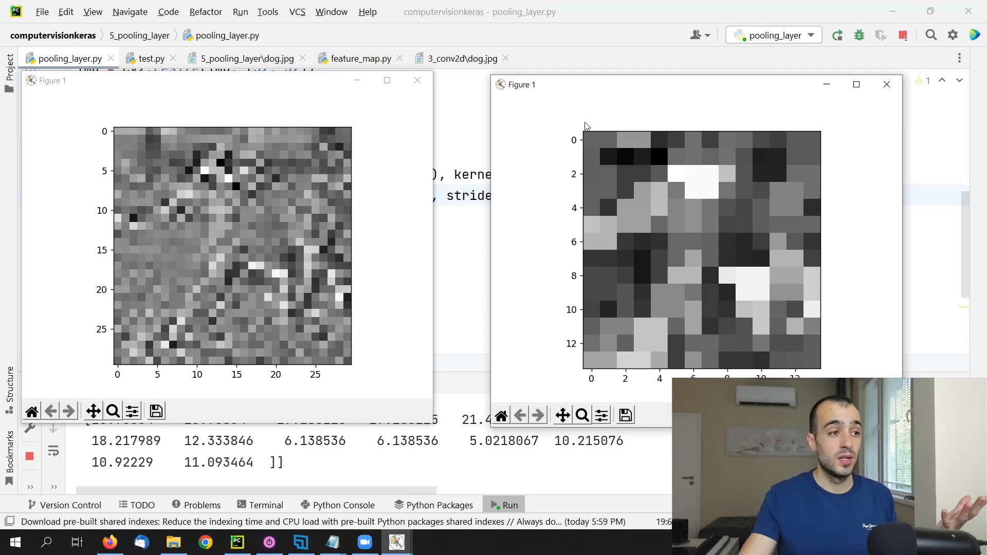
{"action": "mouse_move", "coordinate": [581, 358]}
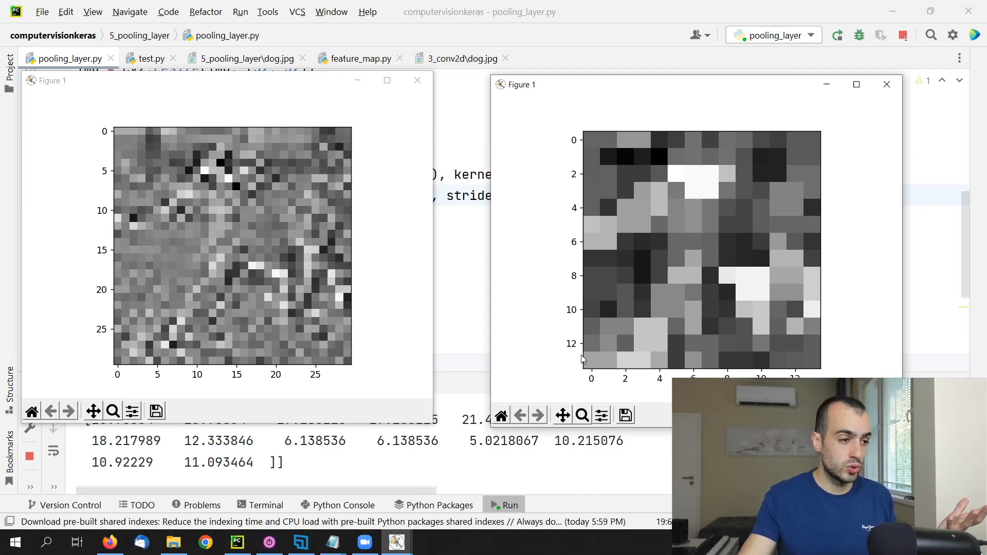